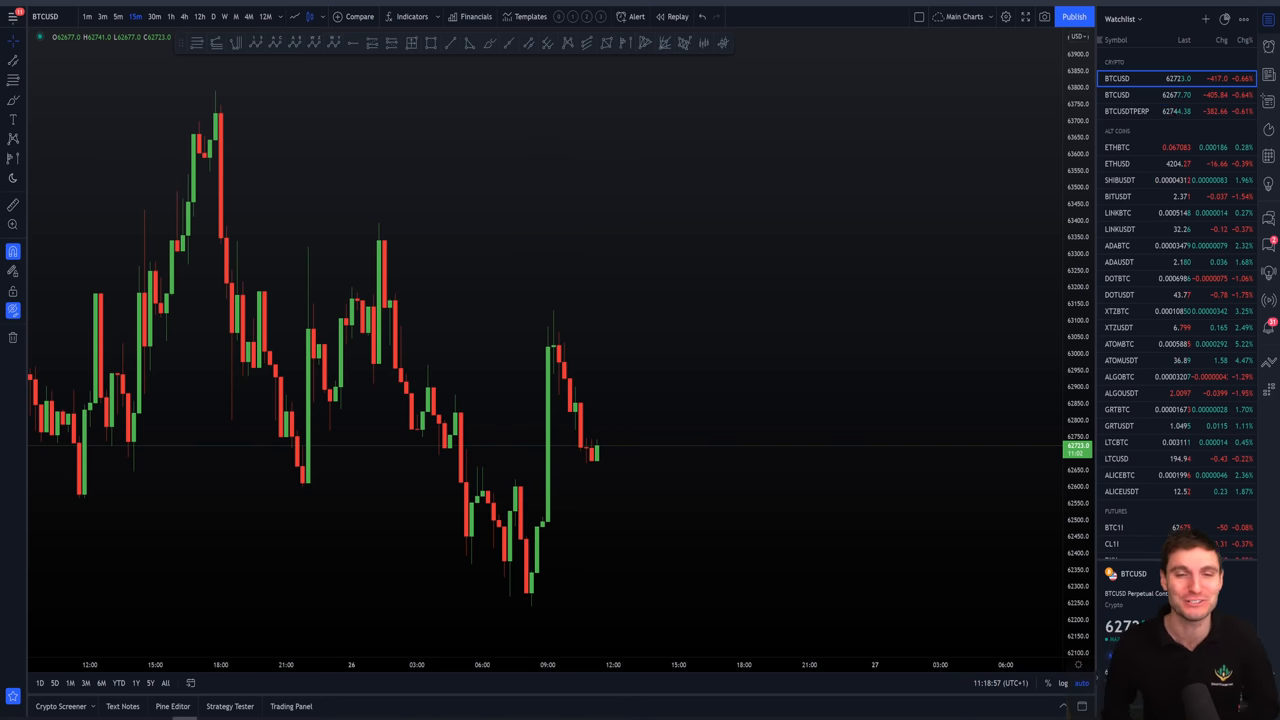
{"action": "mouse_move", "coordinate": [496, 436]}
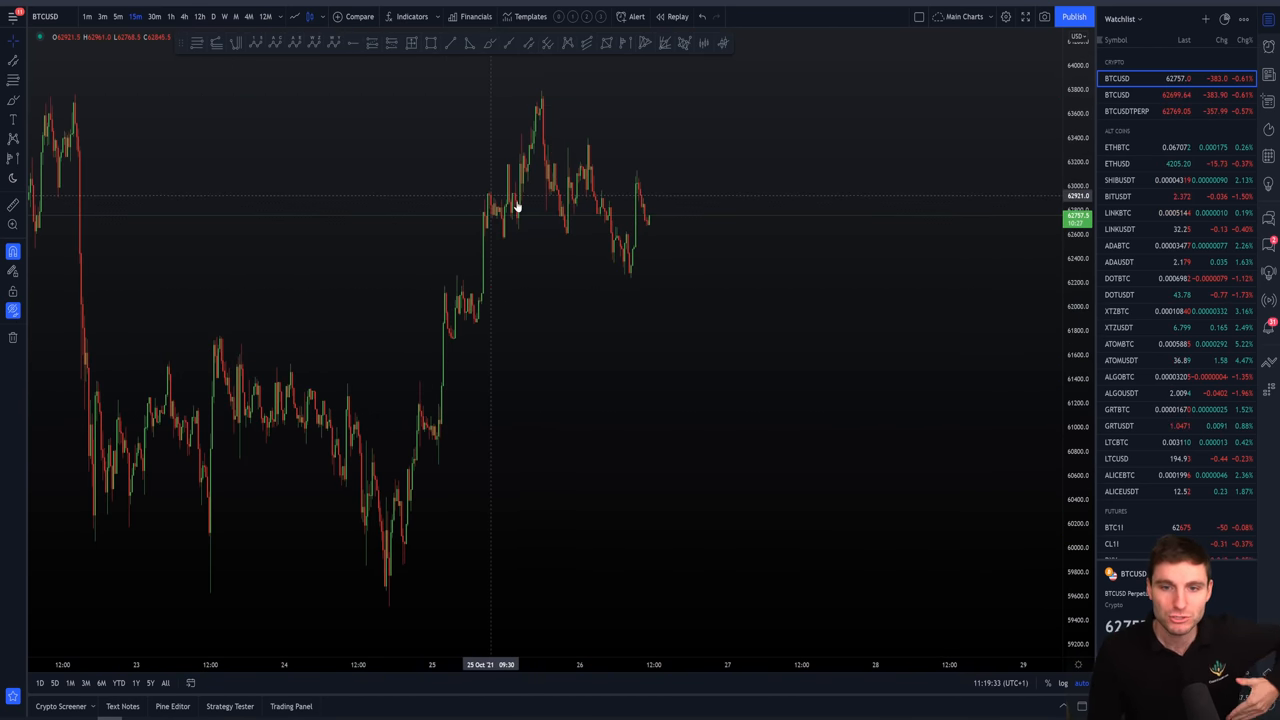
{"action": "mouse_move", "coordinate": [544, 112]}
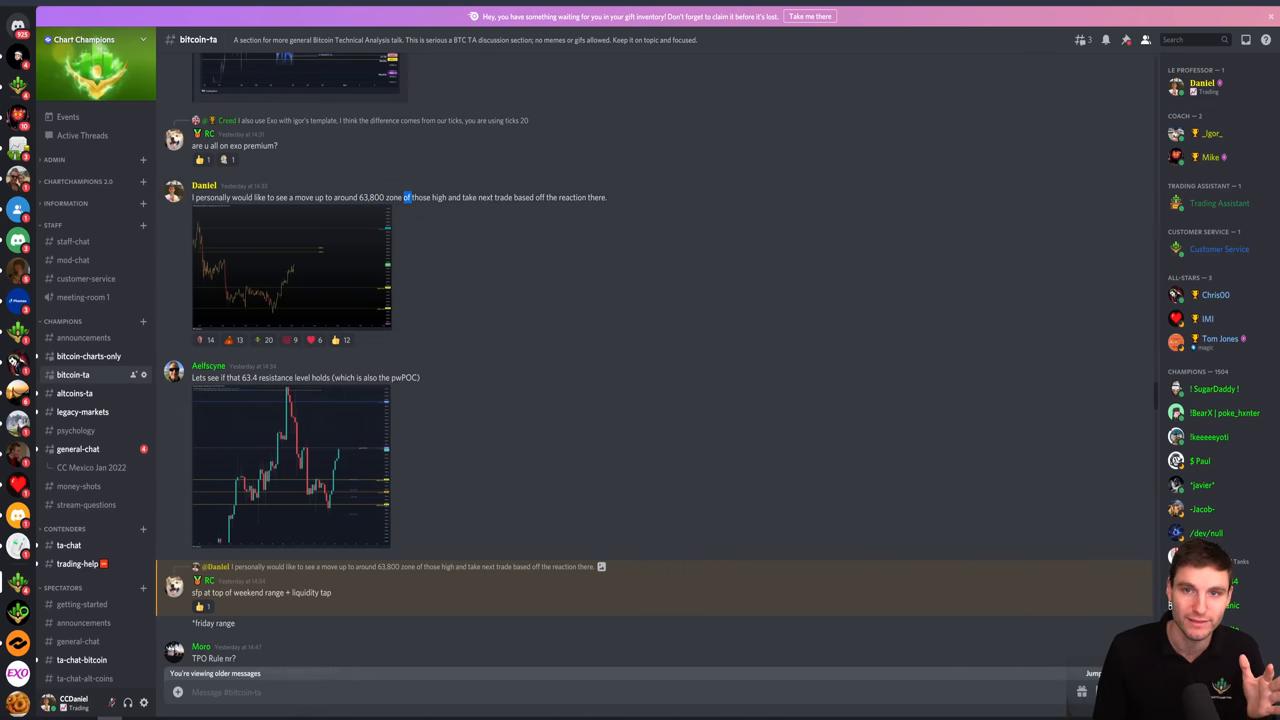
- Open the shared published Bitcoin chart from the bitcoin-ta channel link
{"action": "left_click", "coordinate": [292, 264]}
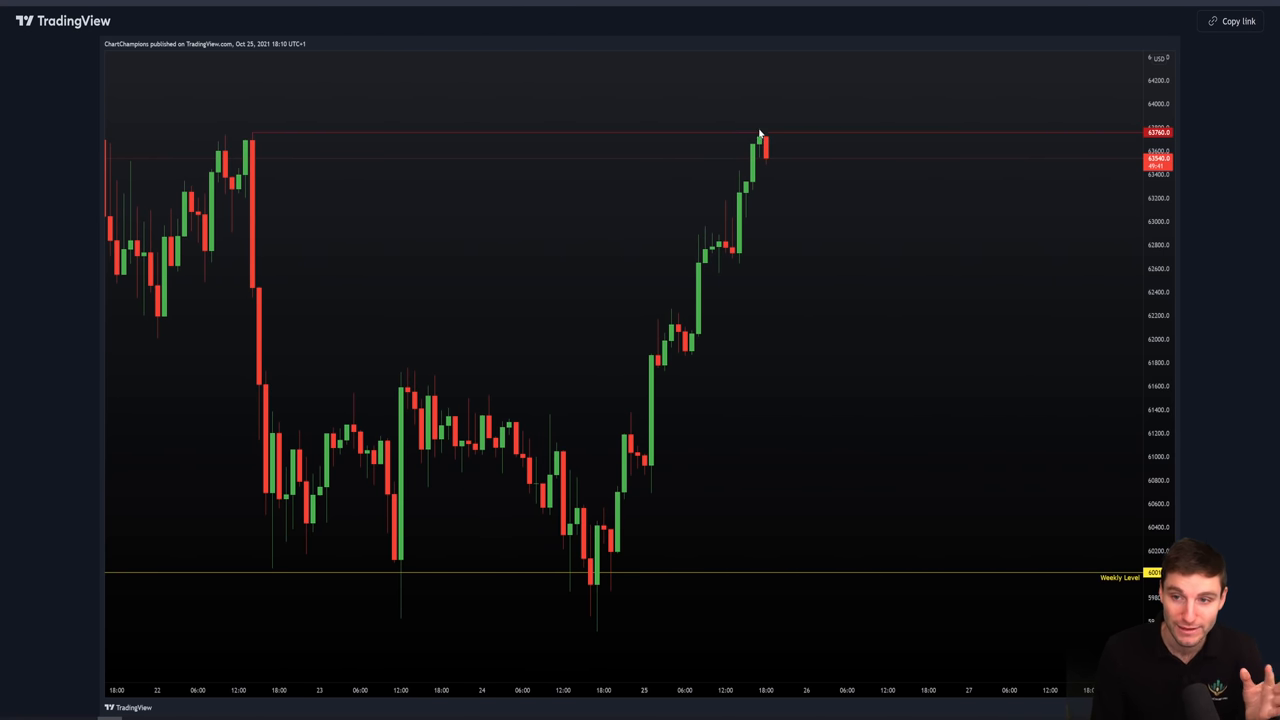
{"action": "mouse_move", "coordinate": [780, 156]}
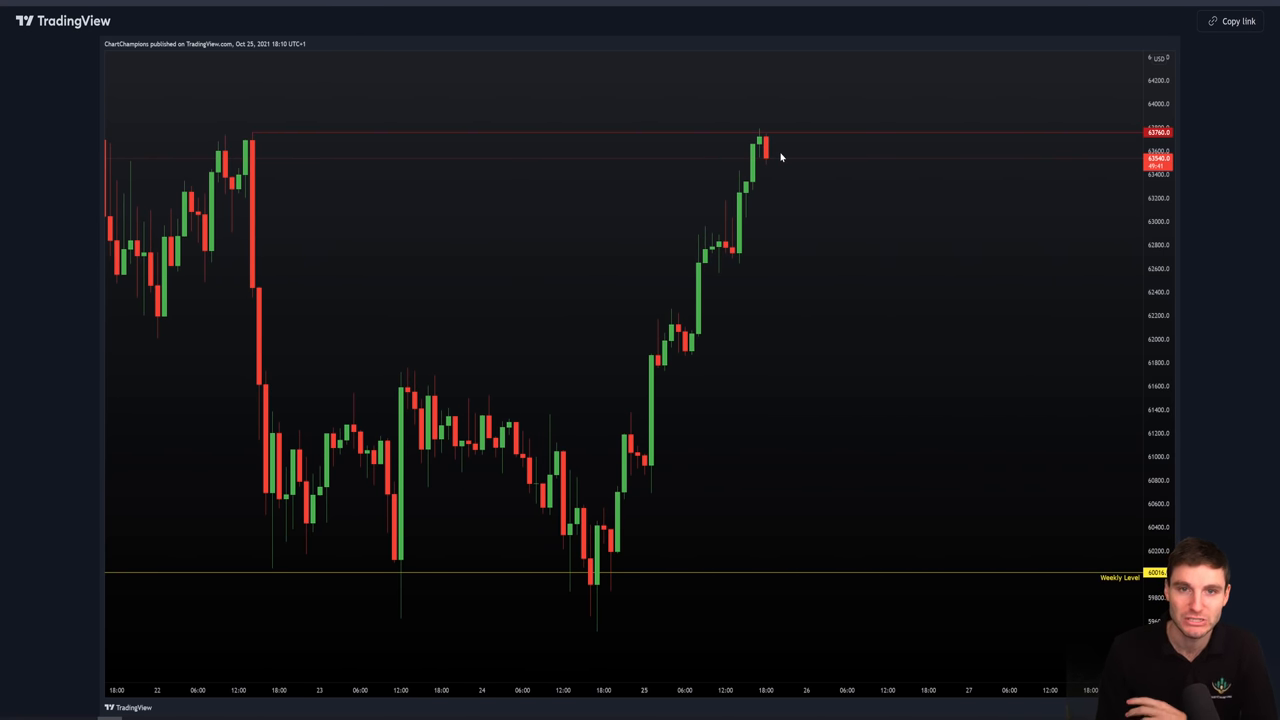
{"action": "mouse_move", "coordinate": [774, 160]}
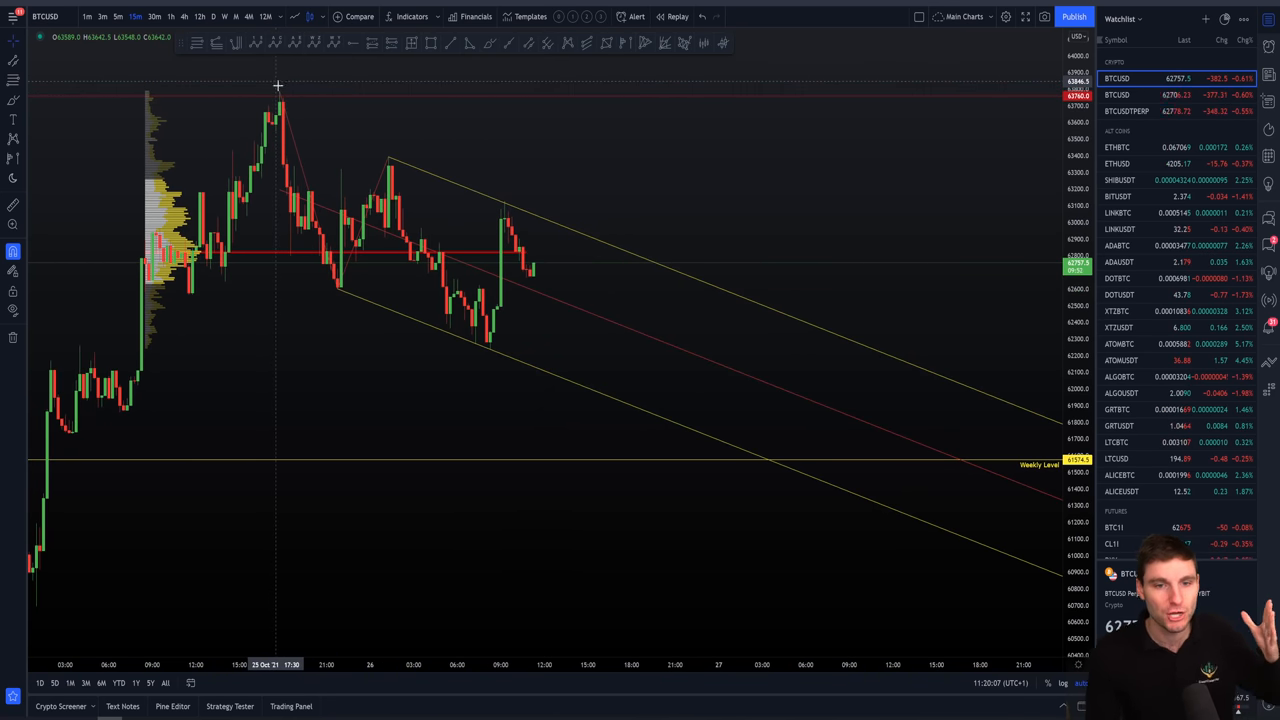
{"action": "mouse_move", "coordinate": [216, 278]}
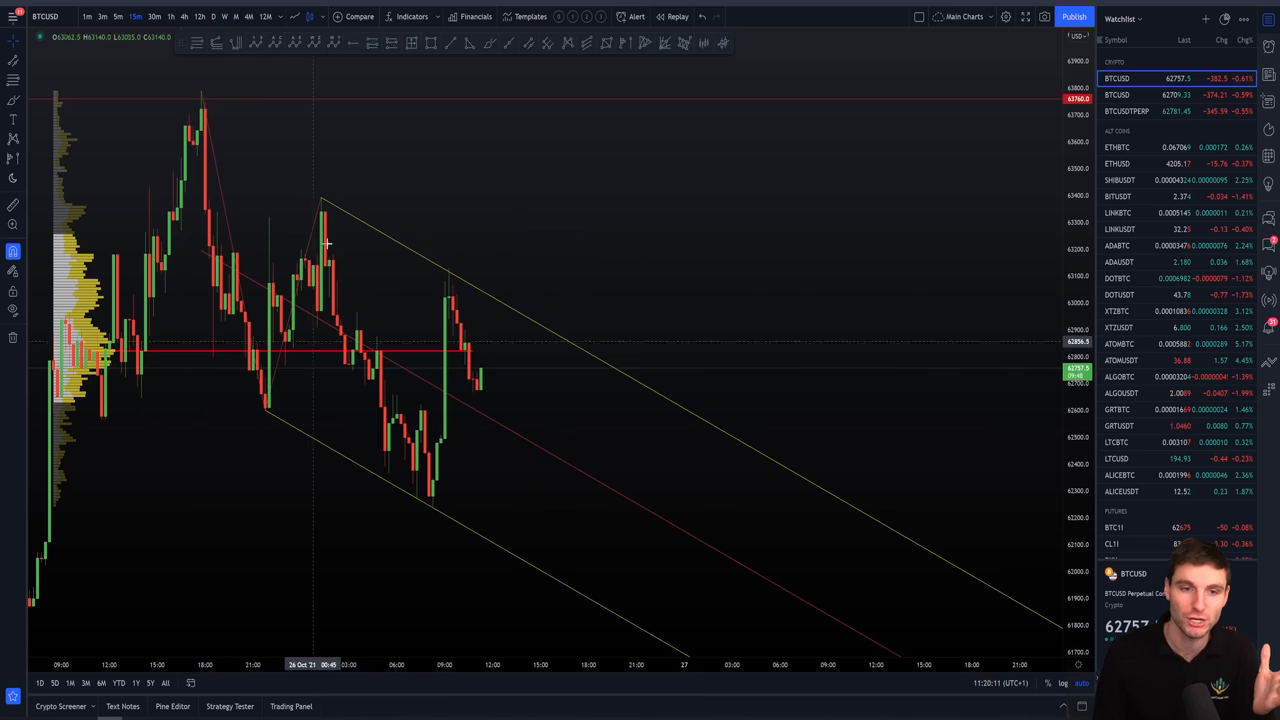
{"action": "mouse_move", "coordinate": [280, 216]}
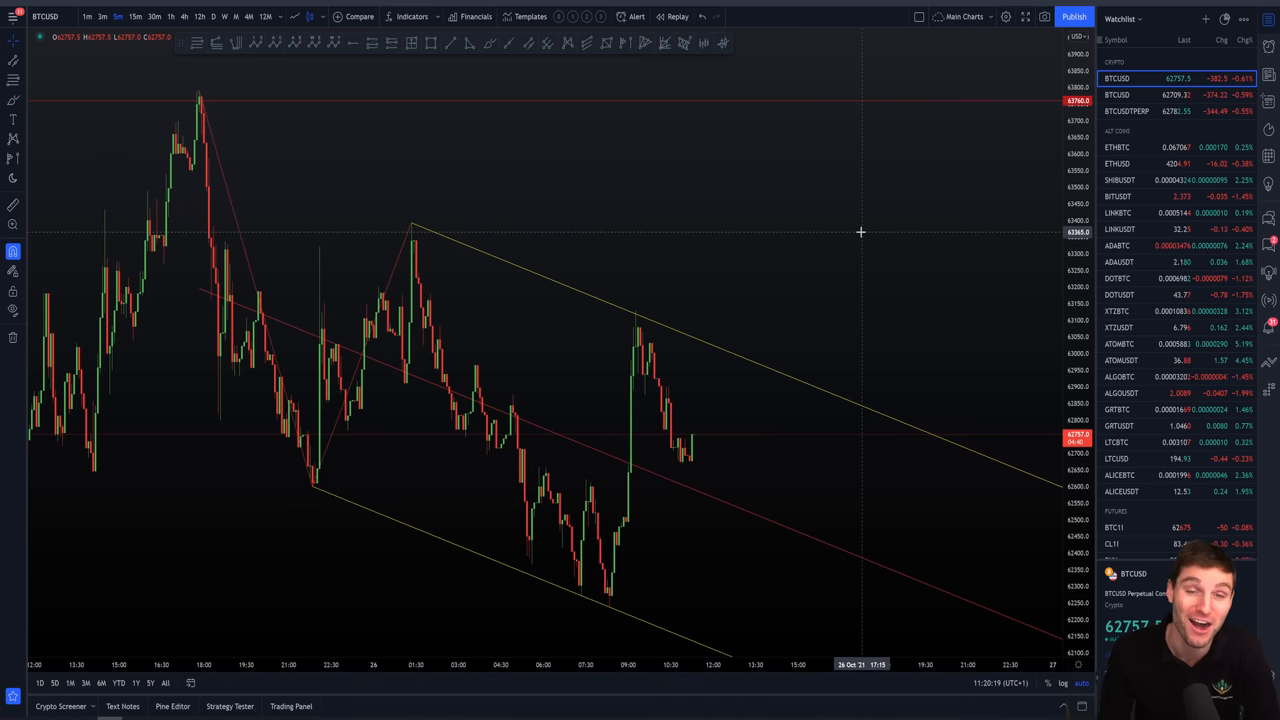
{"action": "mouse_move", "coordinate": [322, 428]}
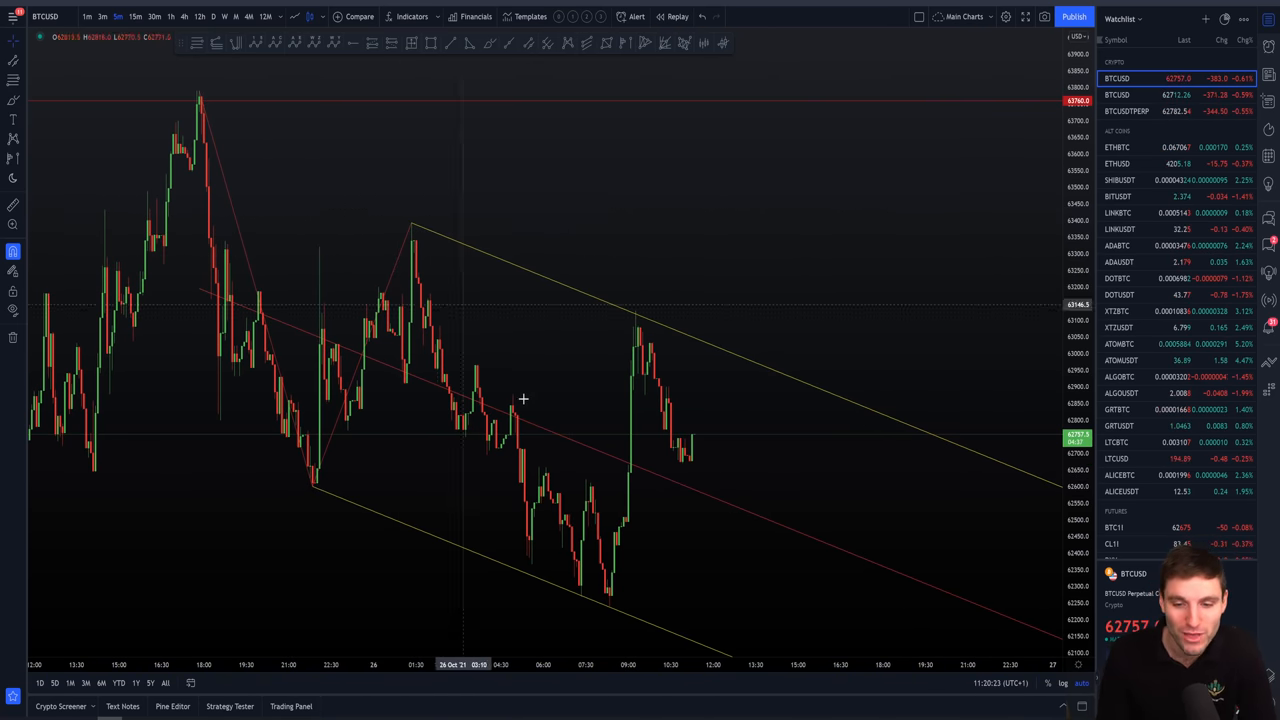
{"action": "mouse_move", "coordinate": [584, 582]}
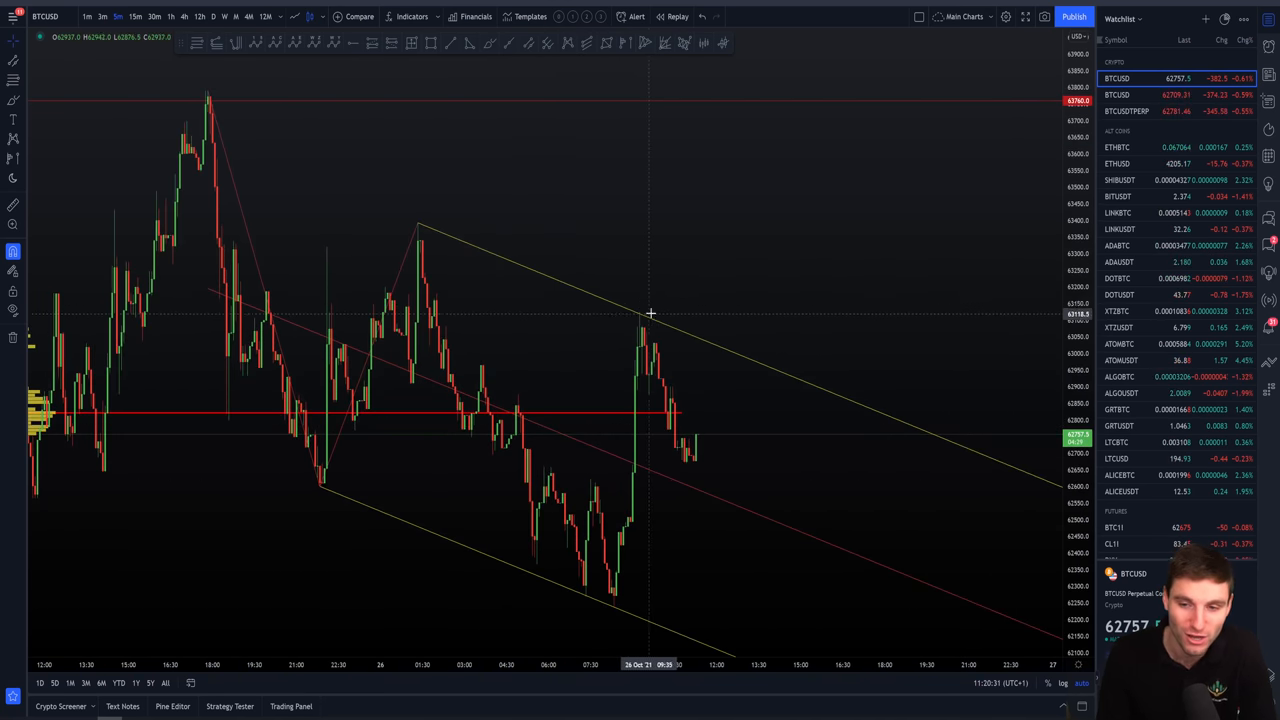
{"action": "mouse_move", "coordinate": [764, 280]}
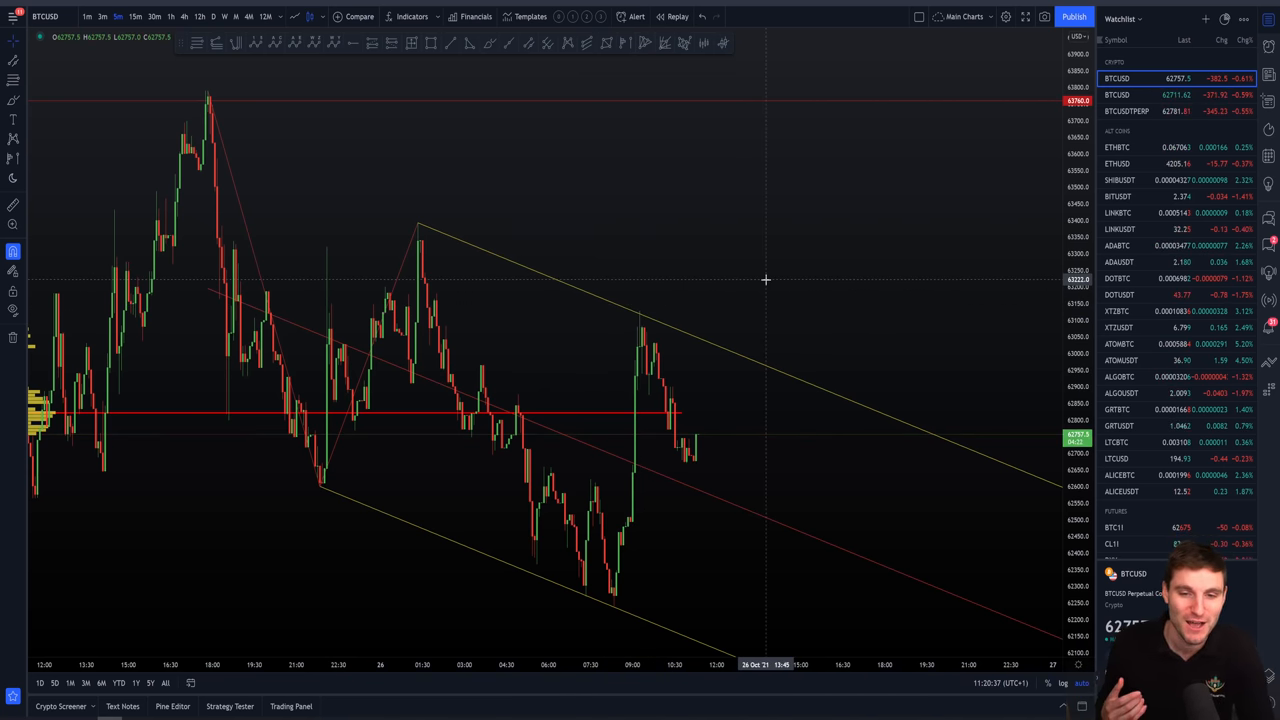
{"action": "mouse_move", "coordinate": [384, 384]}
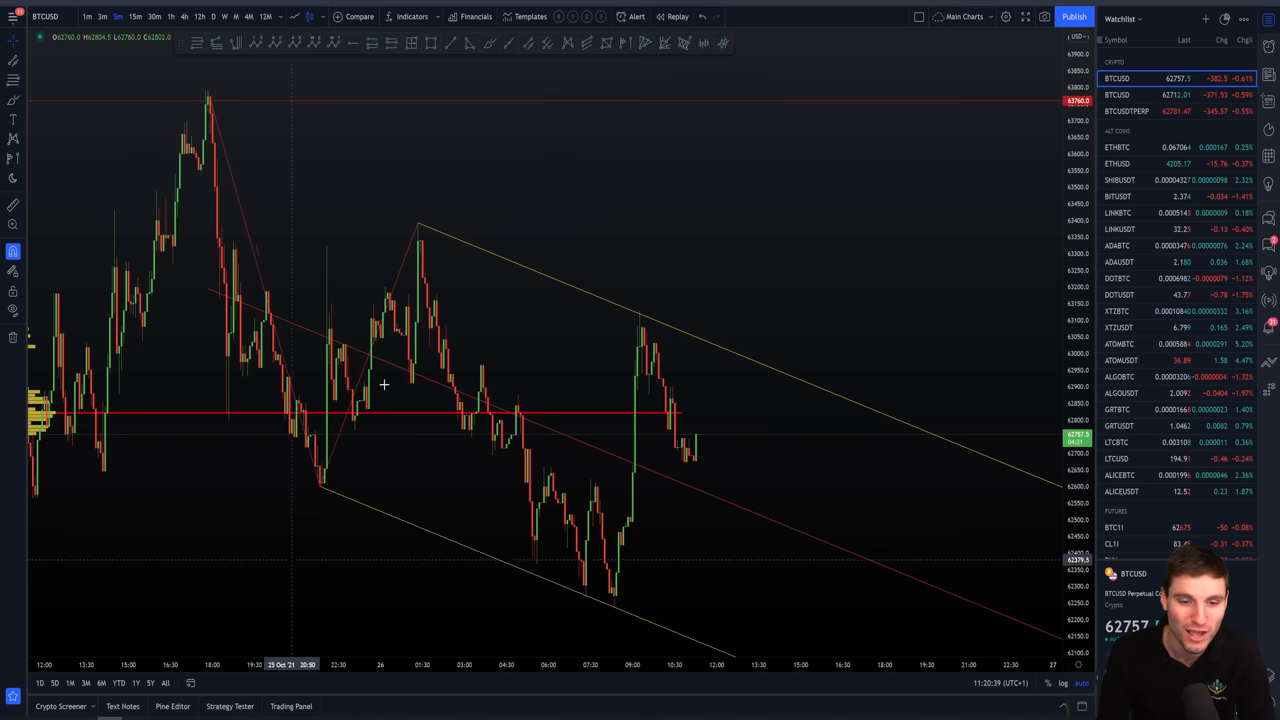
{"action": "mouse_move", "coordinate": [316, 490]}
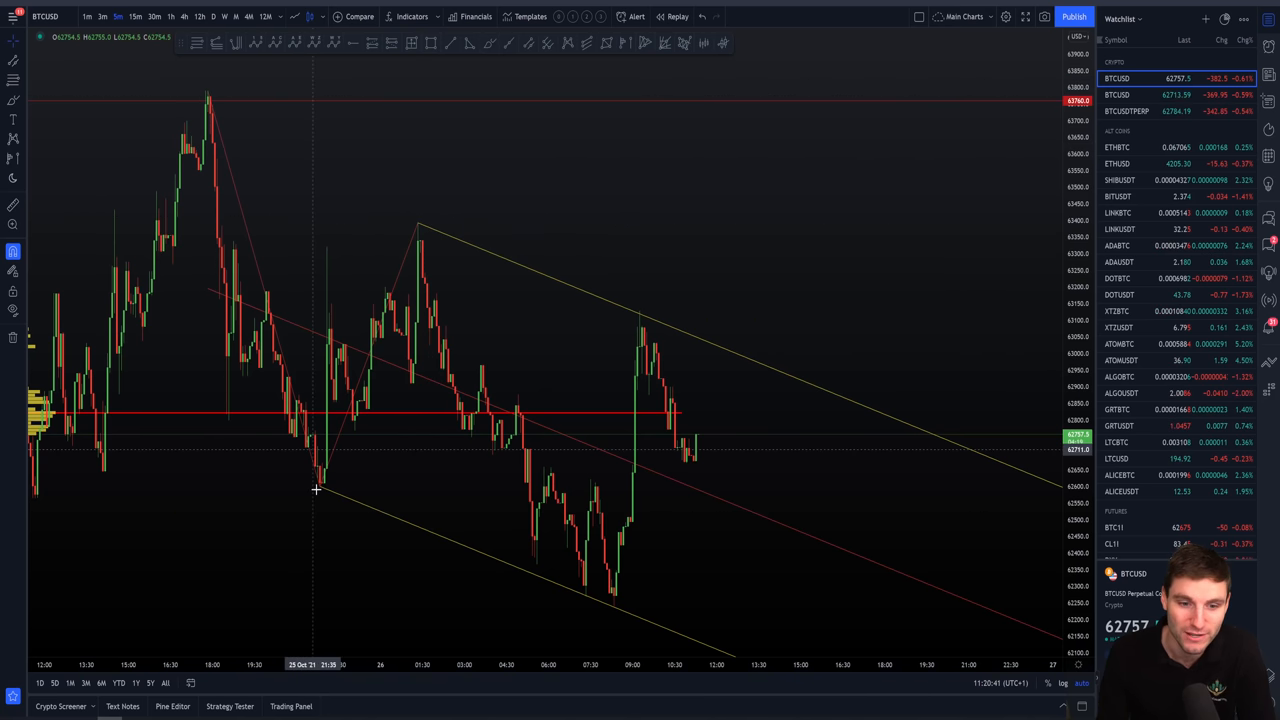
{"action": "mouse_move", "coordinate": [464, 356]}
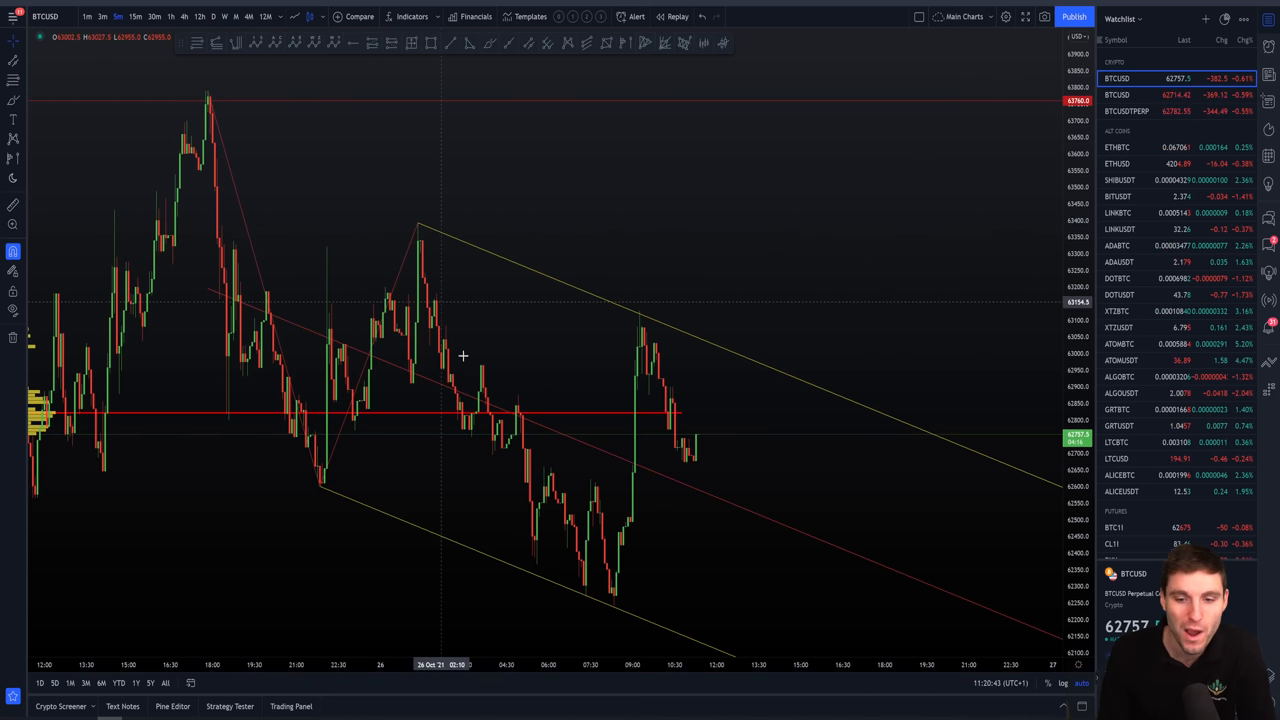
{"action": "mouse_move", "coordinate": [604, 600]}
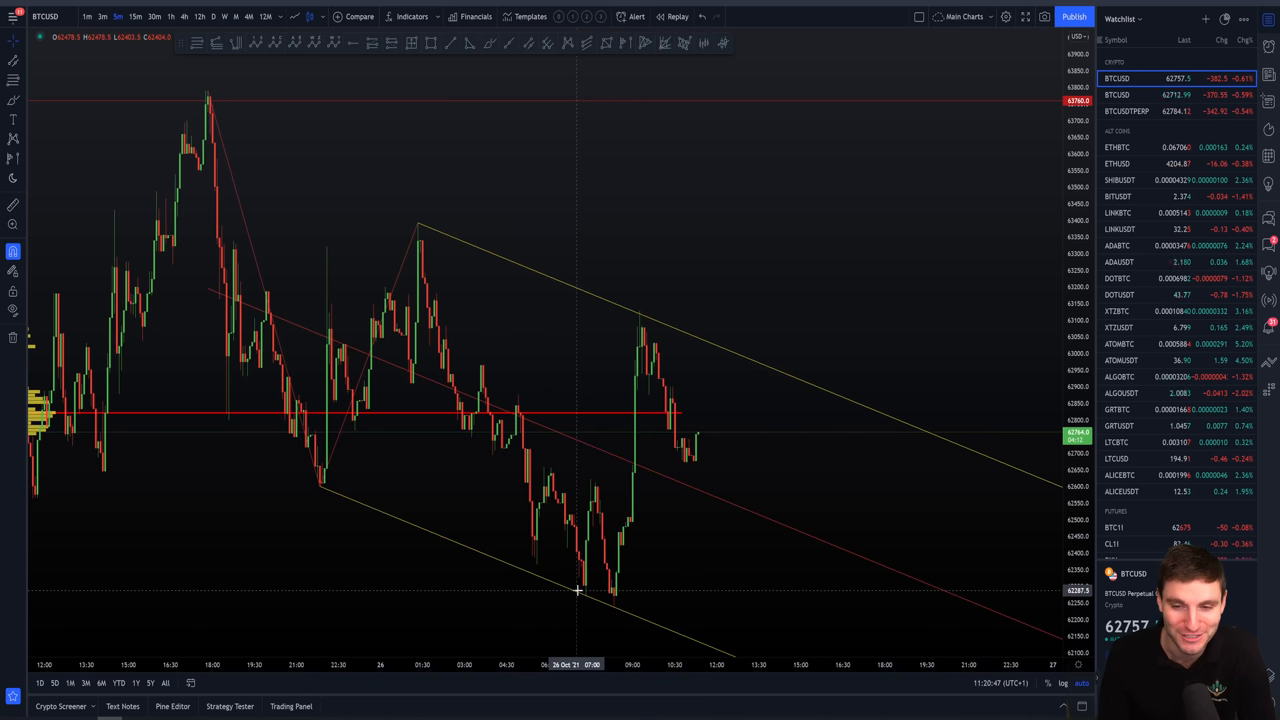
{"action": "mouse_move", "coordinate": [640, 316]}
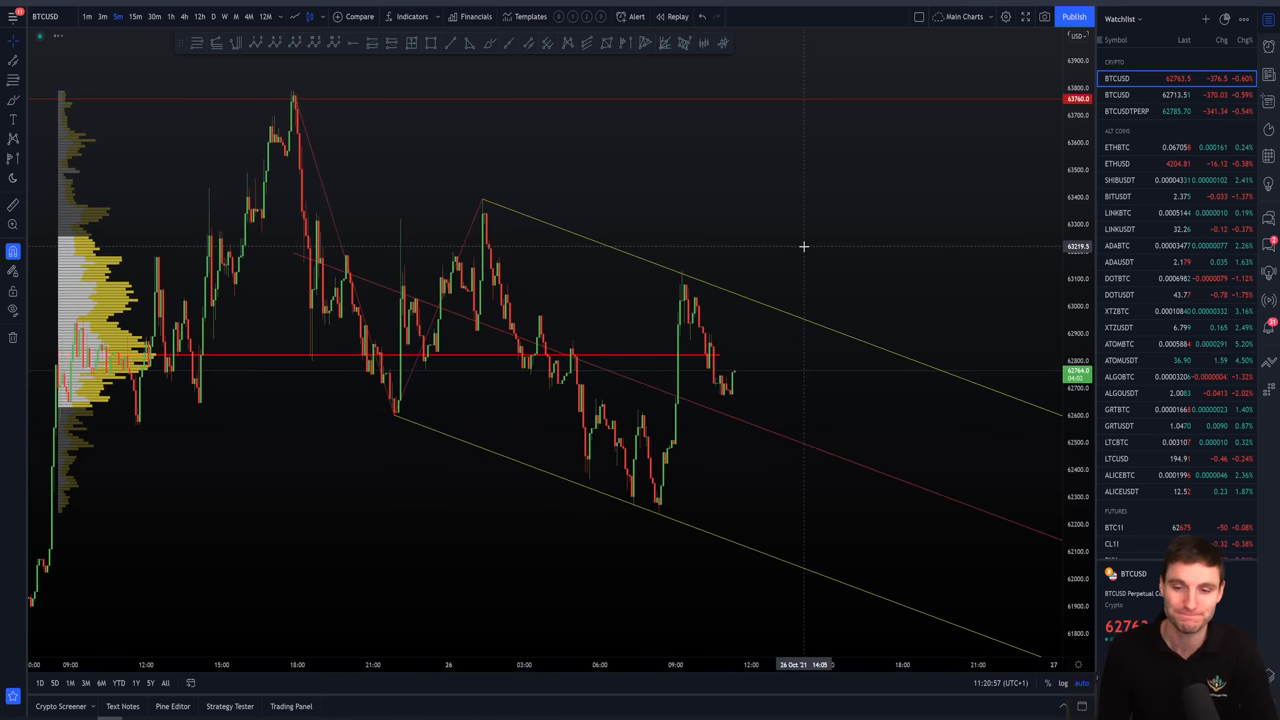
{"action": "mouse_move", "coordinate": [780, 250]}
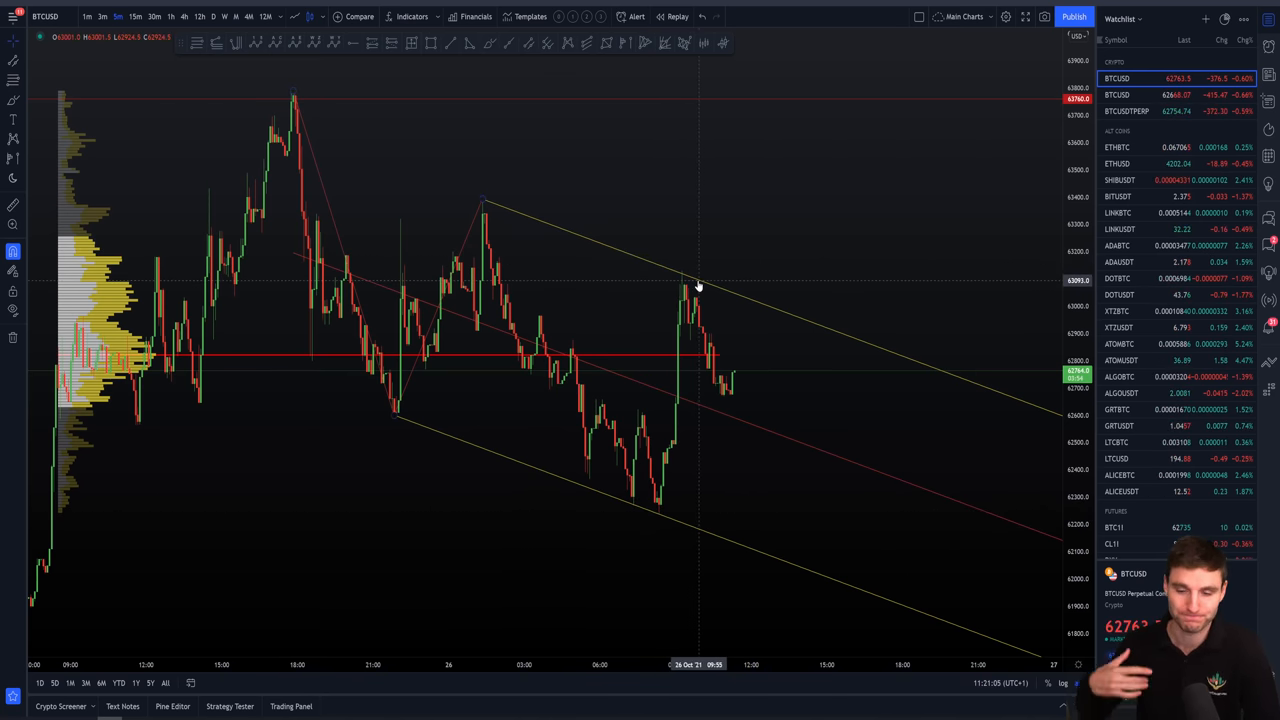
{"action": "mouse_move", "coordinate": [722, 362]}
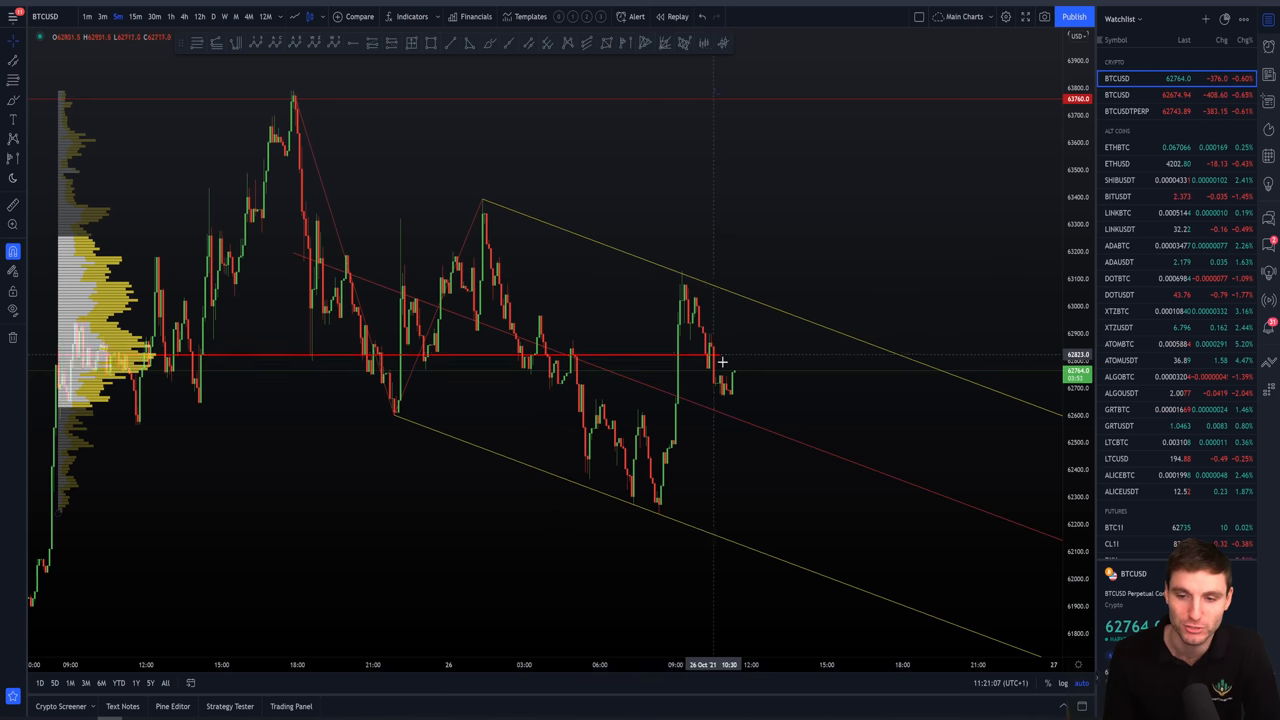
{"action": "mouse_move", "coordinate": [744, 342]}
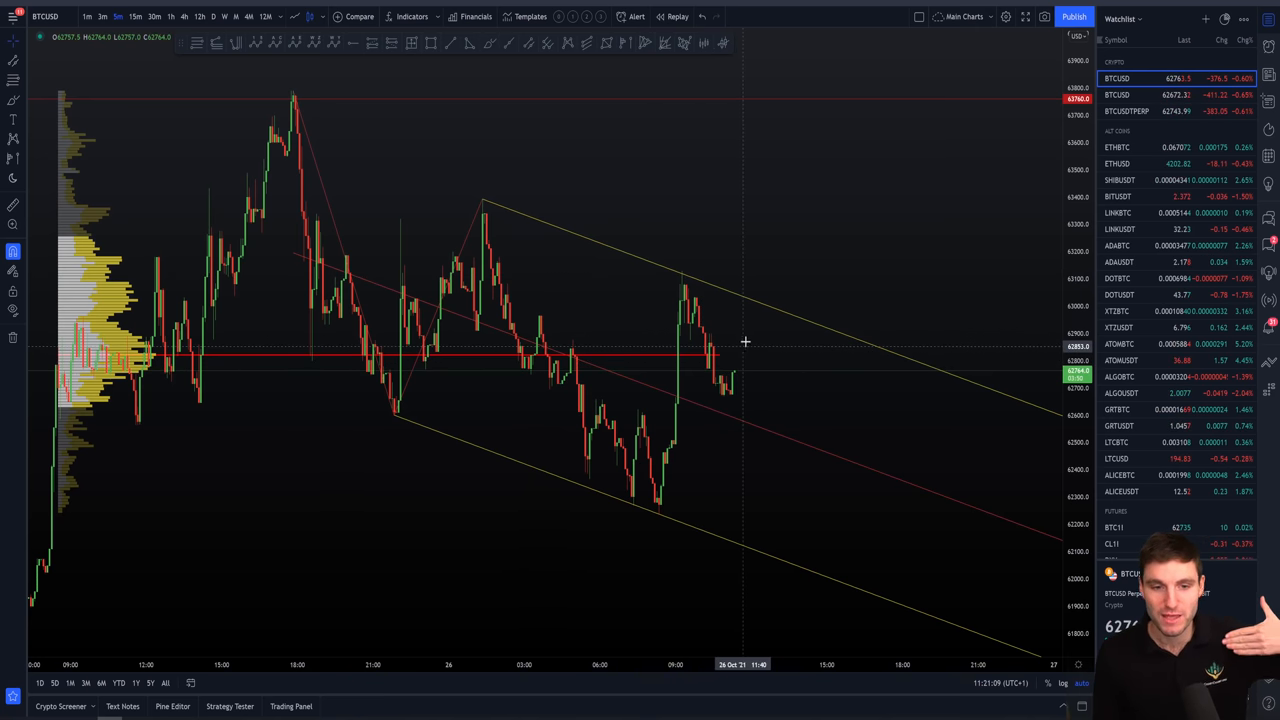
{"action": "mouse_move", "coordinate": [808, 180]}
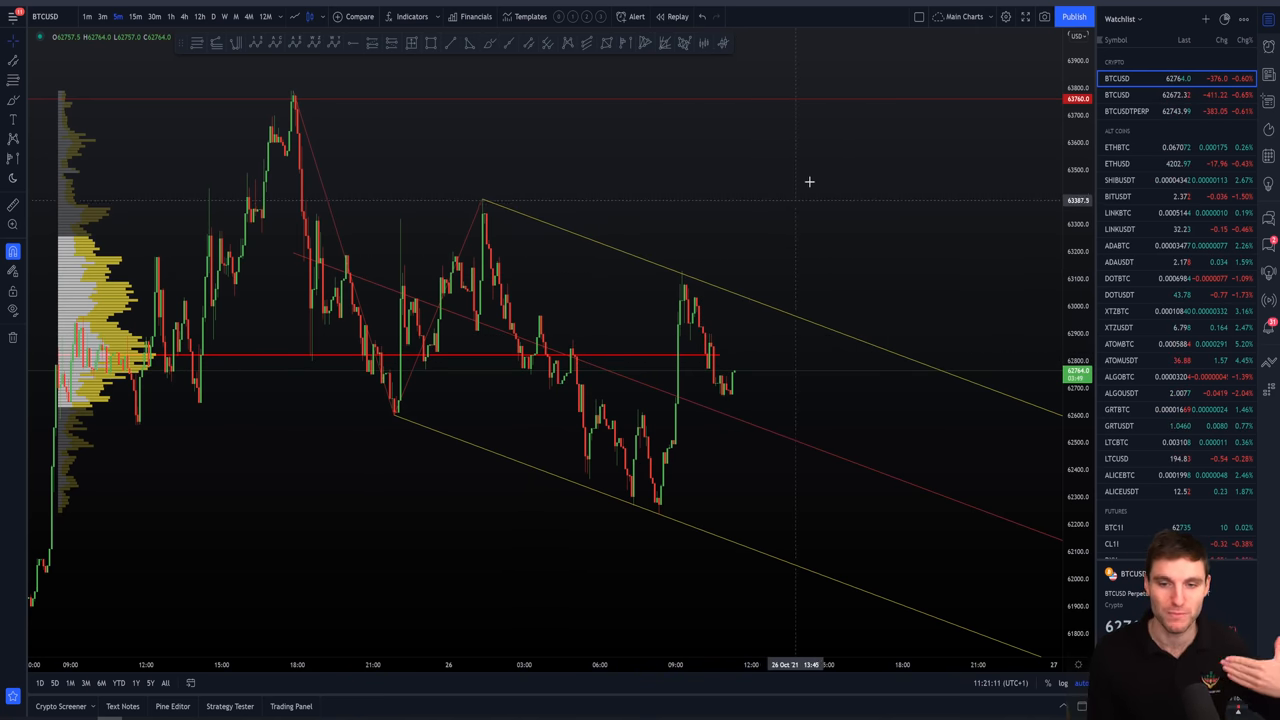
{"action": "mouse_move", "coordinate": [742, 220]}
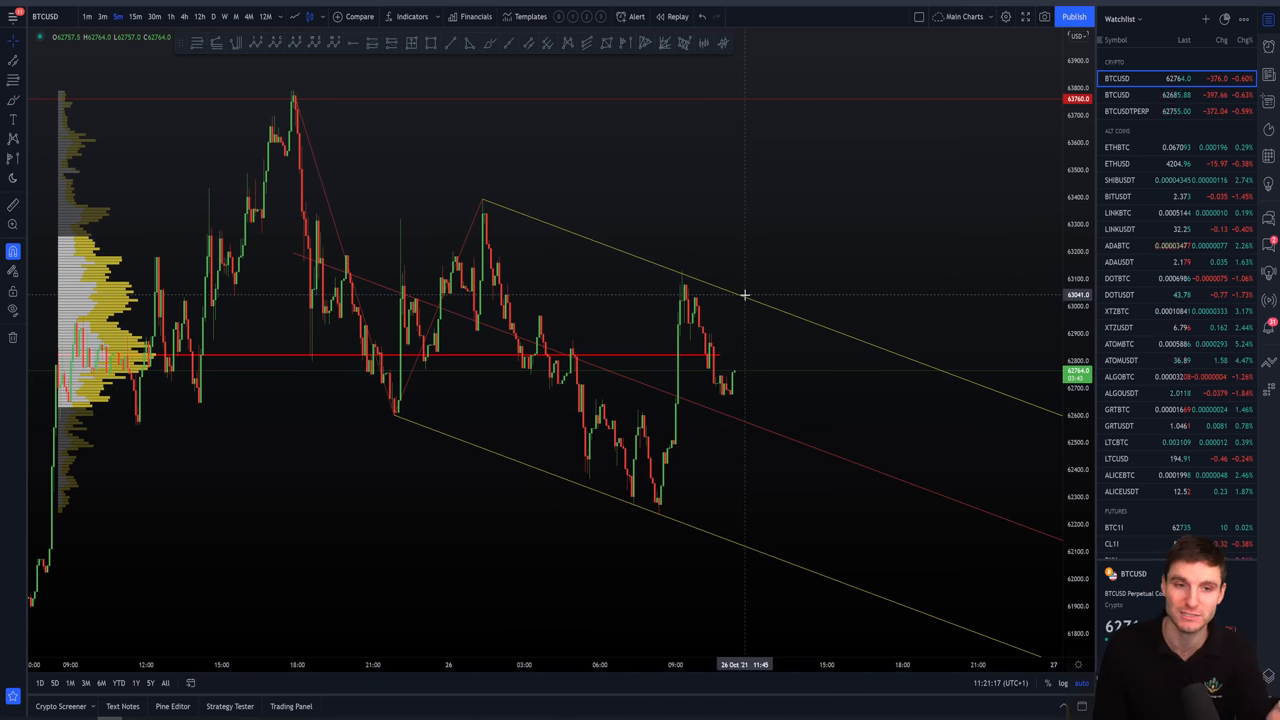
{"action": "mouse_move", "coordinate": [292, 84]}
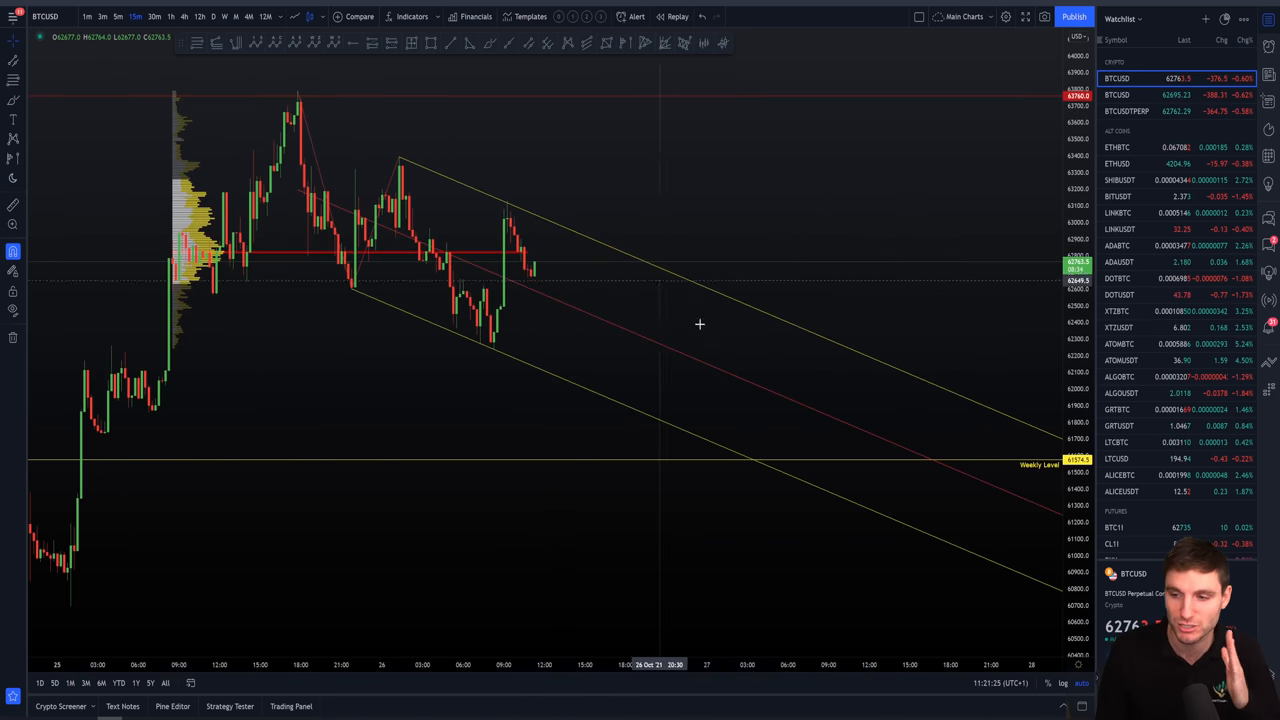
{"action": "mouse_move", "coordinate": [656, 448]}
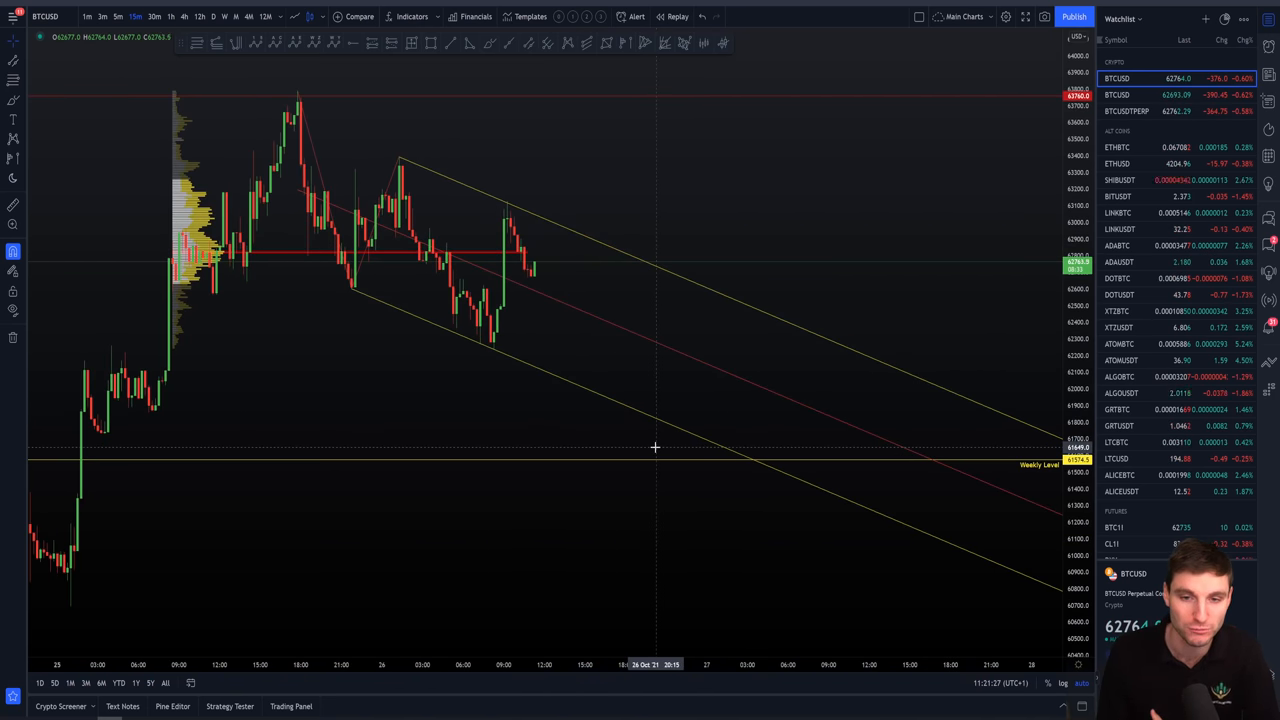
{"action": "mouse_move", "coordinate": [664, 328]}
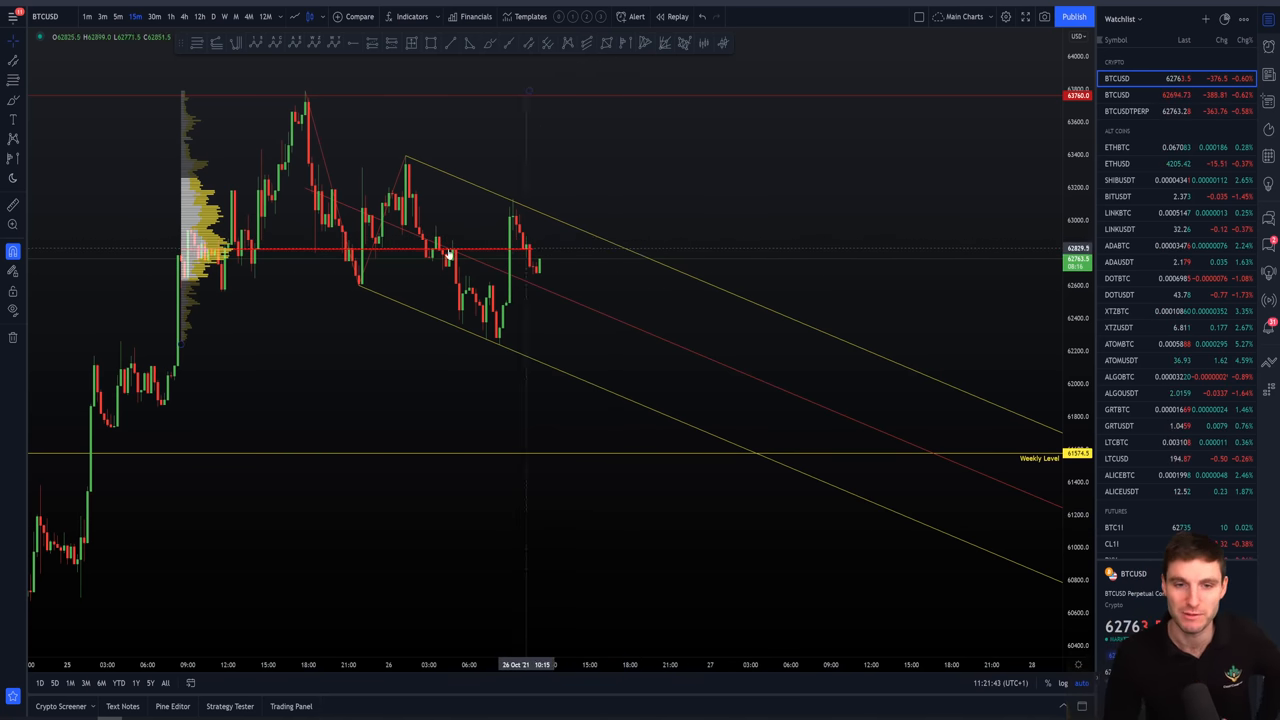
{"action": "mouse_move", "coordinate": [380, 166]}
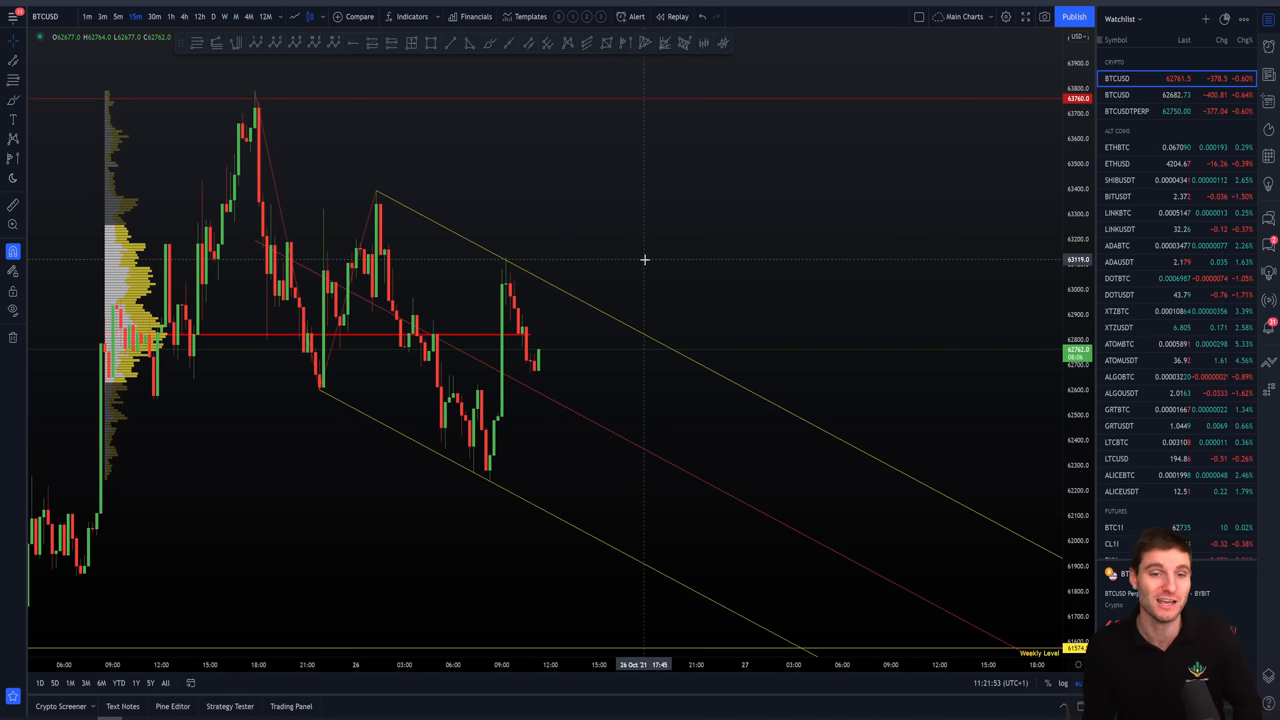
{"action": "mouse_move", "coordinate": [476, 164]}
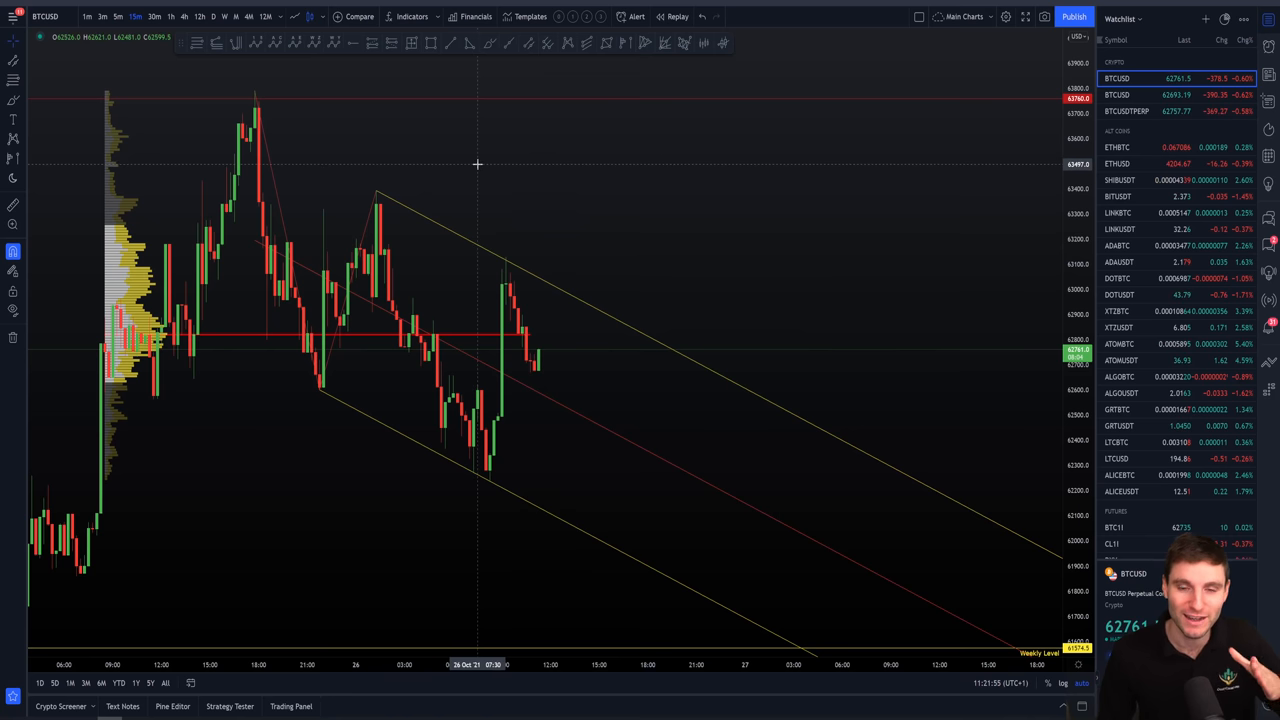
{"action": "mouse_move", "coordinate": [572, 196]}
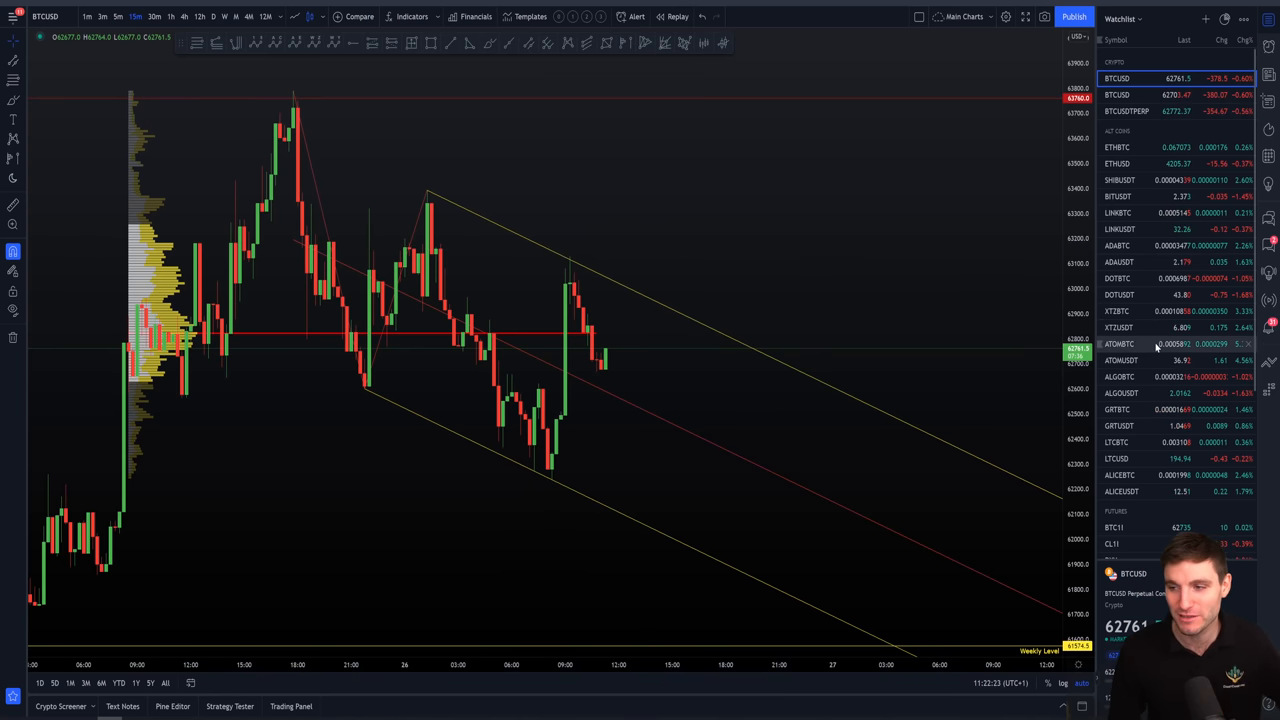
{"action": "mouse_move", "coordinate": [910, 200]}
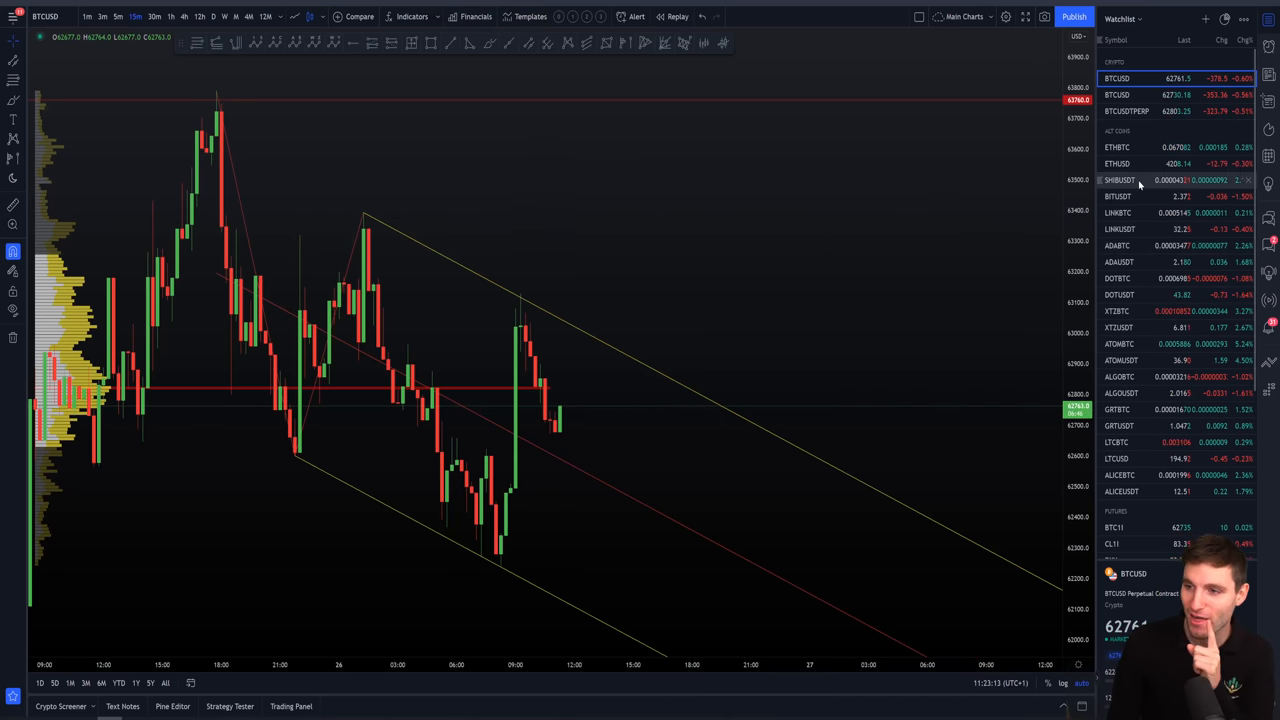
- Load the SHIBUSDT pair from the watchlist to show its multi-month surge
{"action": "left_click", "coordinate": [1120, 180]}
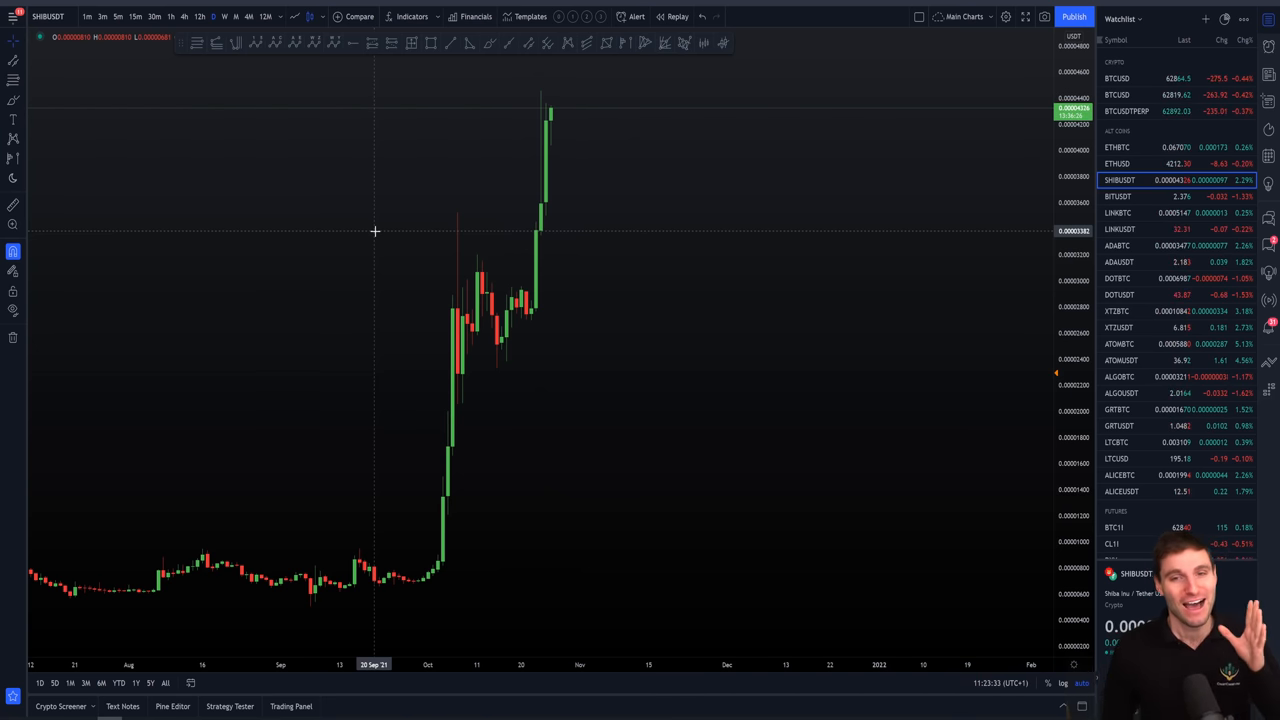
{"action": "mouse_move", "coordinate": [658, 308]}
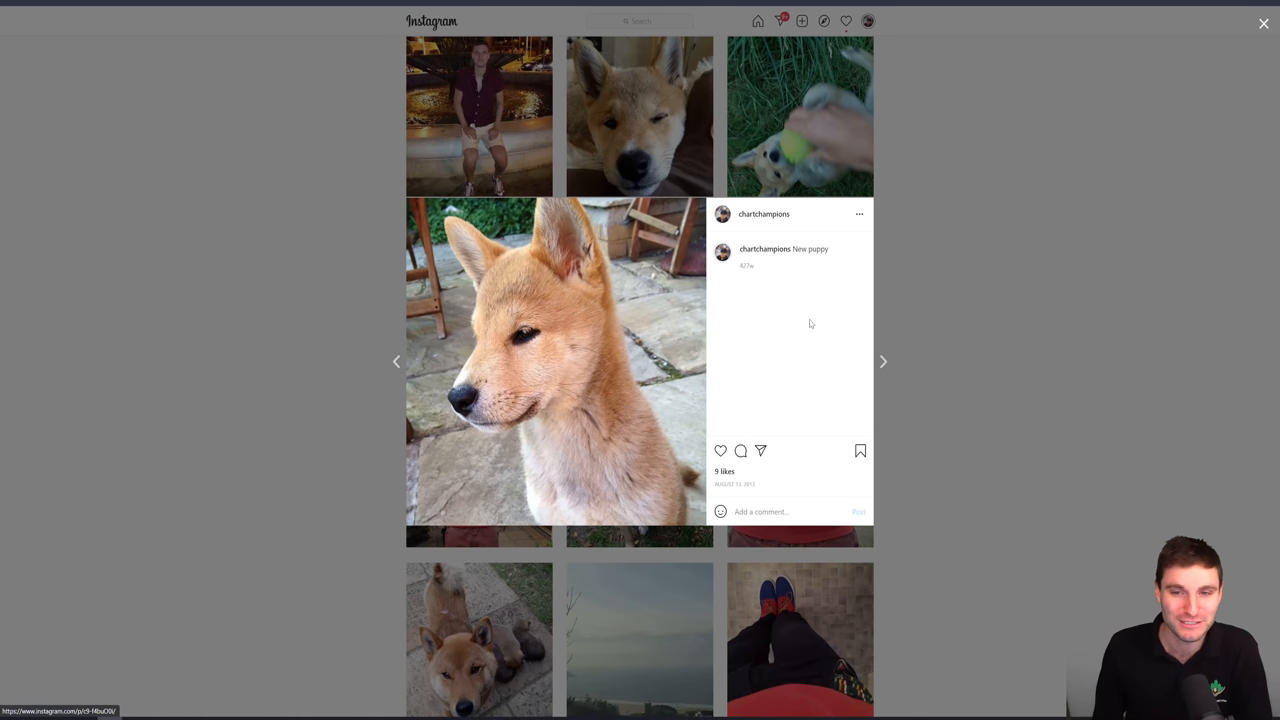
{"action": "mouse_move", "coordinate": [510, 276]}
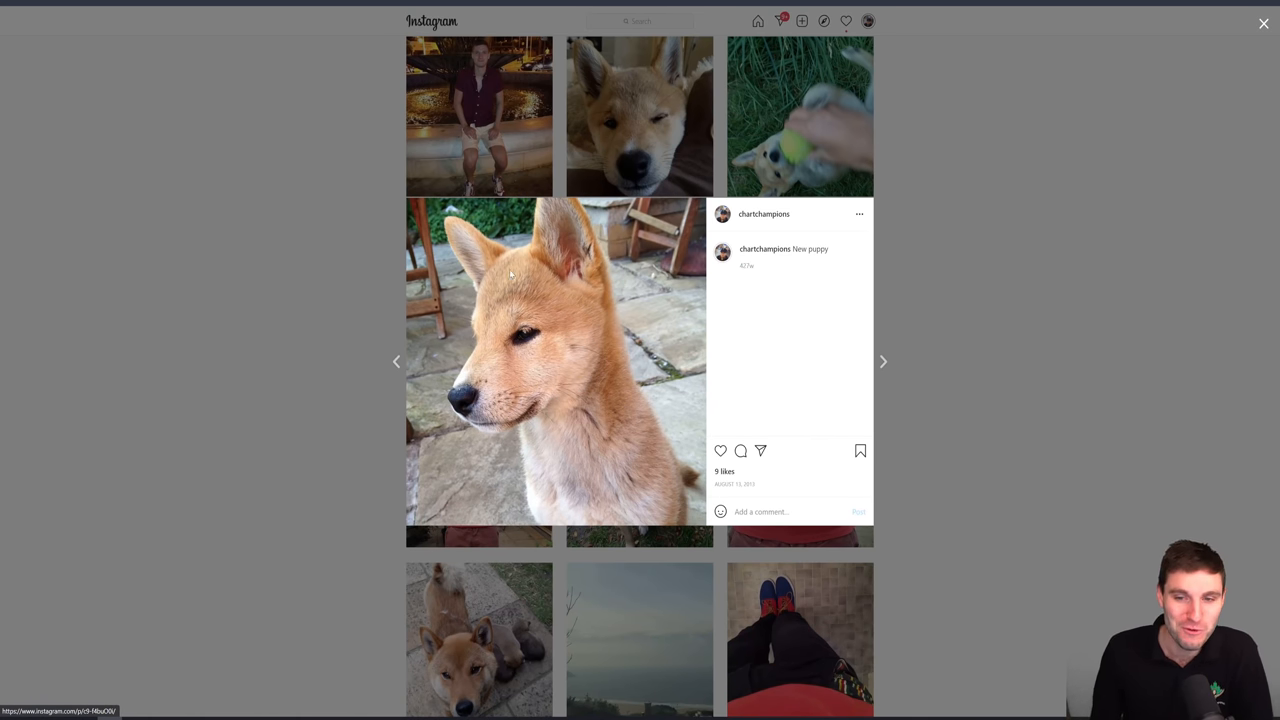
{"action": "mouse_move", "coordinate": [524, 224]}
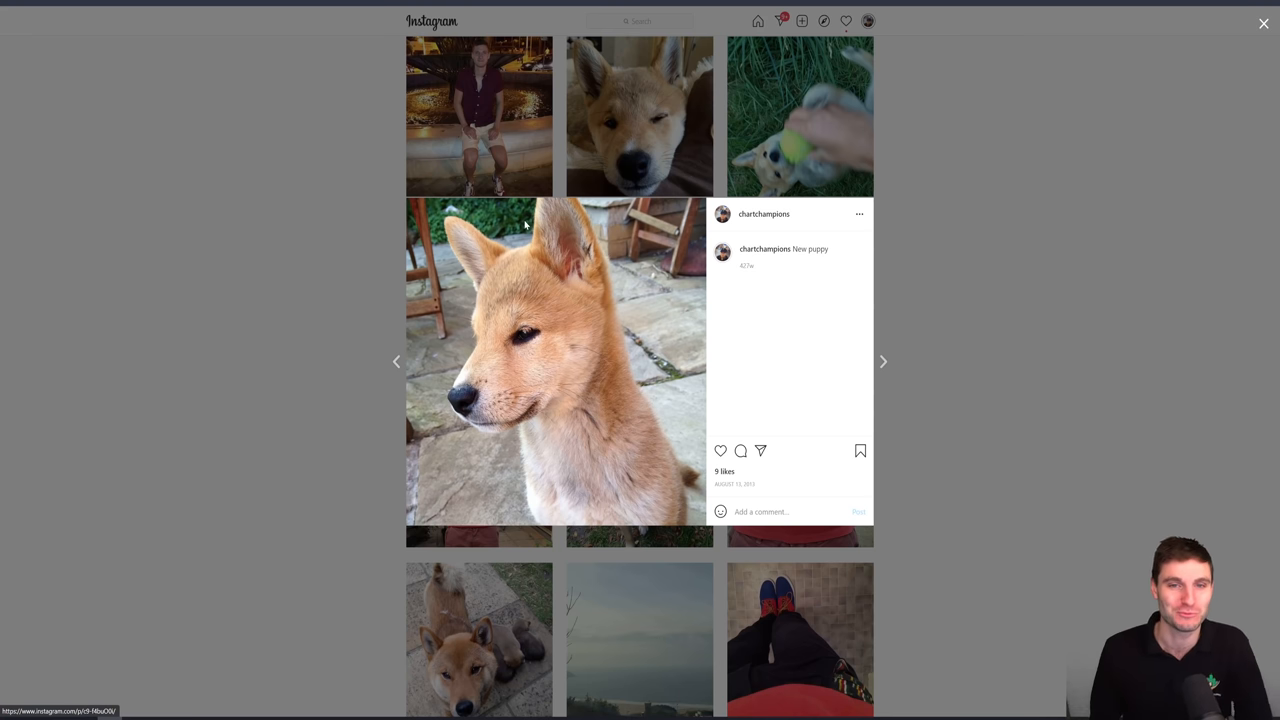
{"action": "mouse_move", "coordinate": [612, 238]}
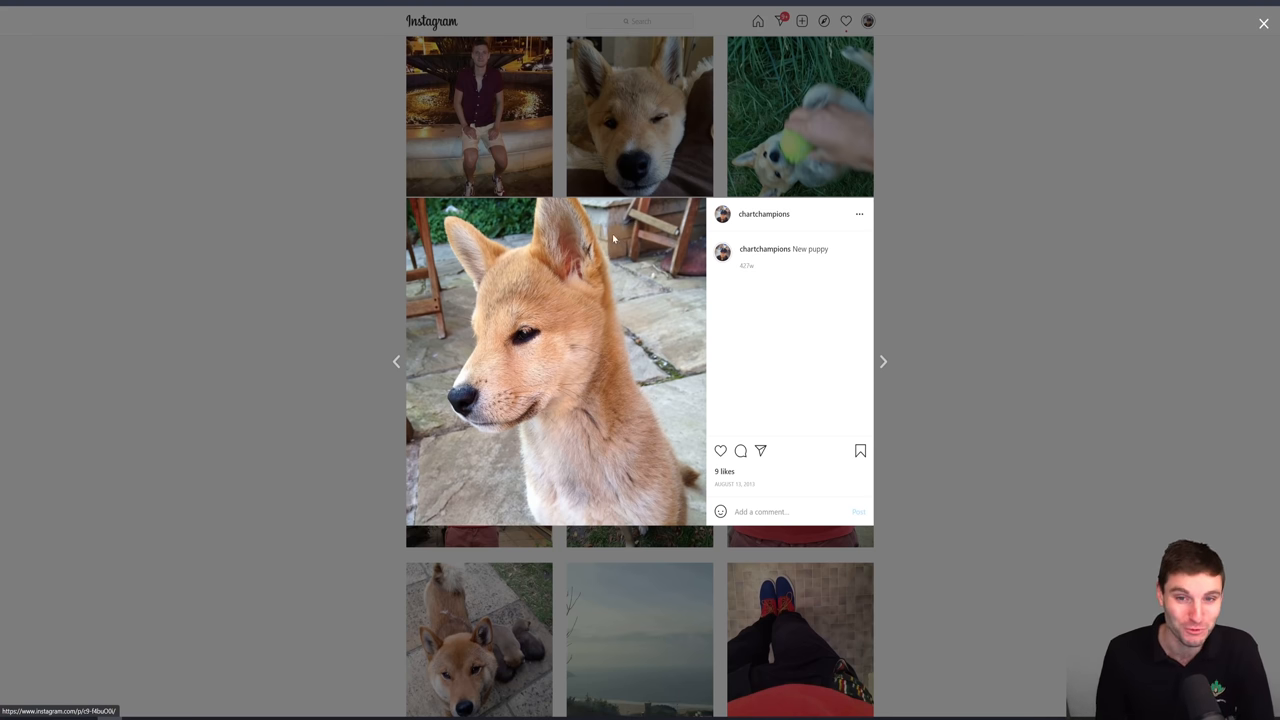
{"action": "mouse_move", "coordinate": [724, 310]}
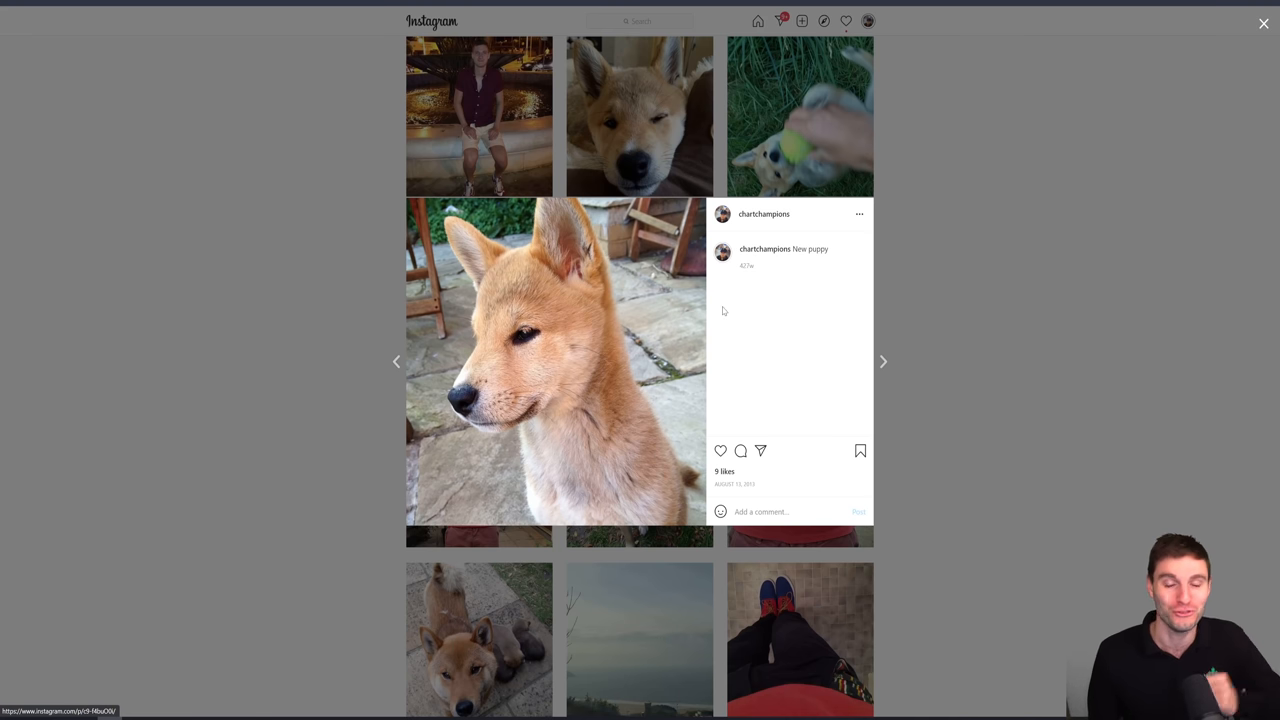
{"action": "mouse_move", "coordinate": [768, 488]}
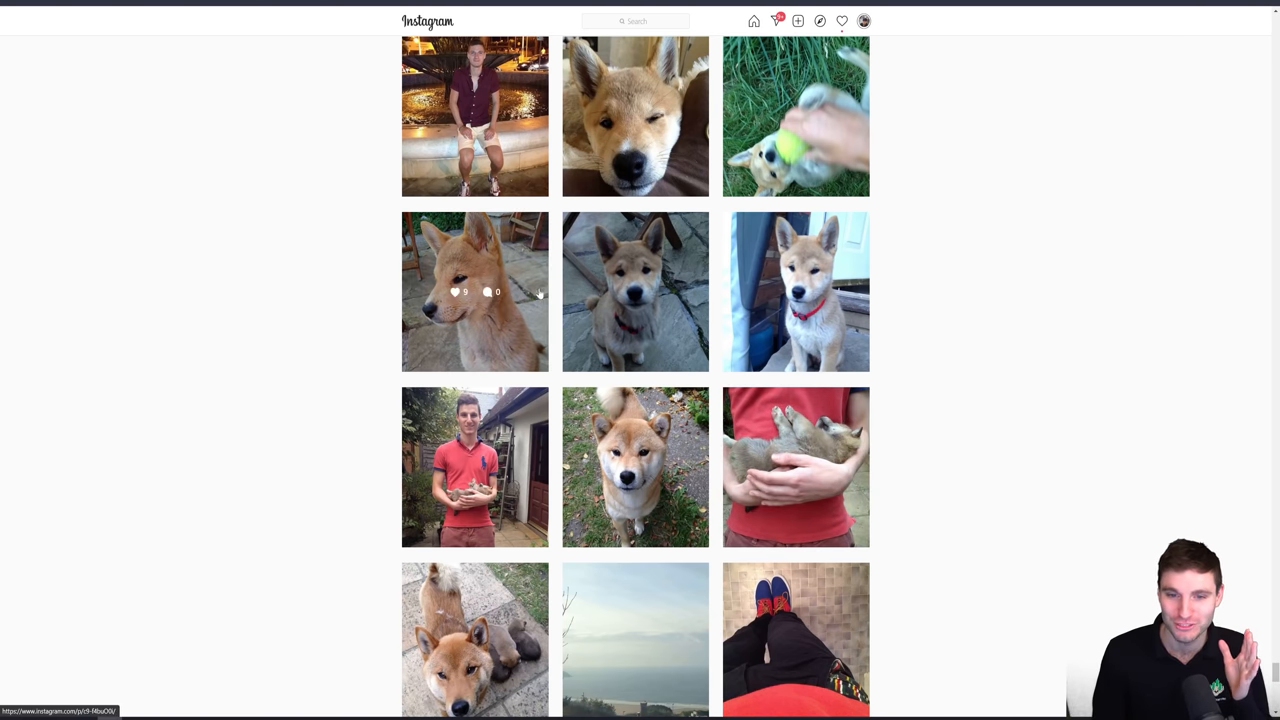
{"action": "mouse_move", "coordinate": [884, 186]}
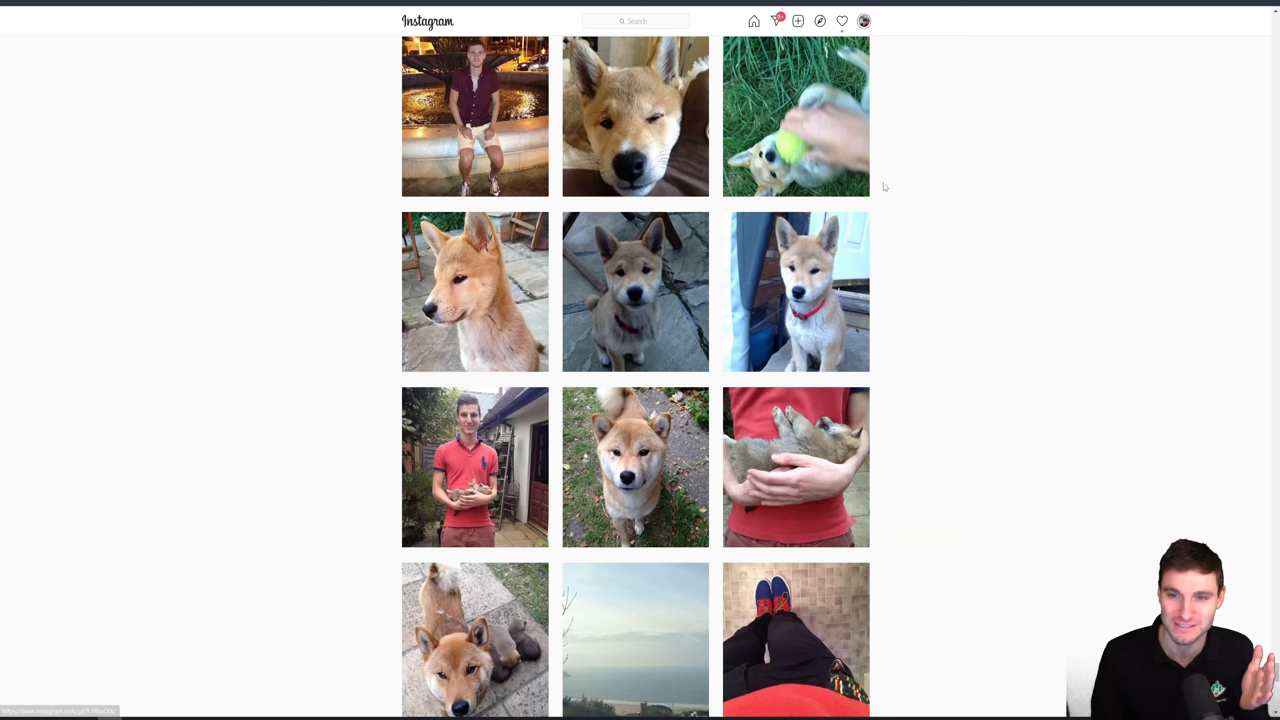
- View the winking Shiba Inu puppy post, then return to the SHIB/USDT chart
{"action": "left_click", "coordinate": [636, 292]}
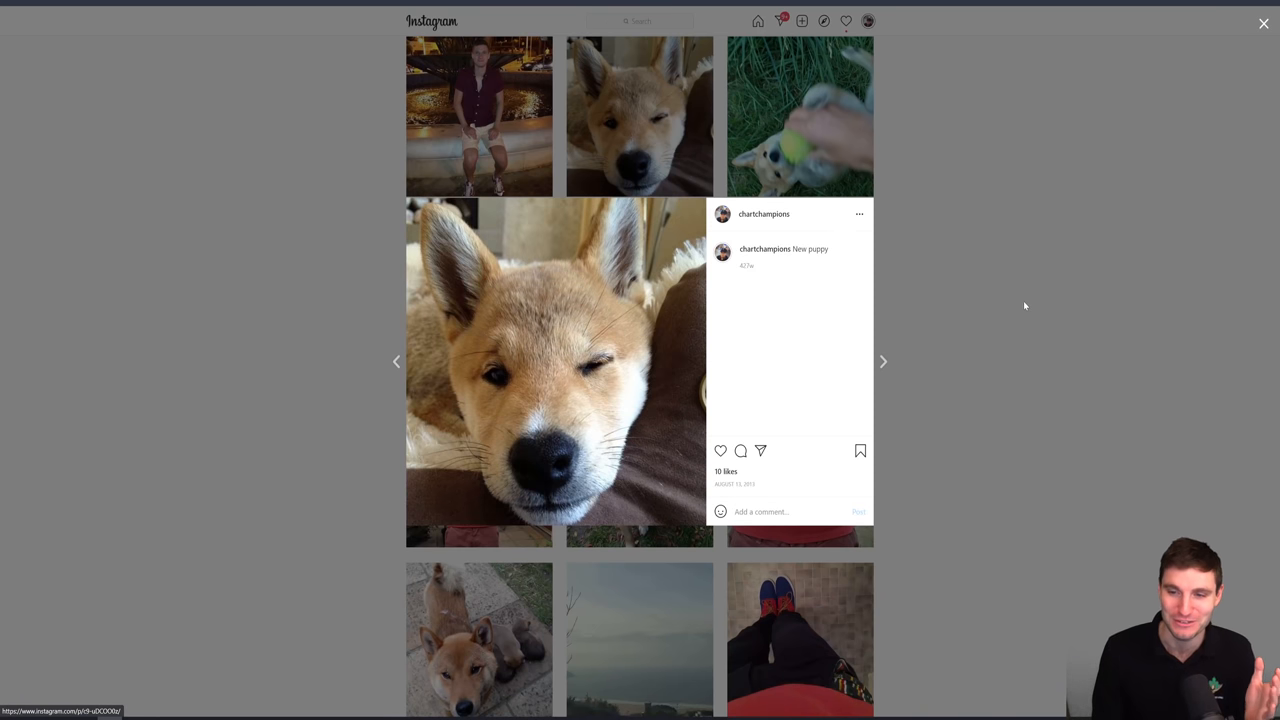
{"action": "left_click", "coordinate": [1264, 24]}
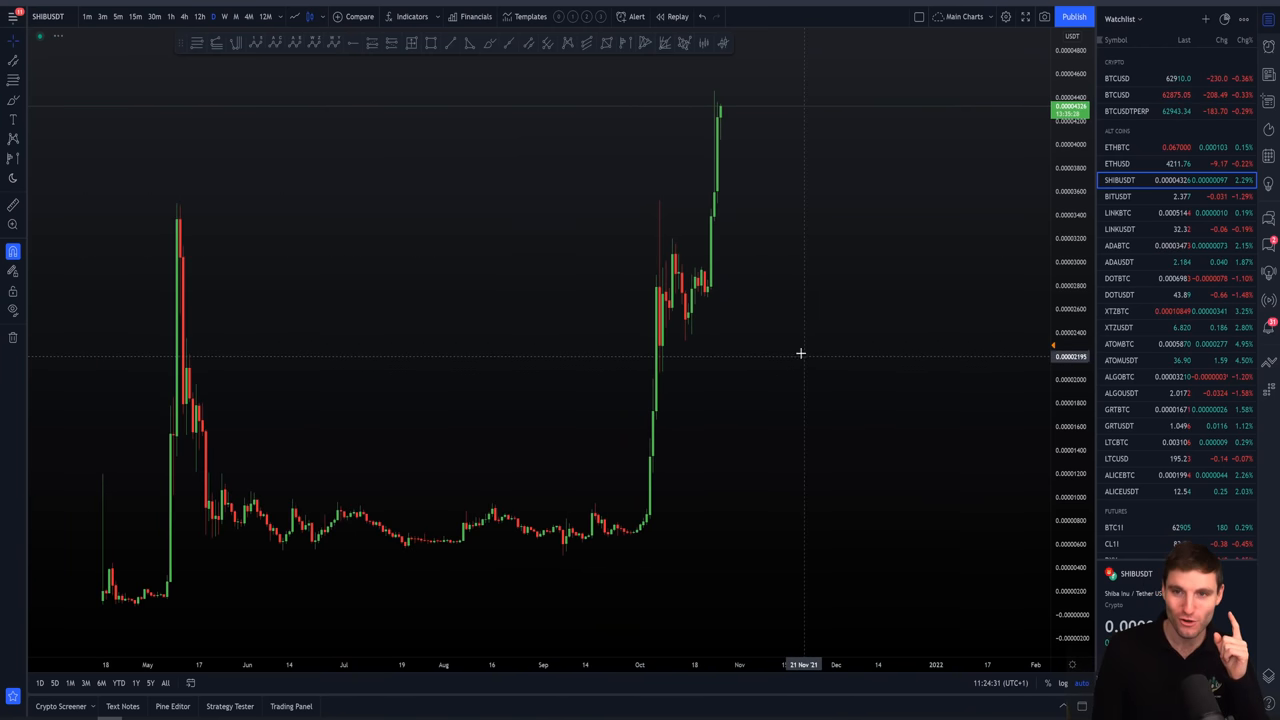
{"action": "mouse_move", "coordinate": [512, 280]}
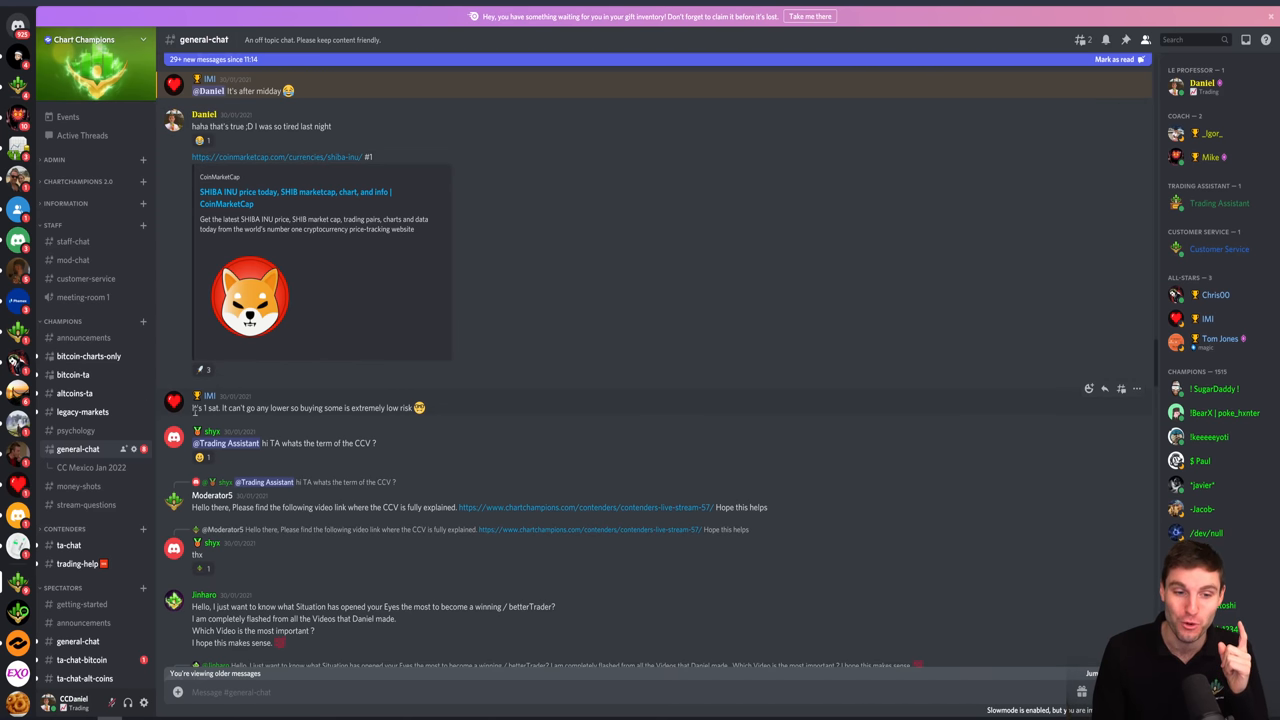
{"action": "mouse_move", "coordinate": [756, 334]}
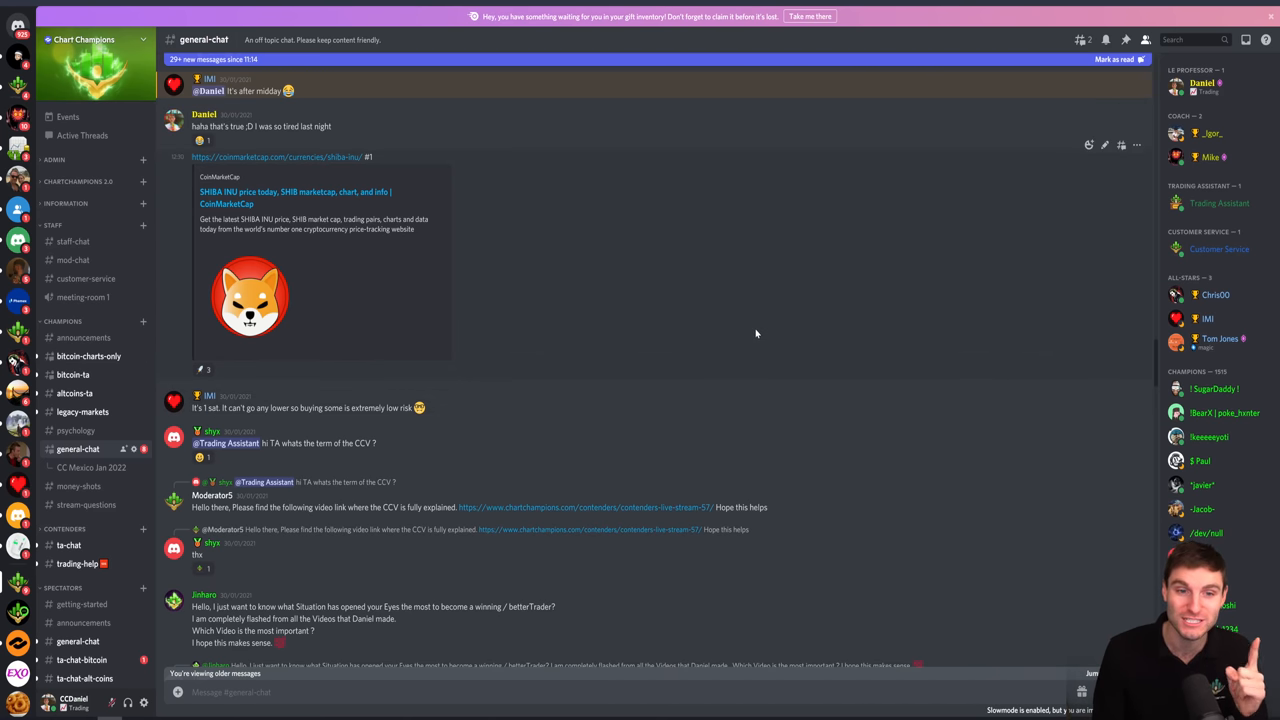
{"action": "mouse_move", "coordinate": [648, 296]}
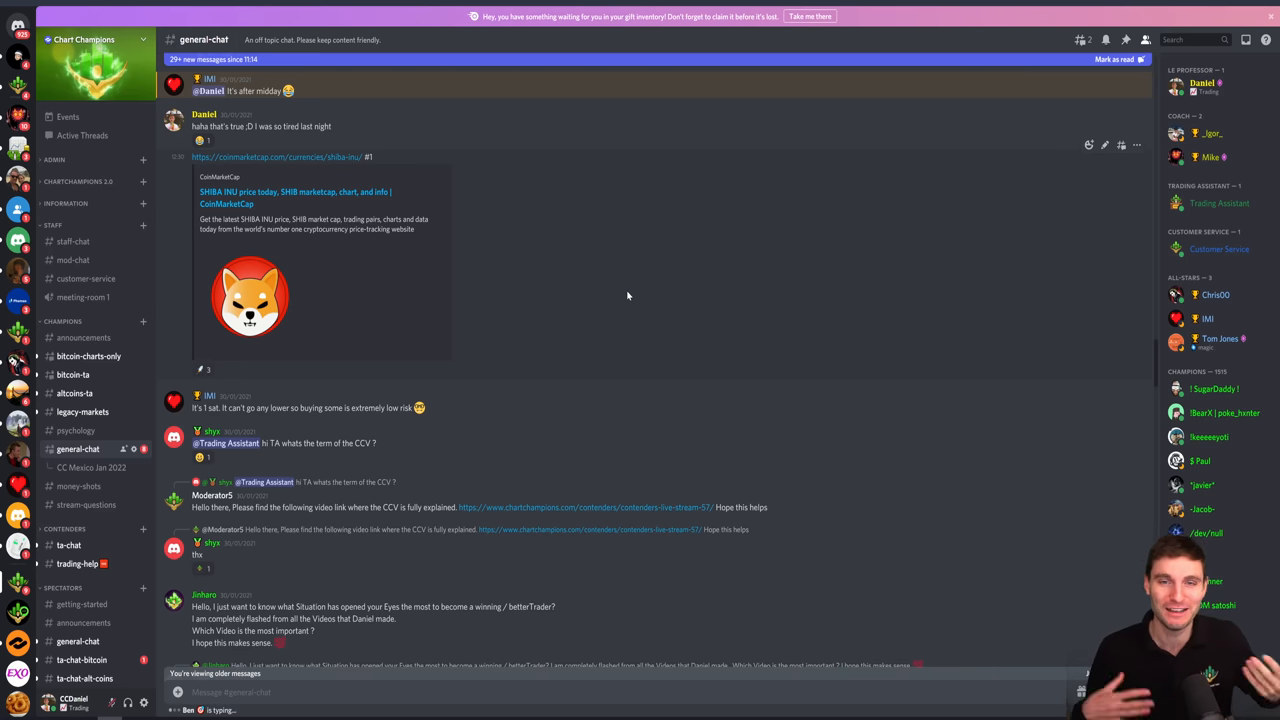
{"action": "mouse_move", "coordinate": [582, 324]}
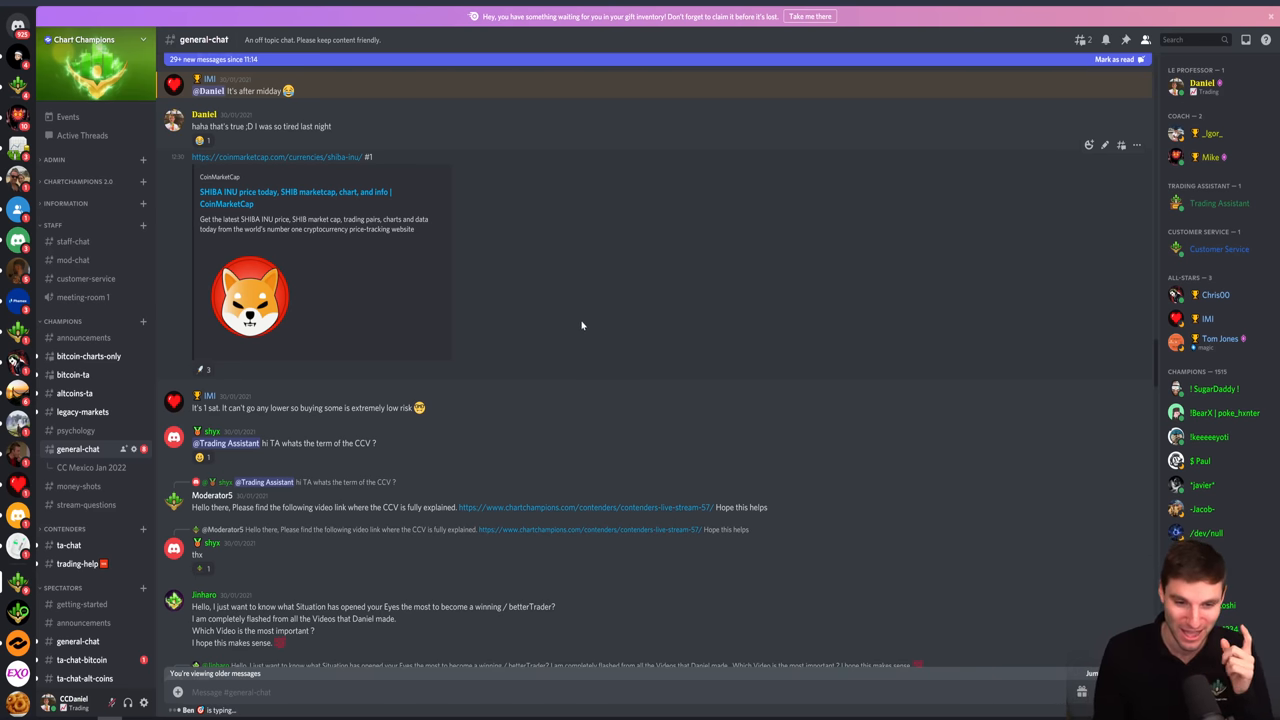
{"action": "scroll", "scroll_direction": "down", "scroll_amount": 3}
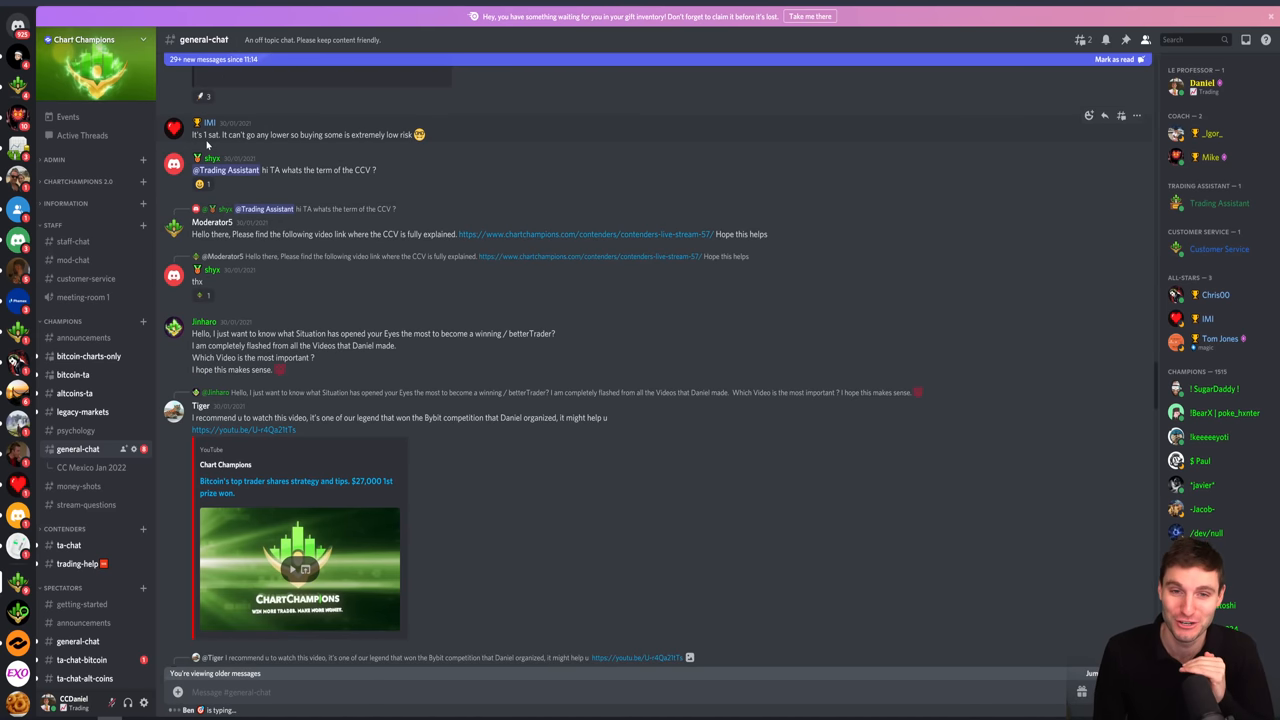
{"action": "mouse_move", "coordinate": [358, 132]}
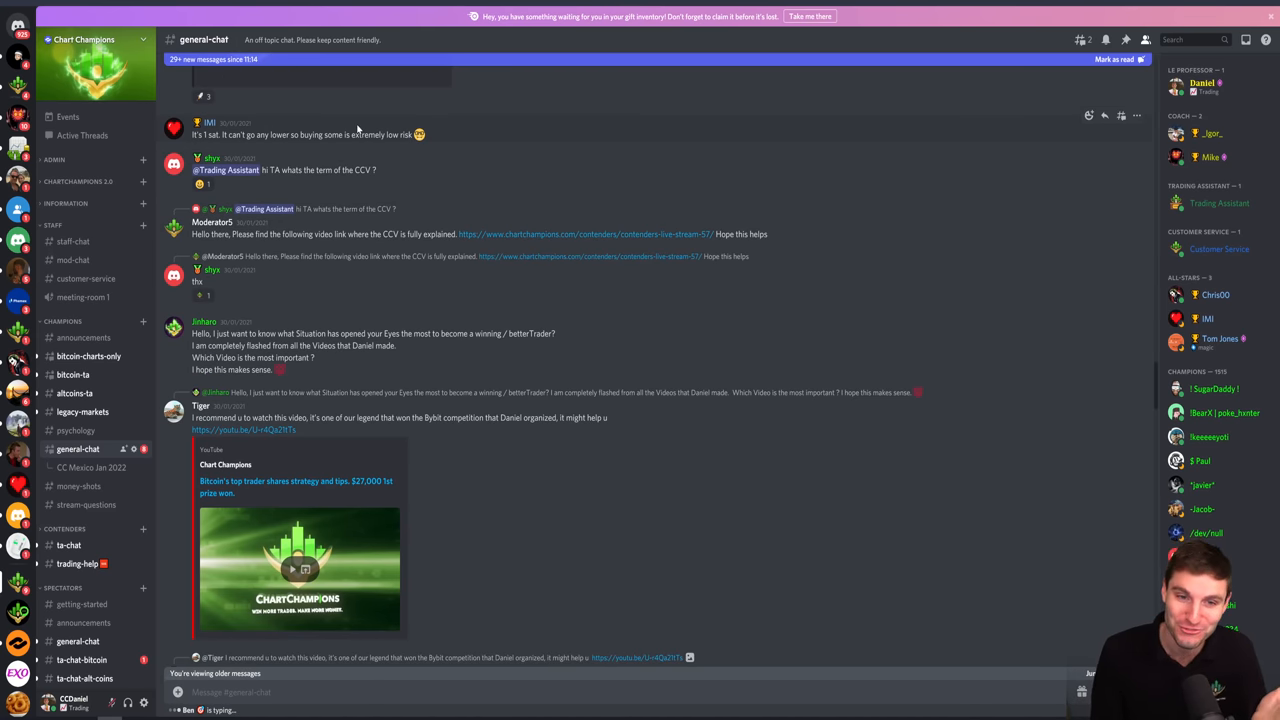
{"action": "scroll", "scroll_direction": "down", "scroll_amount": 3}
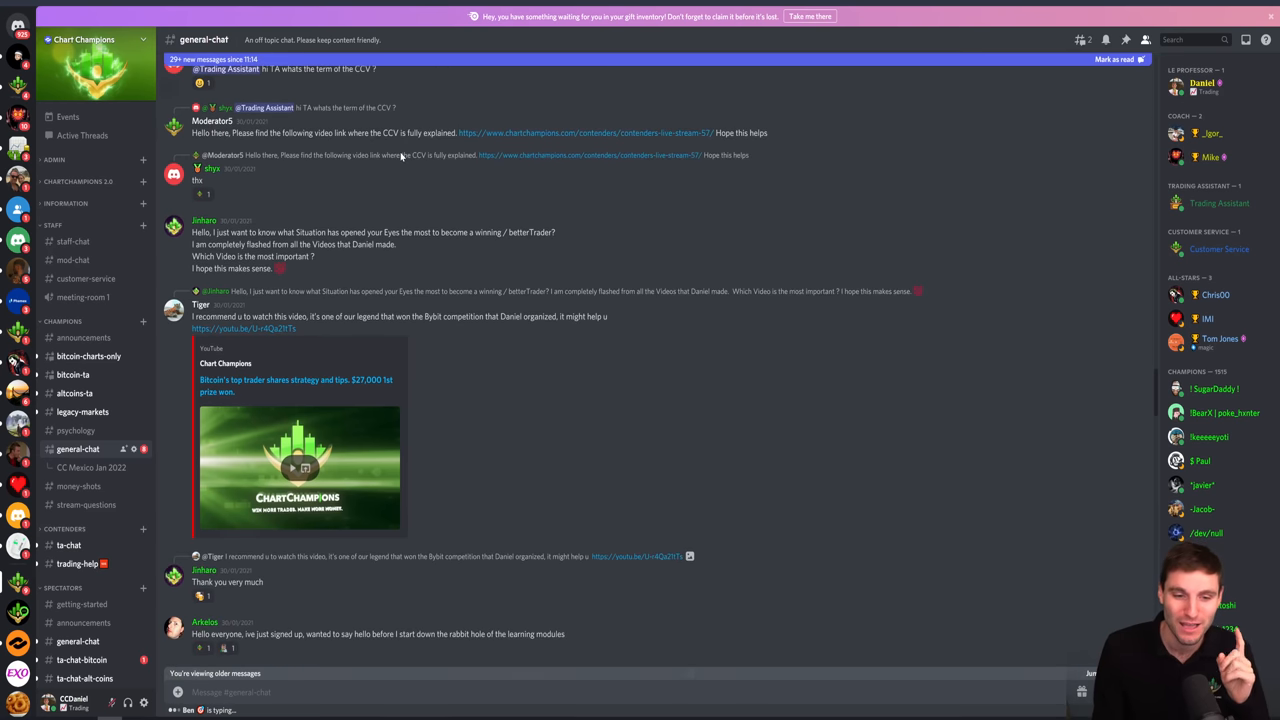
{"action": "scroll", "scroll_direction": "down", "scroll_amount": 3}
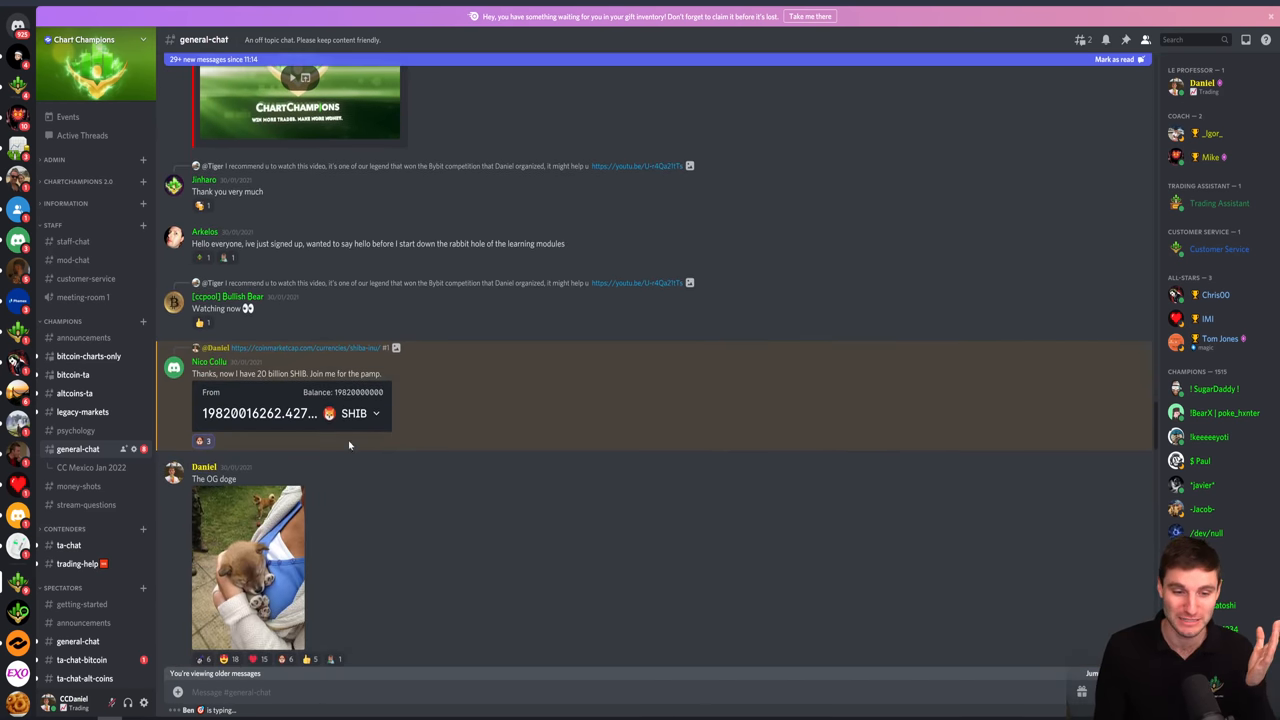
{"action": "left_click", "coordinate": [290, 412]}
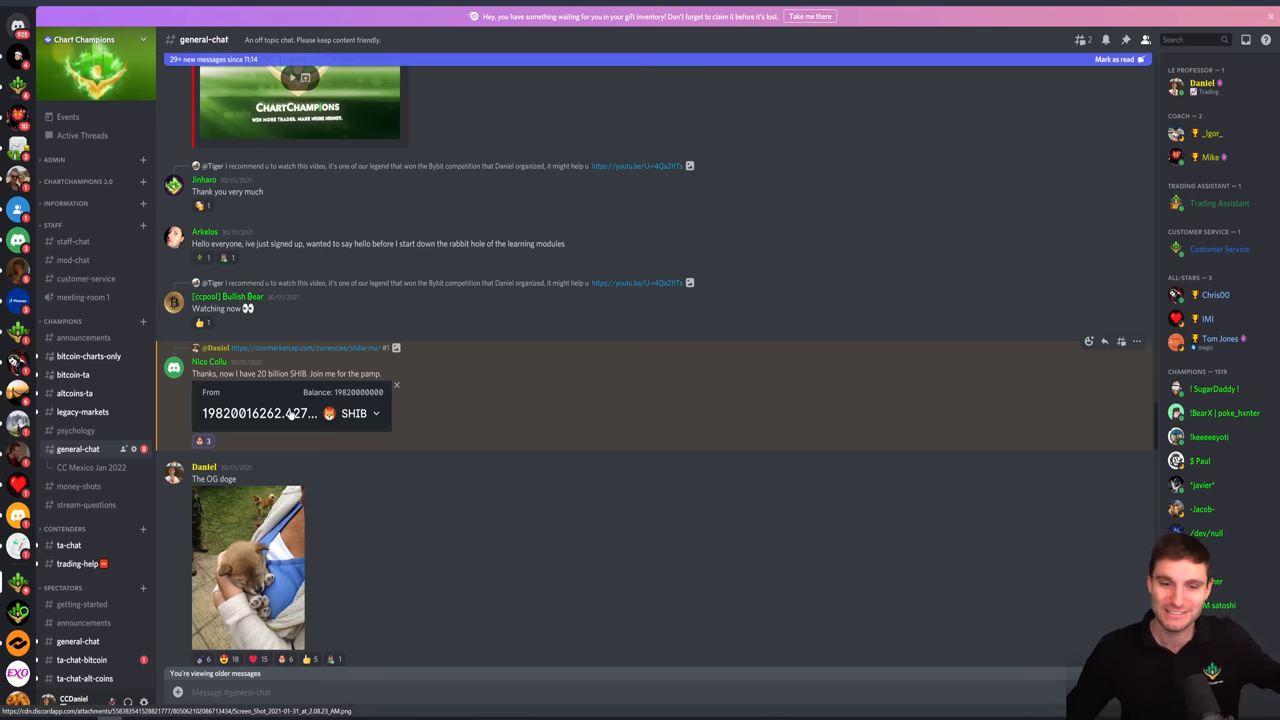
{"action": "left_click", "coordinate": [290, 412]}
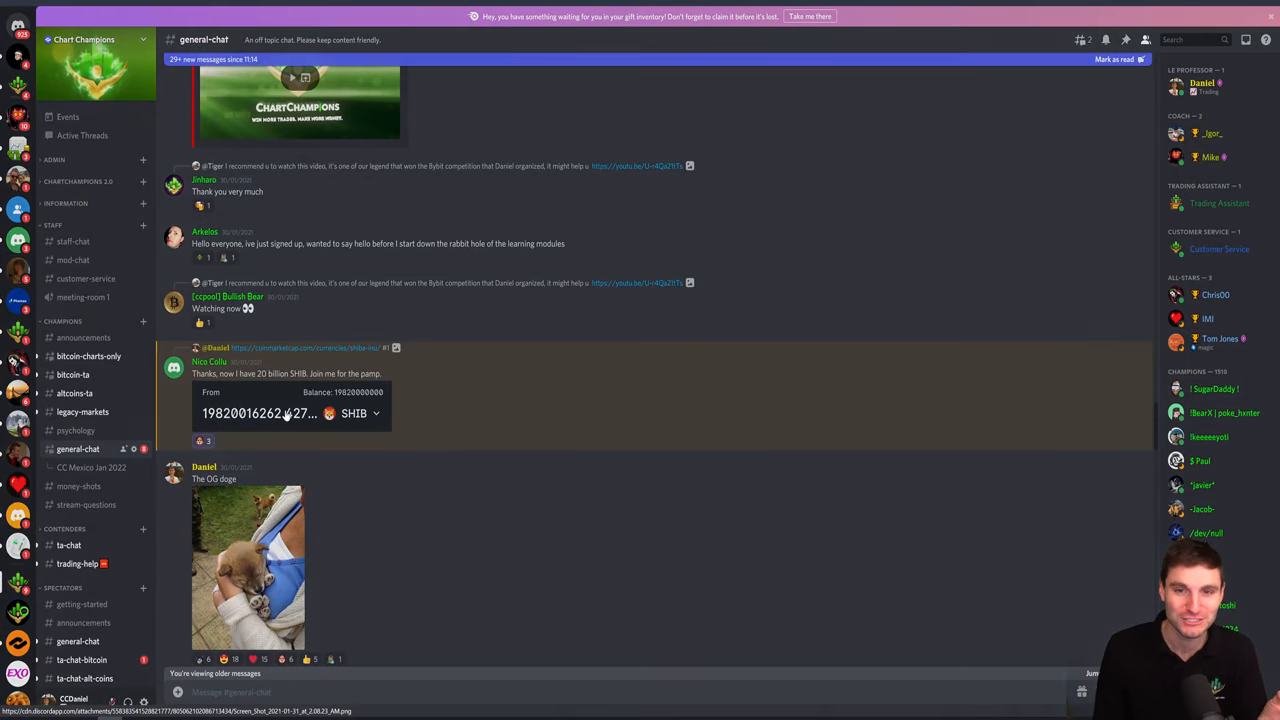
{"action": "left_click", "coordinate": [290, 412]}
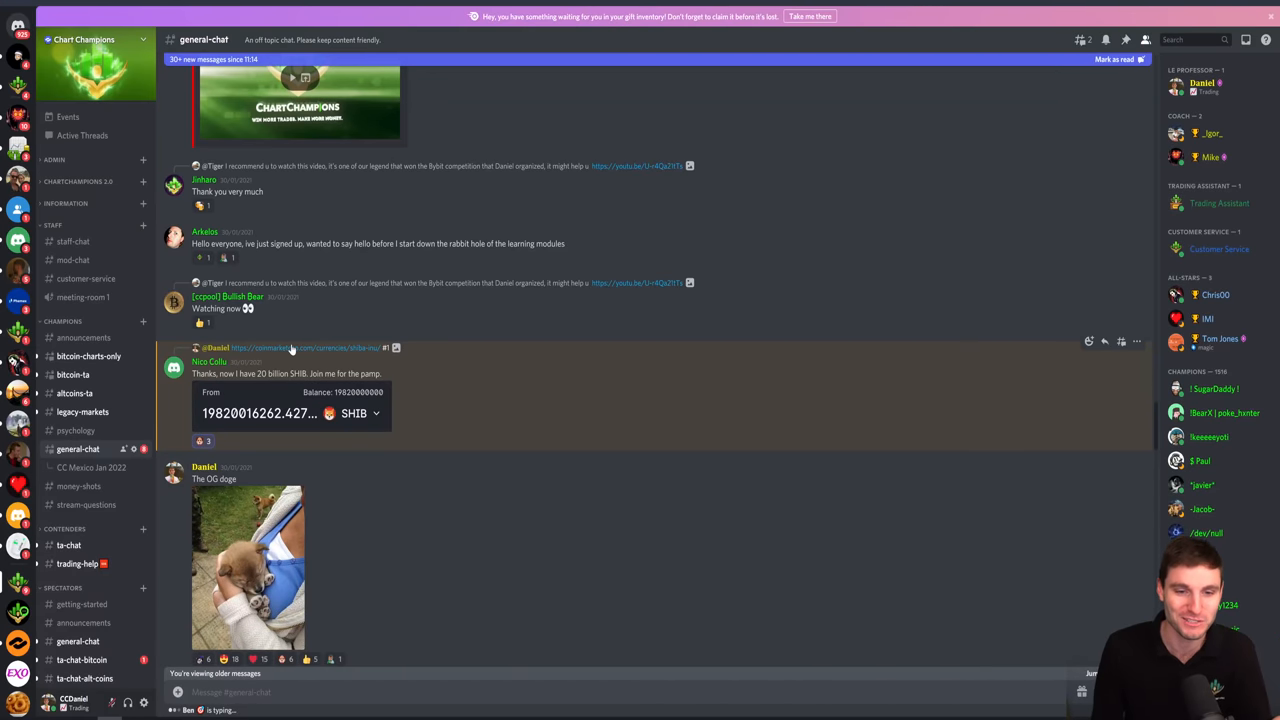
{"action": "mouse_move", "coordinate": [394, 388]}
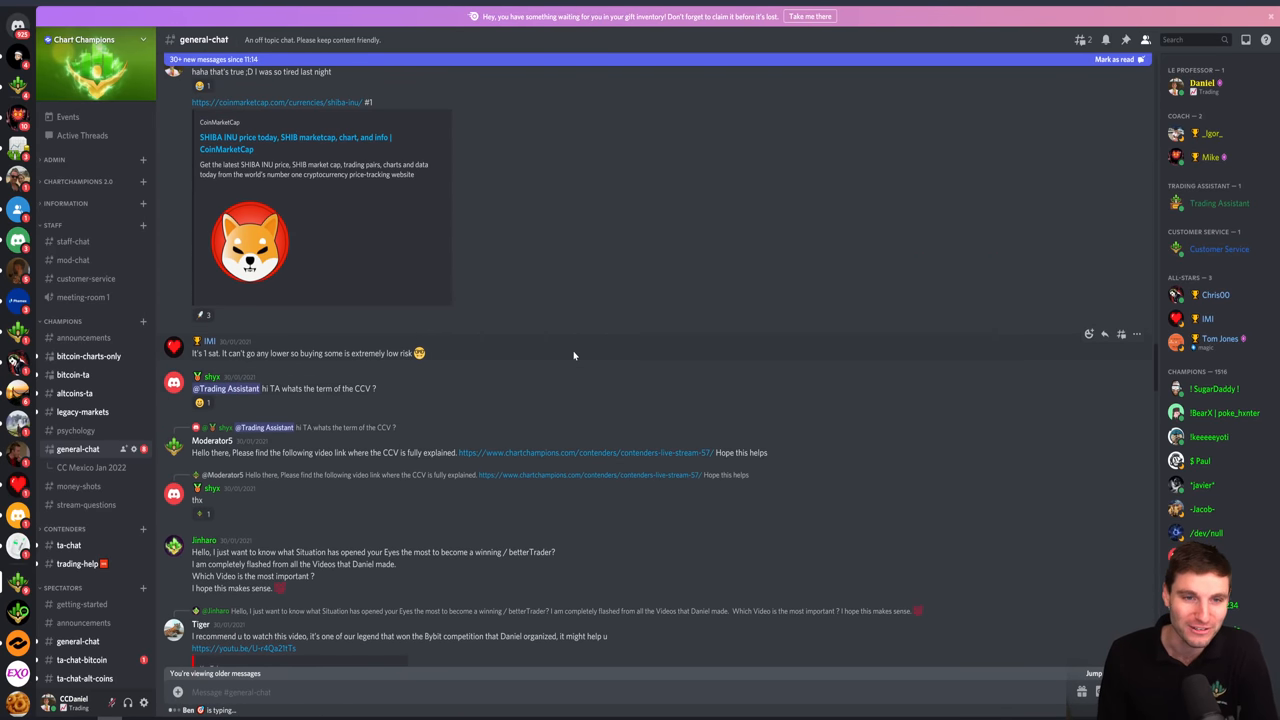
{"action": "mouse_move", "coordinate": [492, 318]}
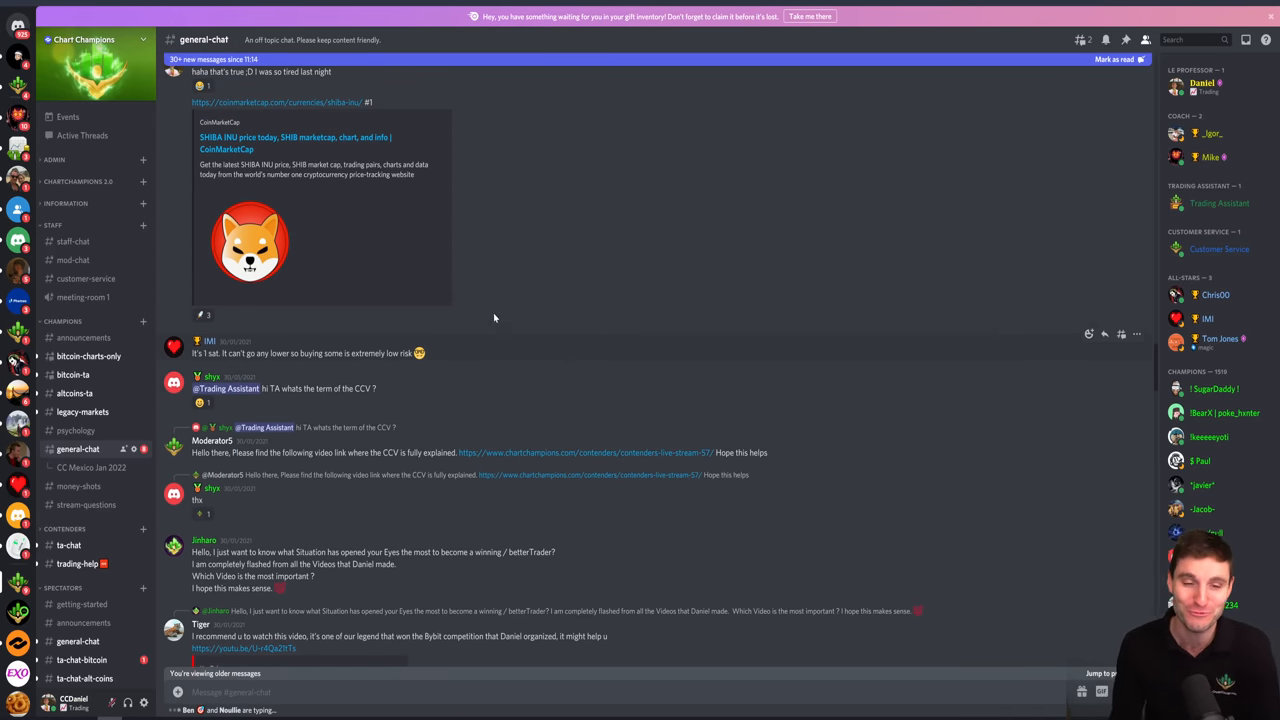
{"action": "mouse_move", "coordinate": [284, 108]}
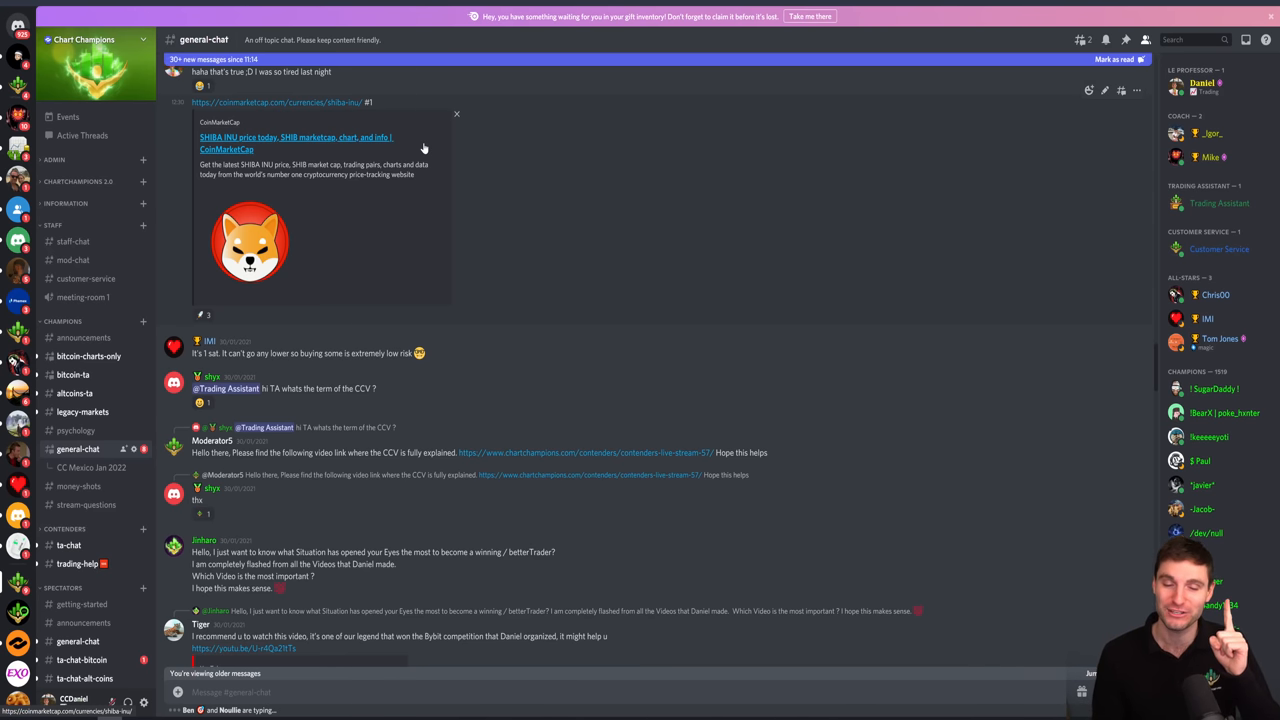
{"action": "mouse_move", "coordinate": [520, 210]}
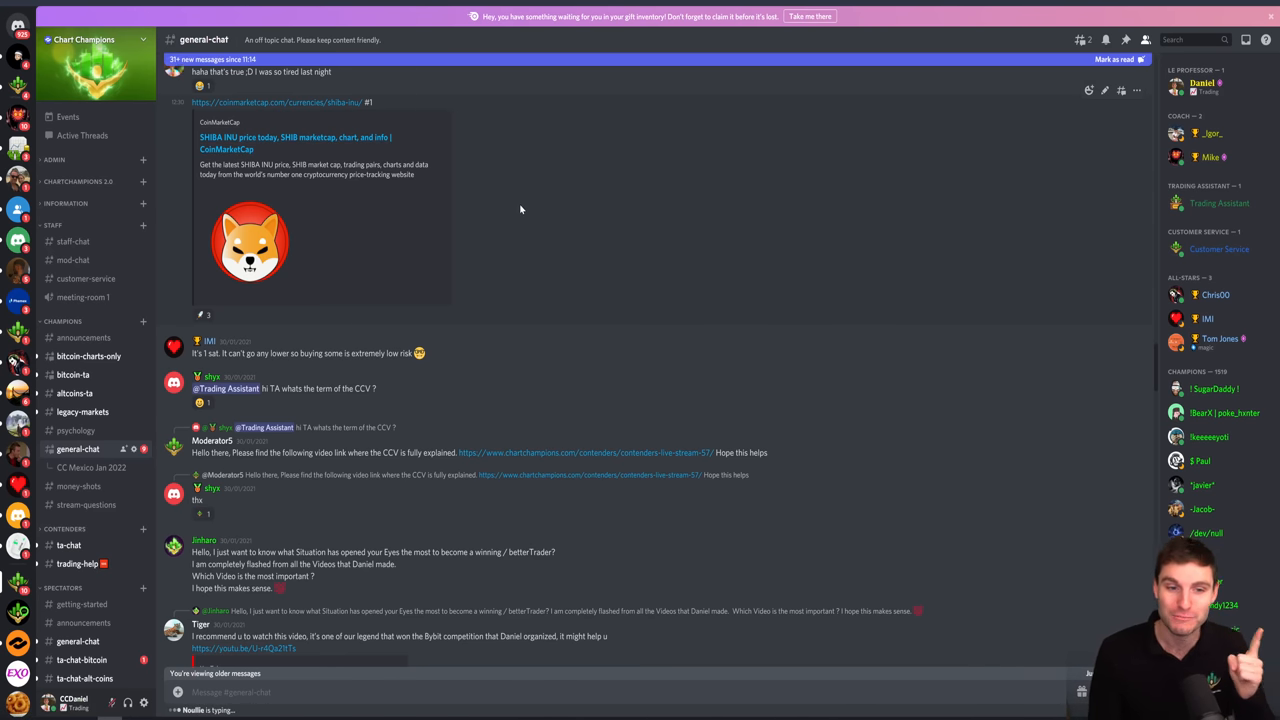
{"action": "mouse_move", "coordinate": [504, 216]}
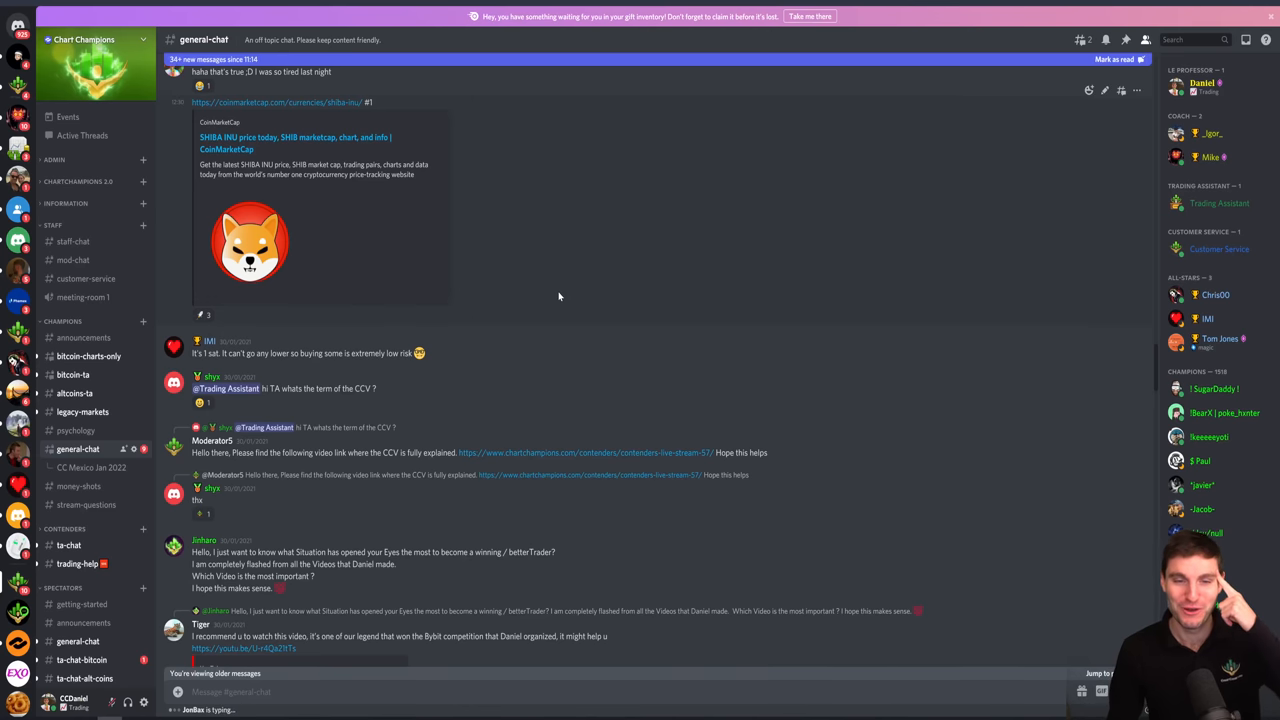
{"action": "mouse_move", "coordinate": [538, 204]}
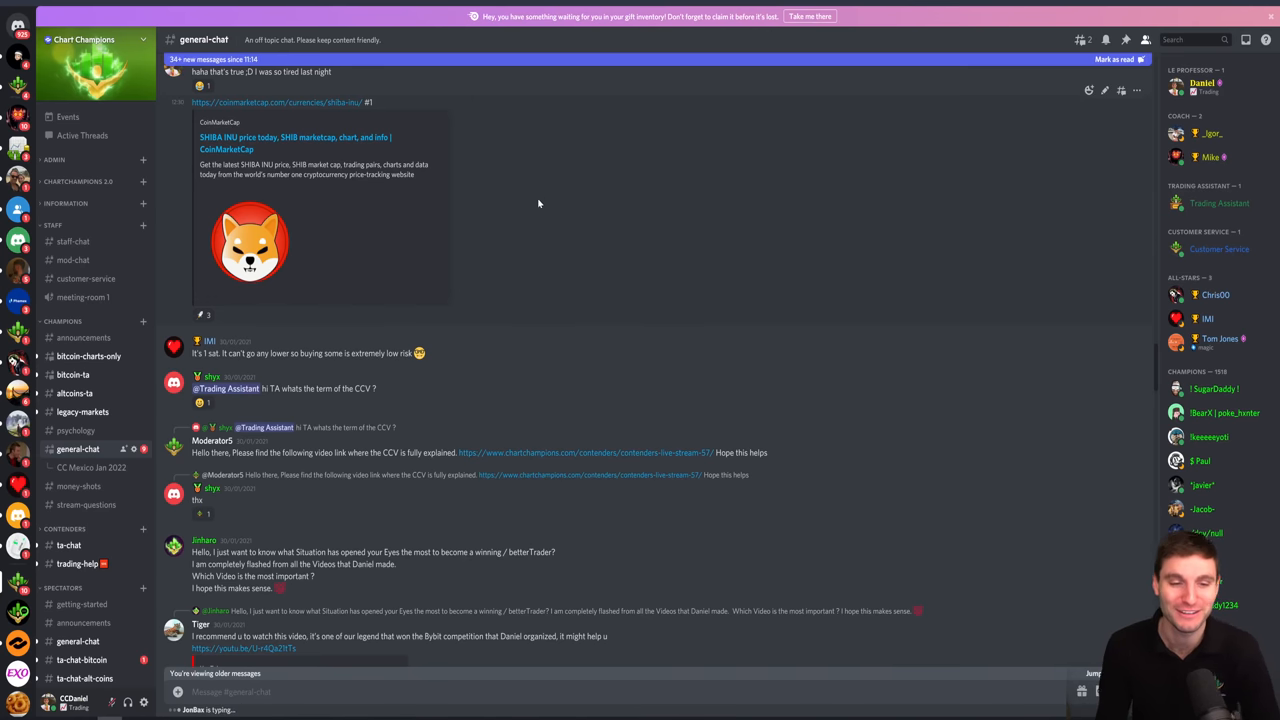
{"action": "mouse_move", "coordinate": [456, 54]}
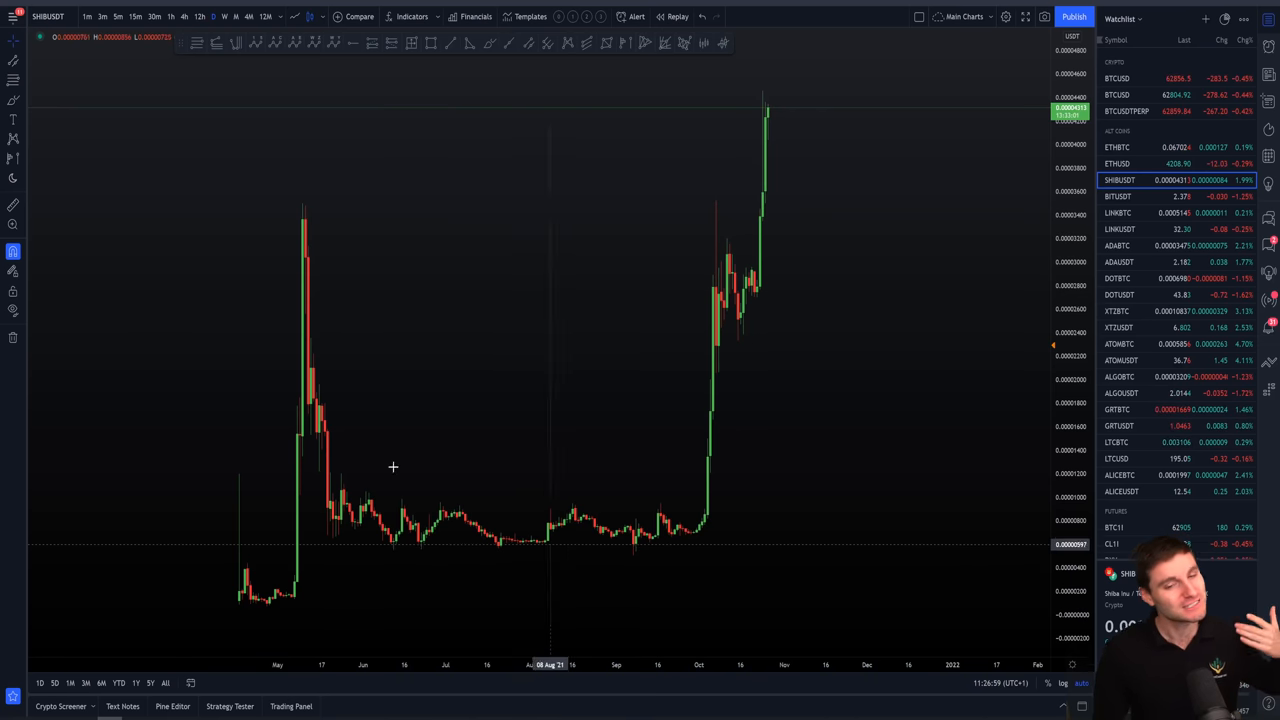
{"action": "mouse_move", "coordinate": [544, 324]}
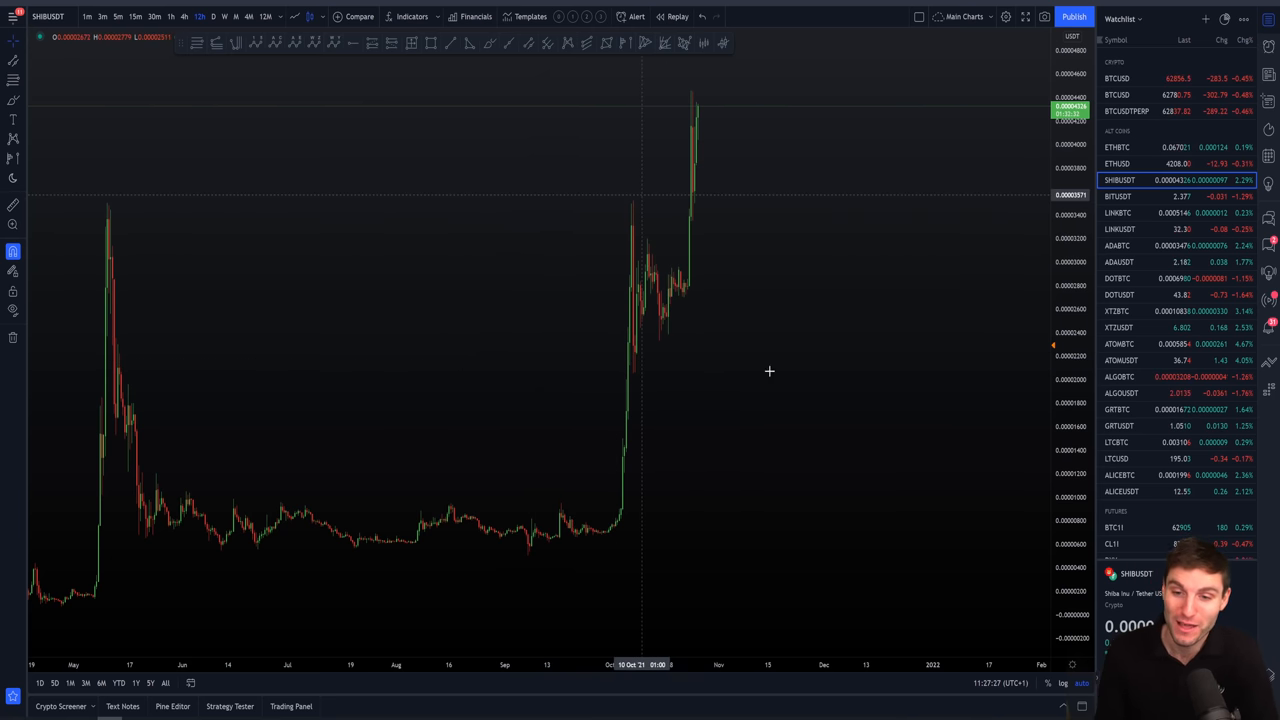
{"action": "mouse_move", "coordinate": [700, 326]}
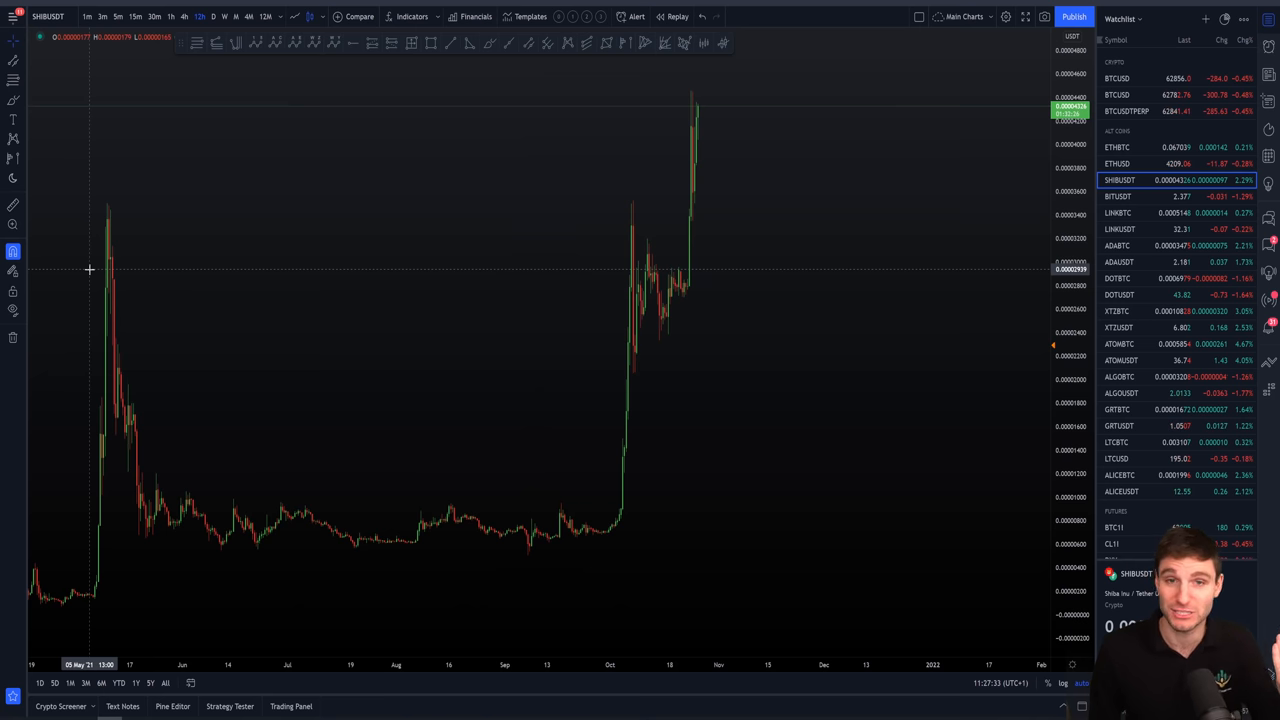
{"action": "mouse_move", "coordinate": [264, 480]}
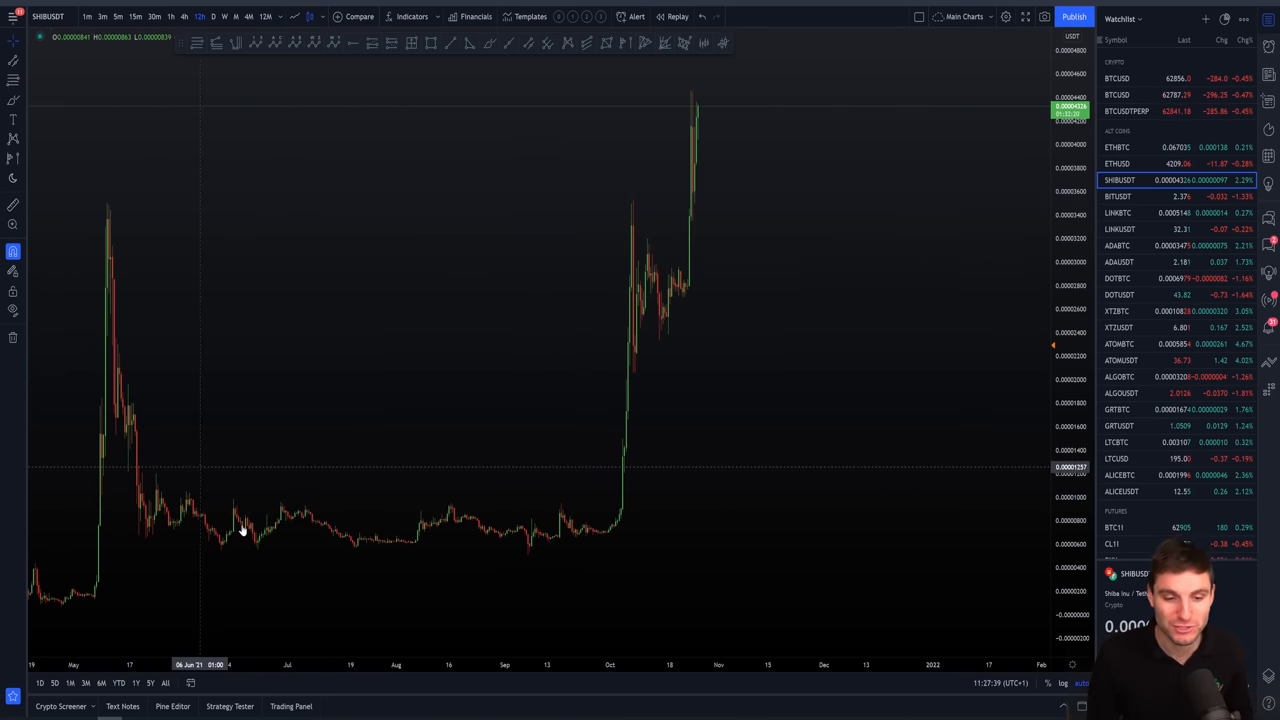
{"action": "mouse_move", "coordinate": [510, 612]}
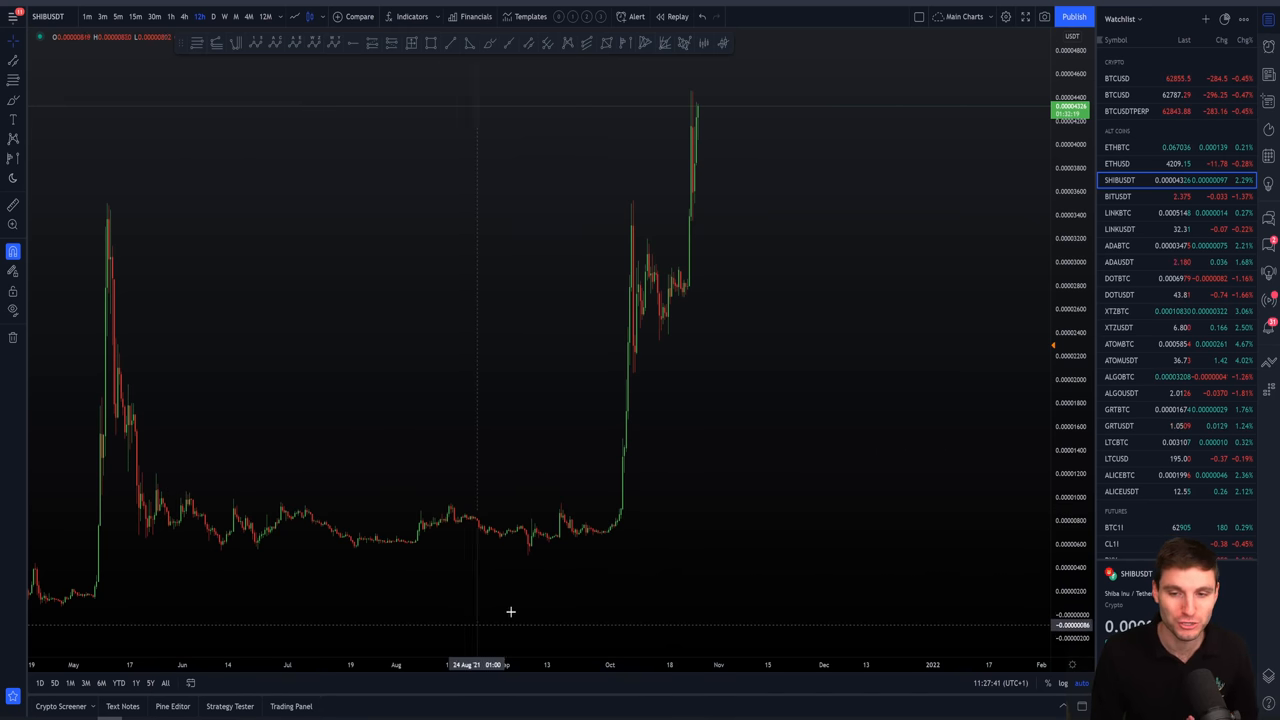
{"action": "mouse_move", "coordinate": [624, 210]}
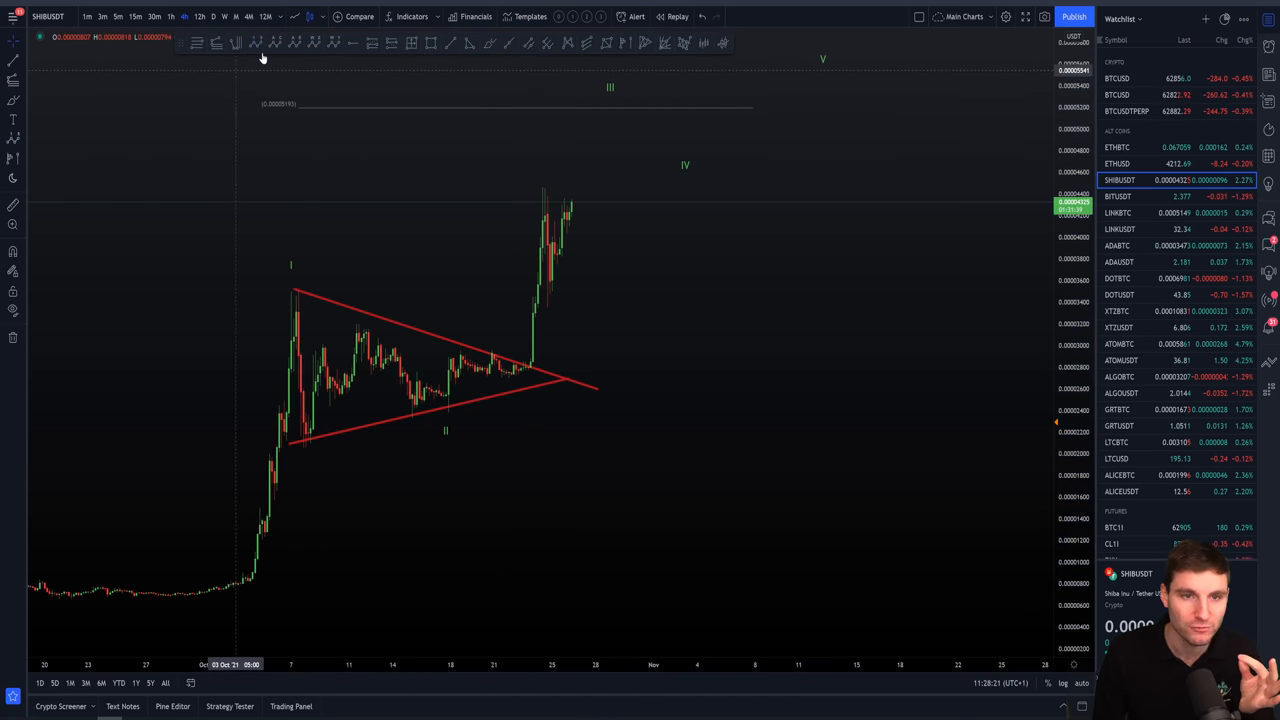
{"action": "mouse_move", "coordinate": [278, 294]}
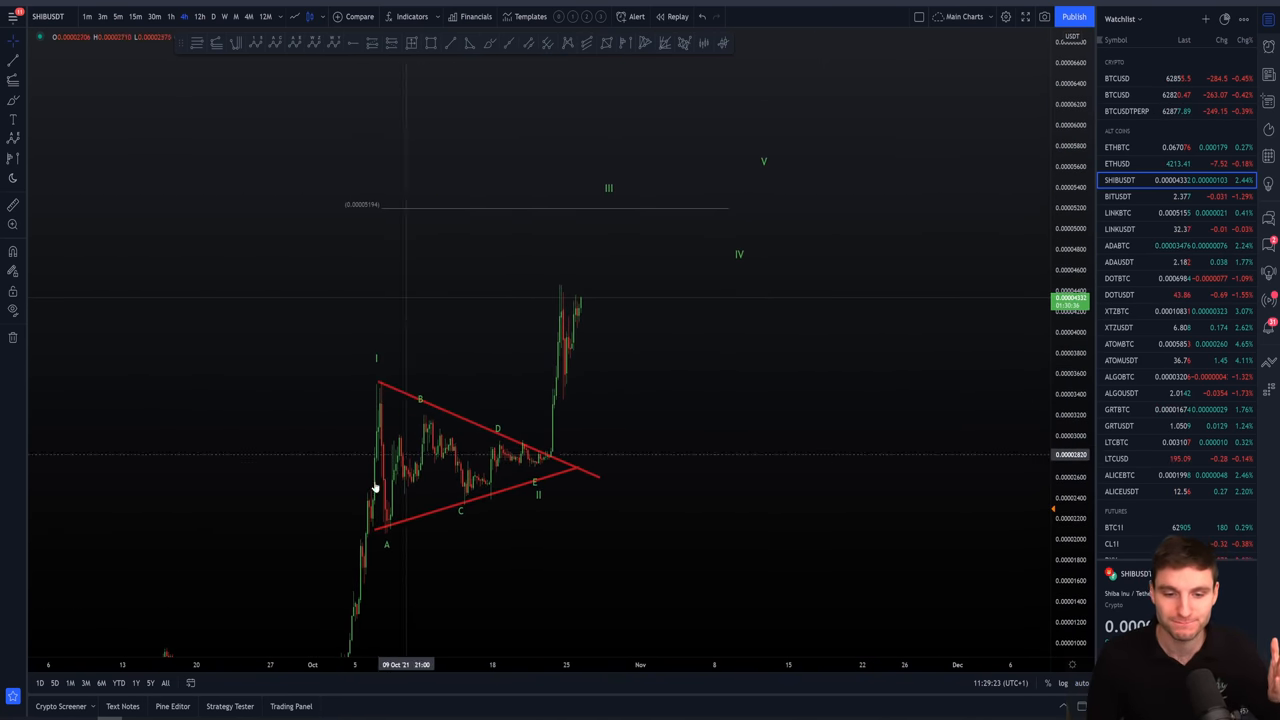
{"action": "mouse_move", "coordinate": [592, 208]}
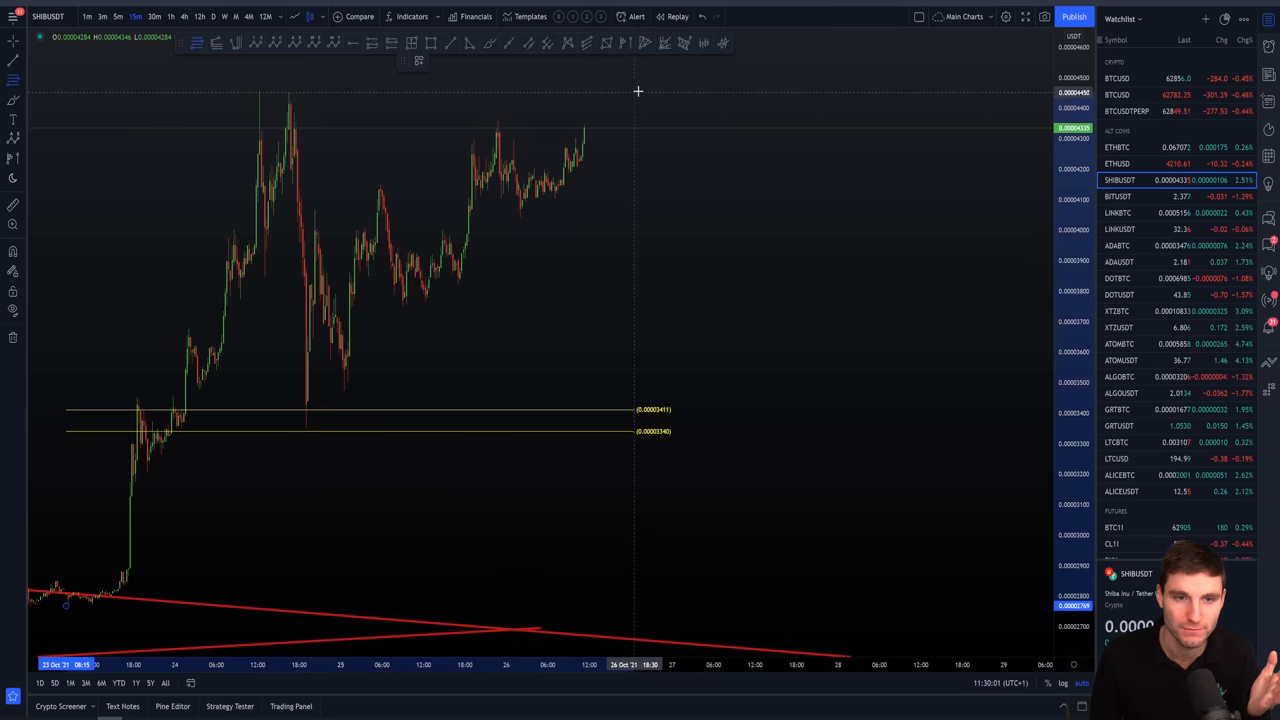
{"action": "mouse_move", "coordinate": [664, 92]}
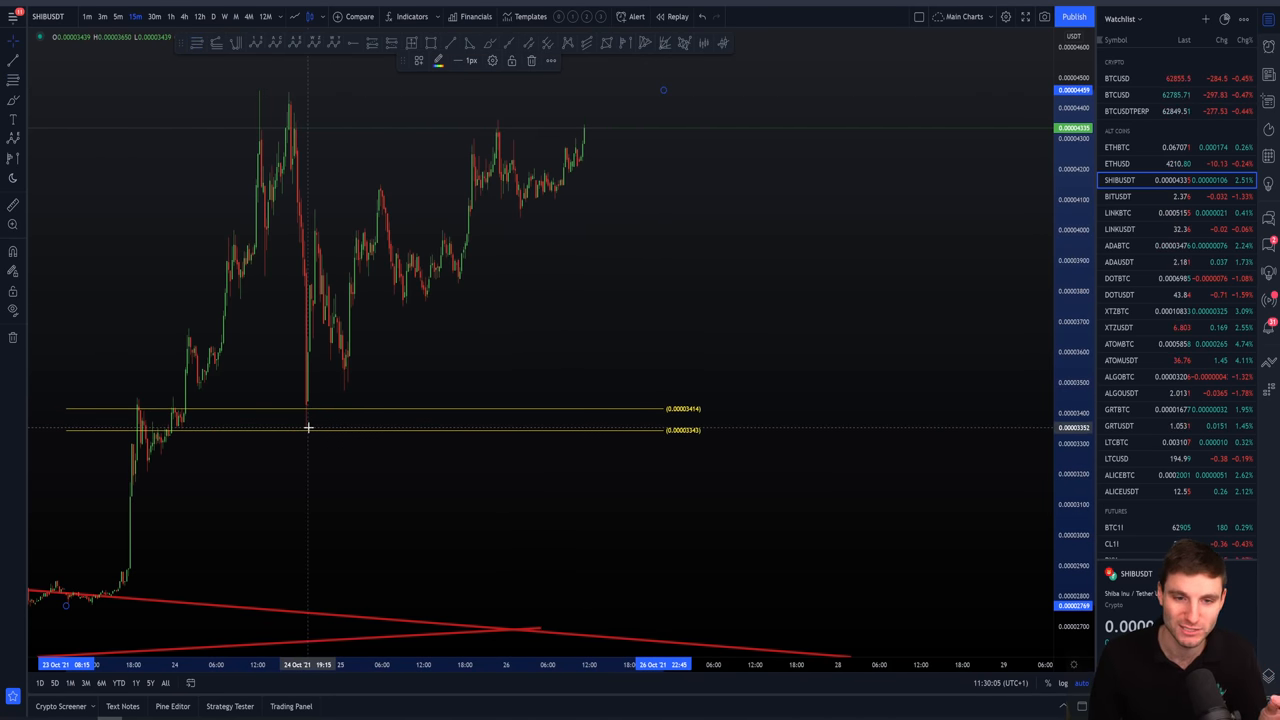
{"action": "mouse_move", "coordinate": [284, 160]}
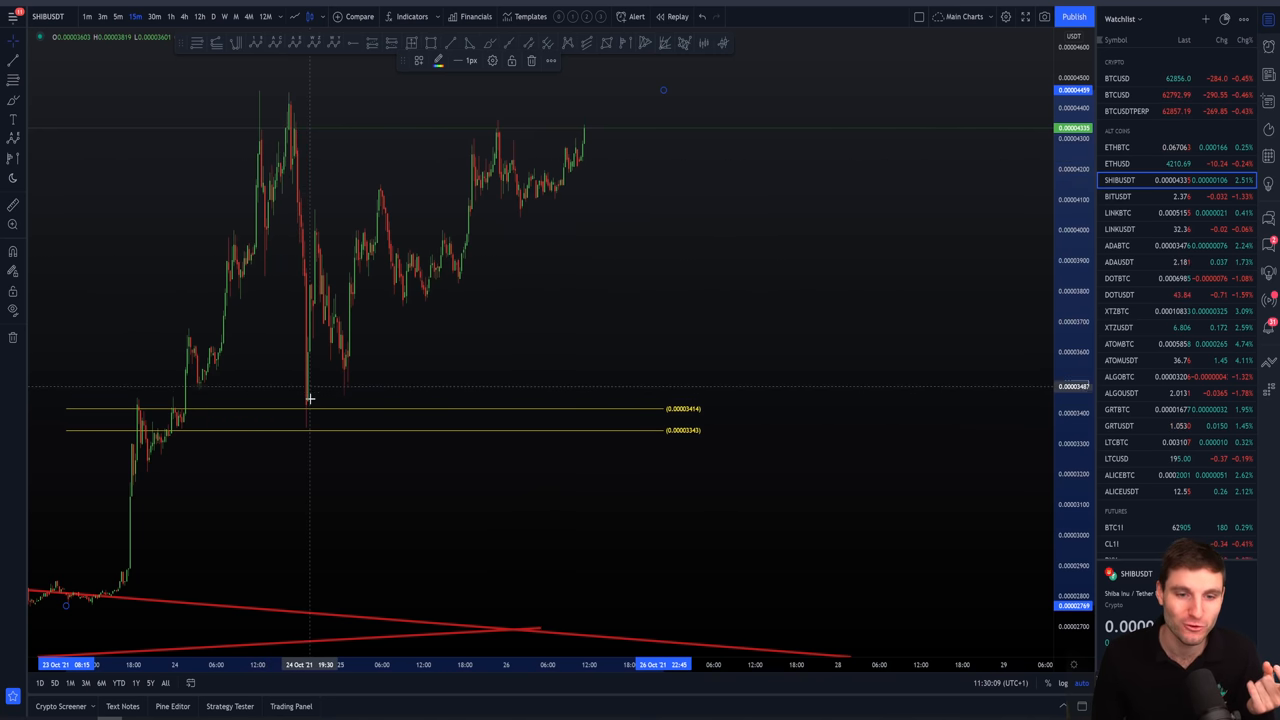
{"action": "mouse_move", "coordinate": [328, 420]}
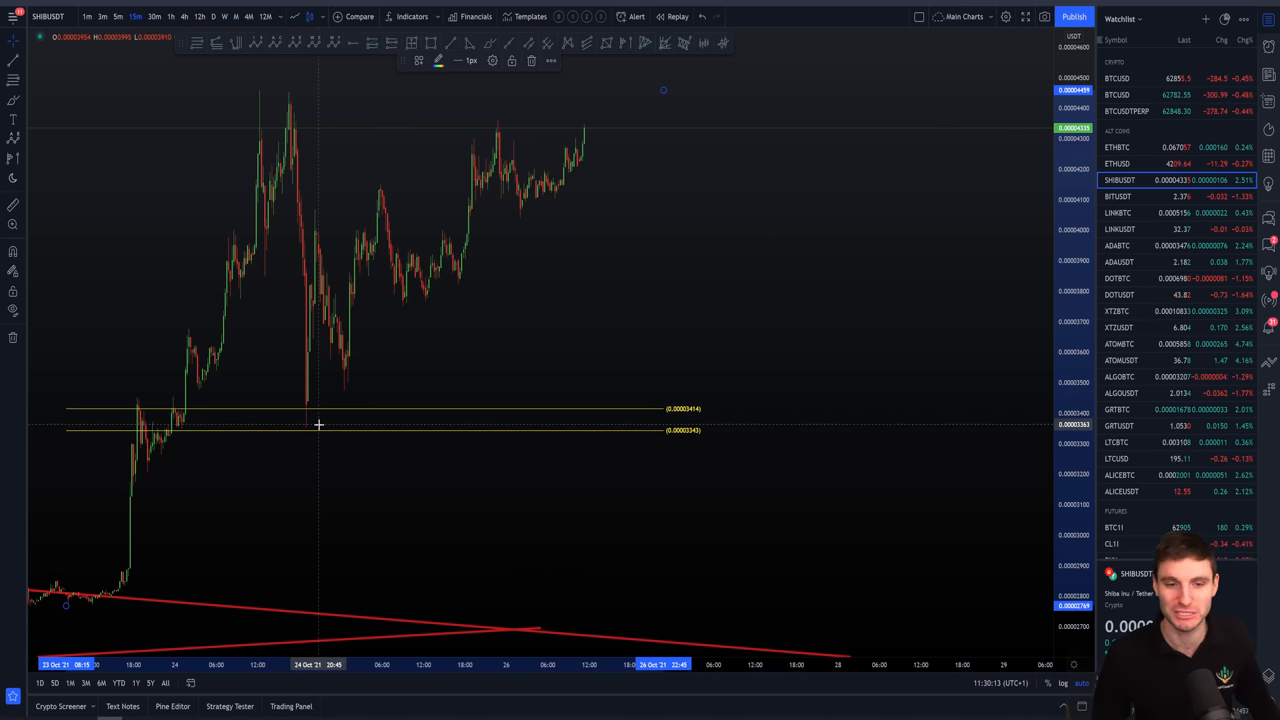
{"action": "mouse_move", "coordinate": [316, 430]}
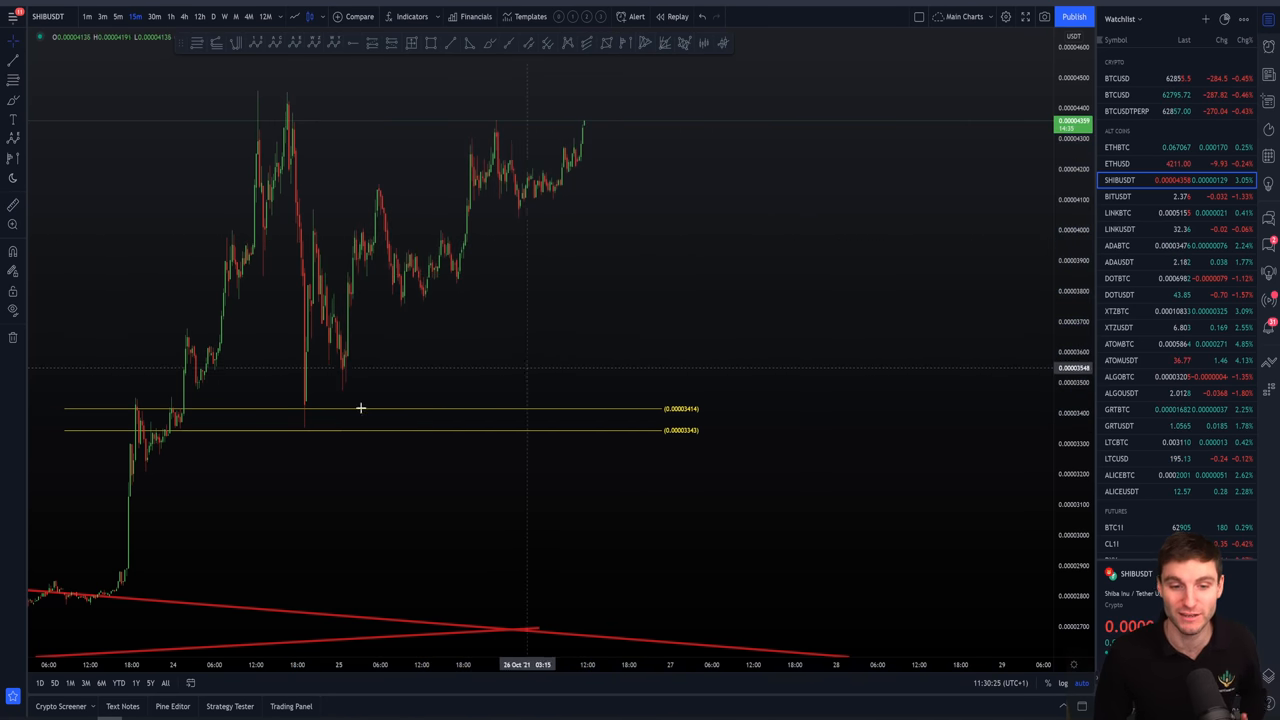
{"action": "mouse_move", "coordinate": [296, 420]}
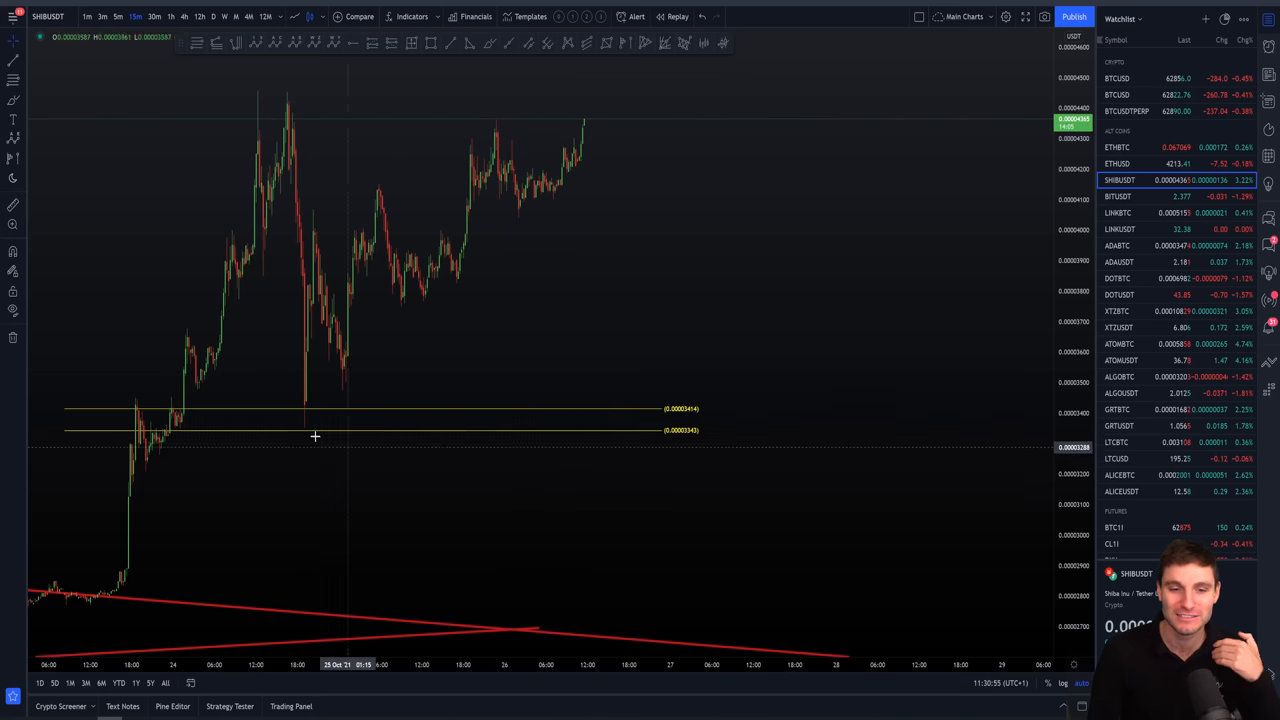
{"action": "mouse_move", "coordinate": [292, 432]}
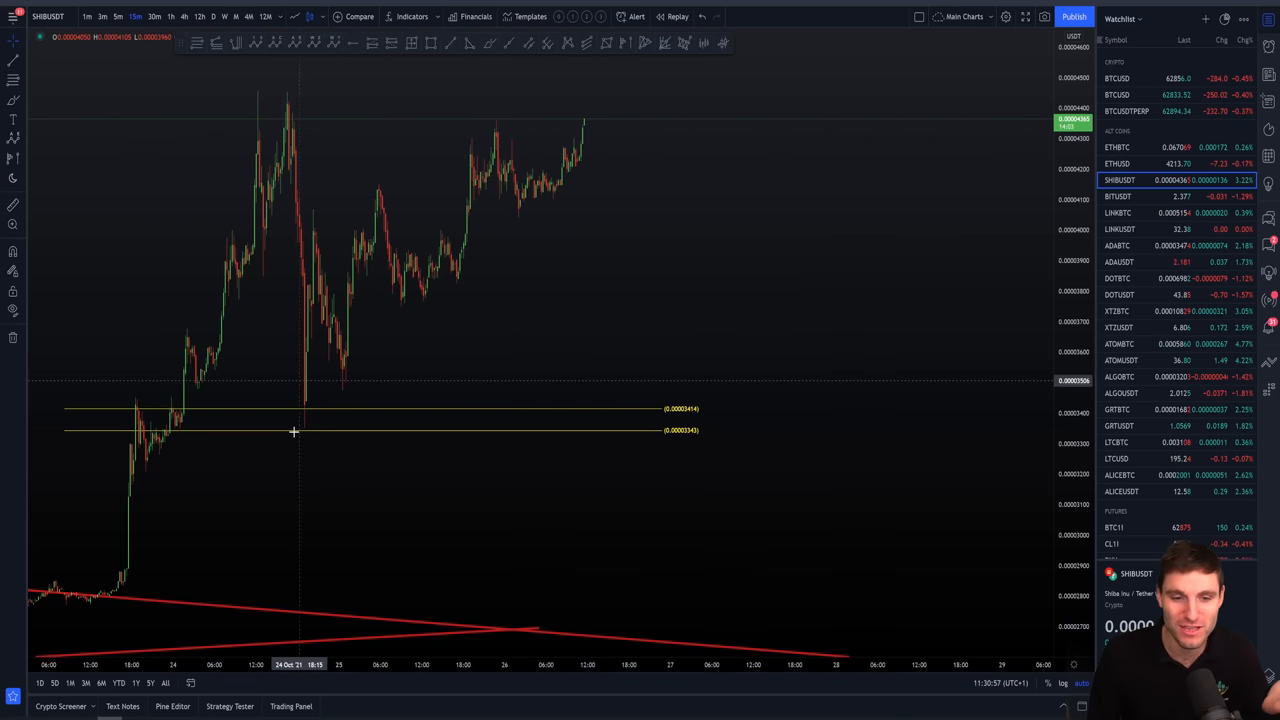
{"action": "mouse_move", "coordinate": [496, 380]}
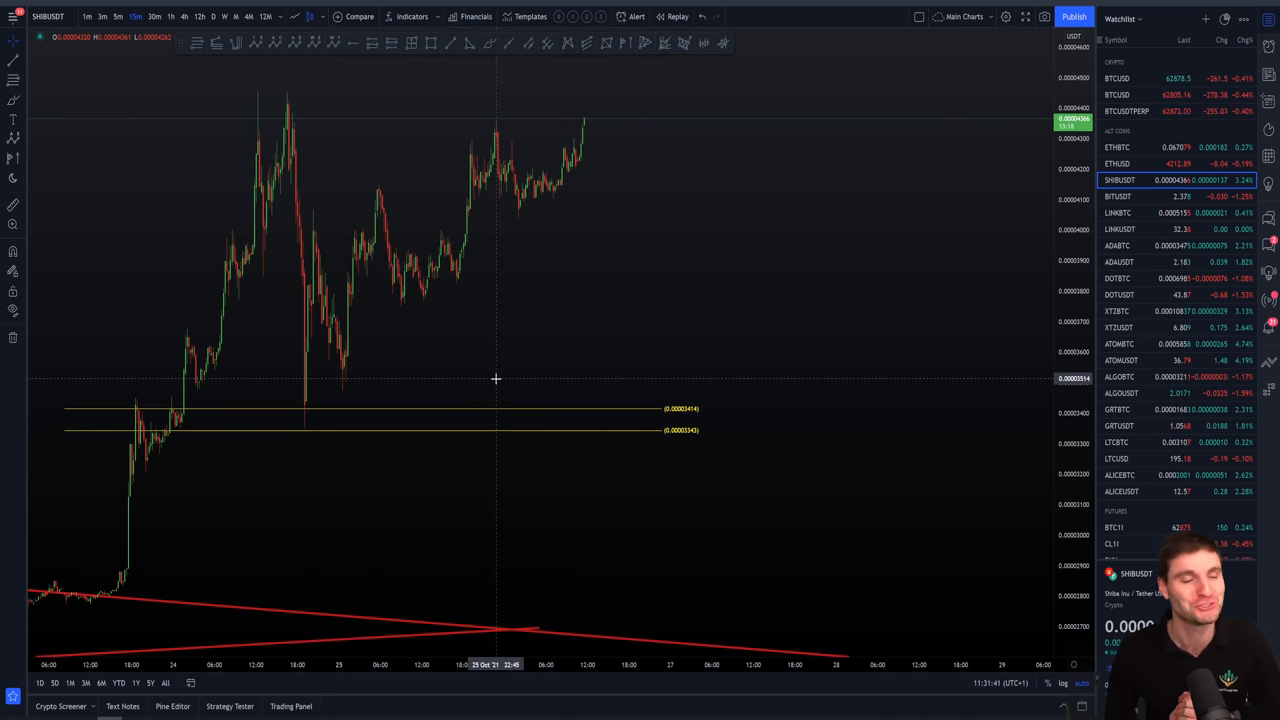
{"action": "mouse_move", "coordinate": [454, 400]}
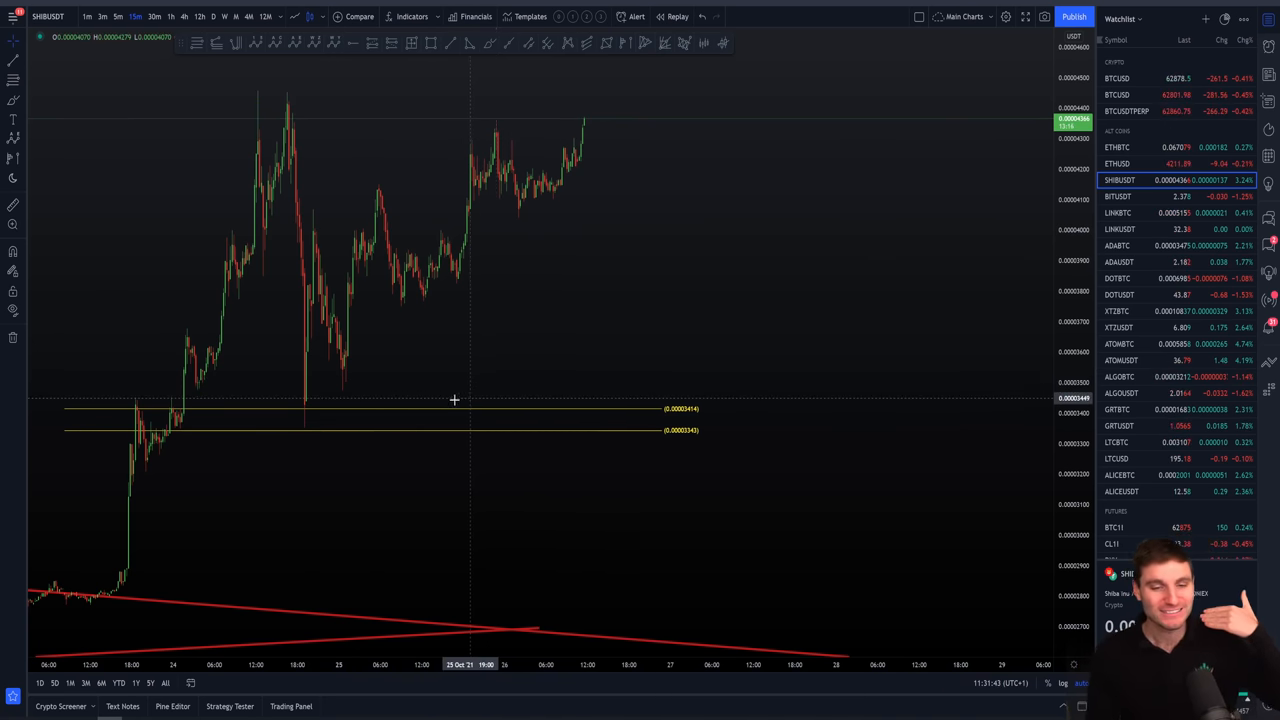
{"action": "mouse_move", "coordinate": [424, 372]}
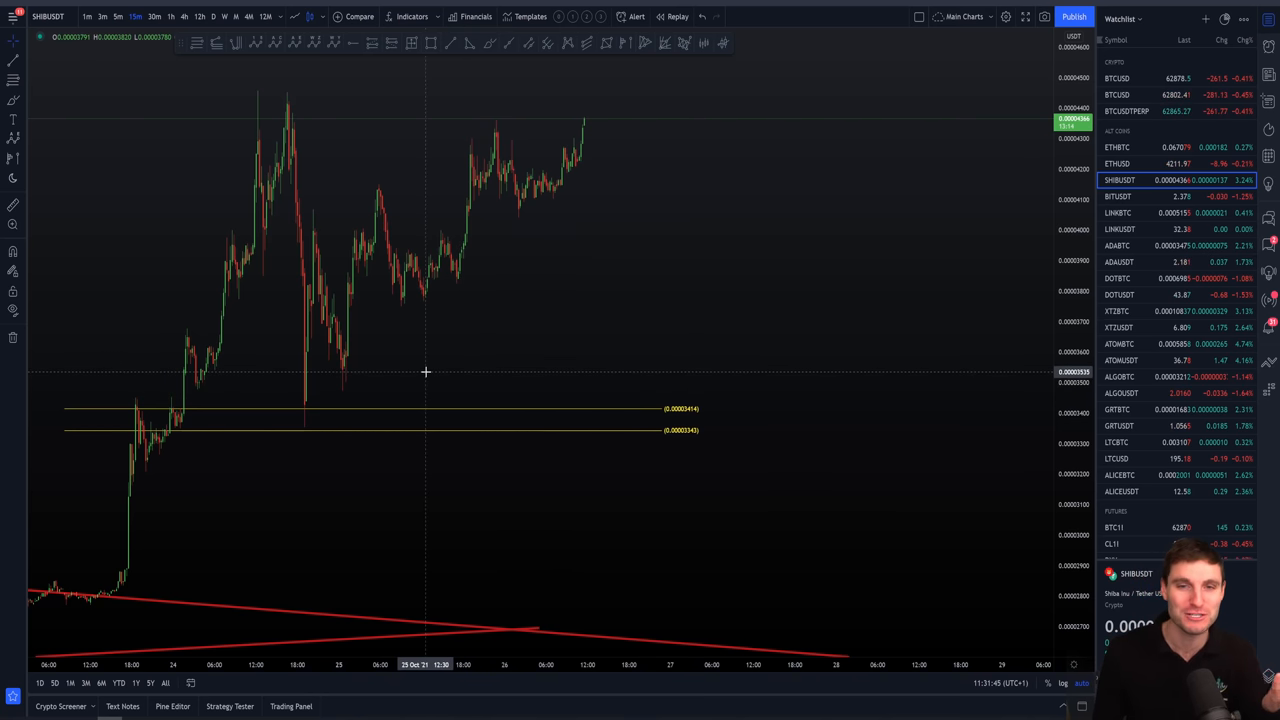
{"action": "mouse_move", "coordinate": [394, 288]}
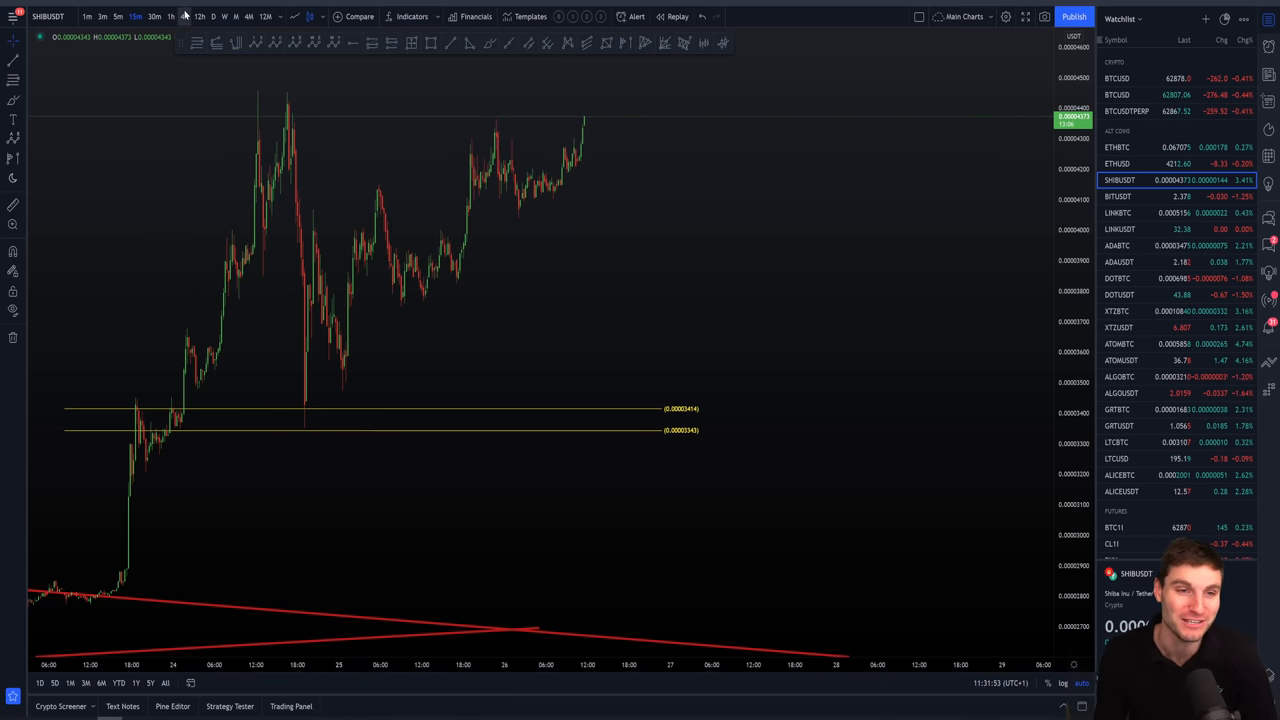
{"action": "mouse_move", "coordinate": [556, 406]}
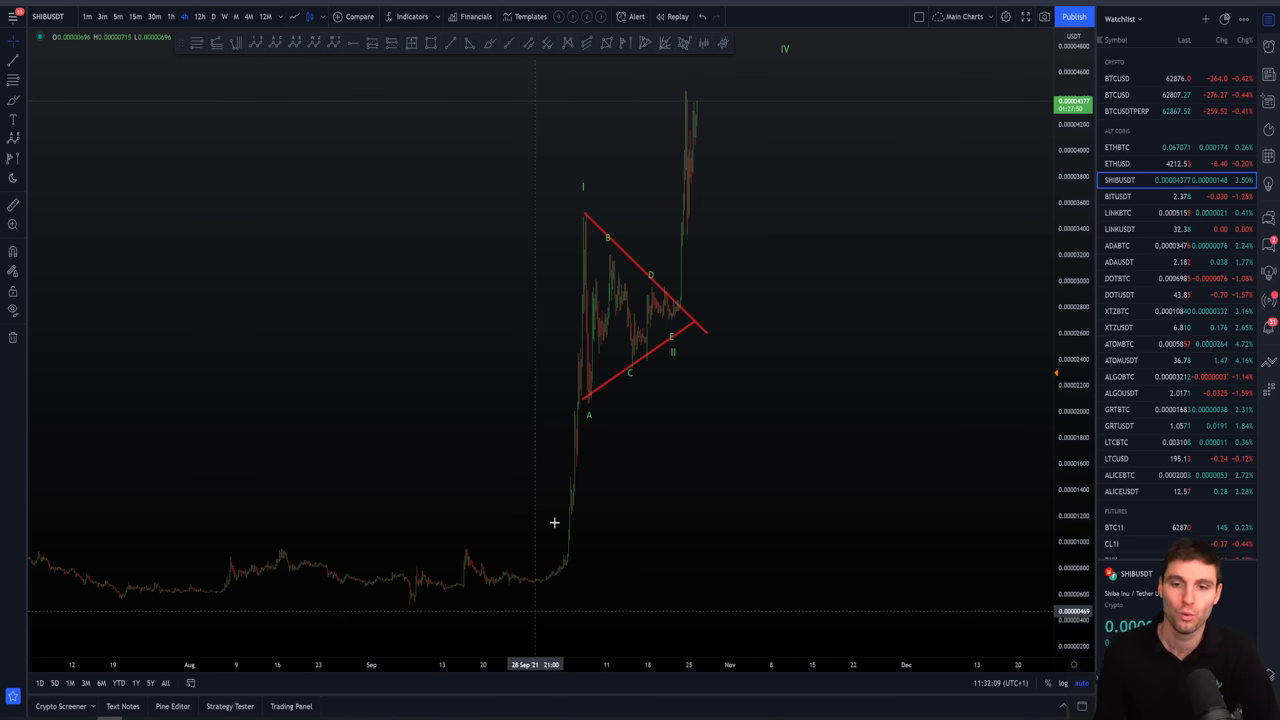
{"action": "mouse_move", "coordinate": [598, 284]}
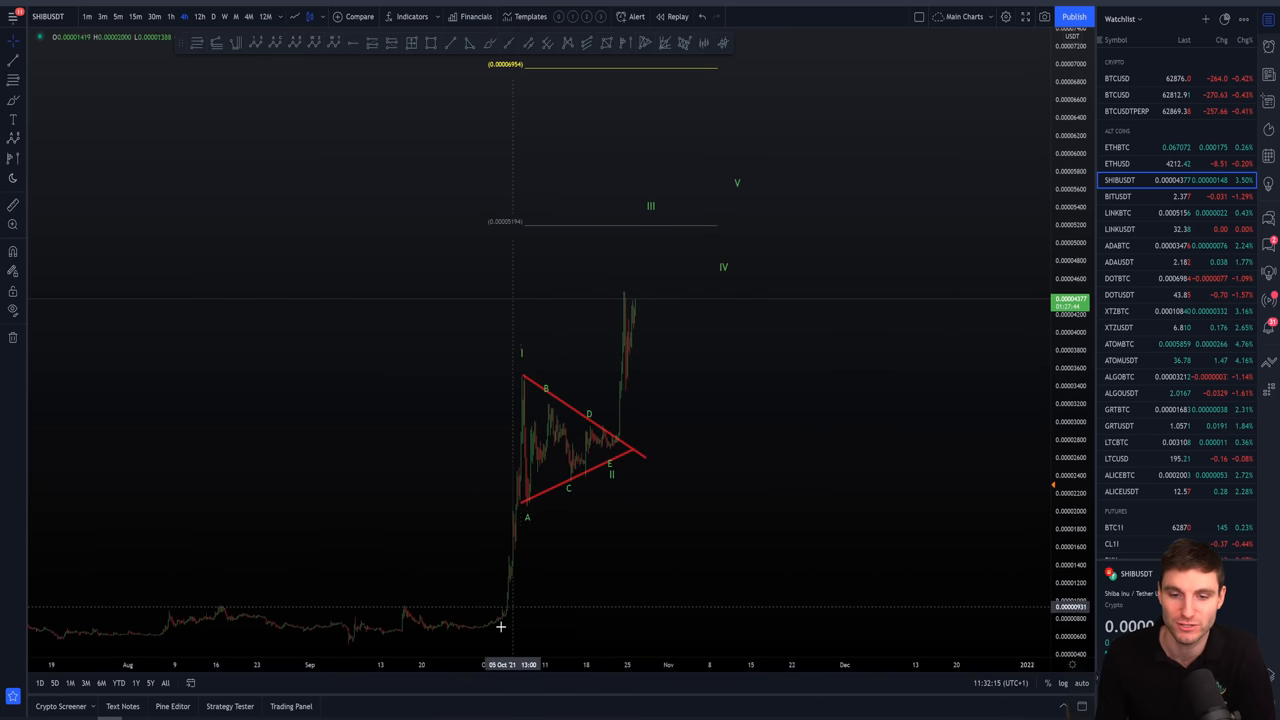
{"action": "mouse_move", "coordinate": [632, 236]}
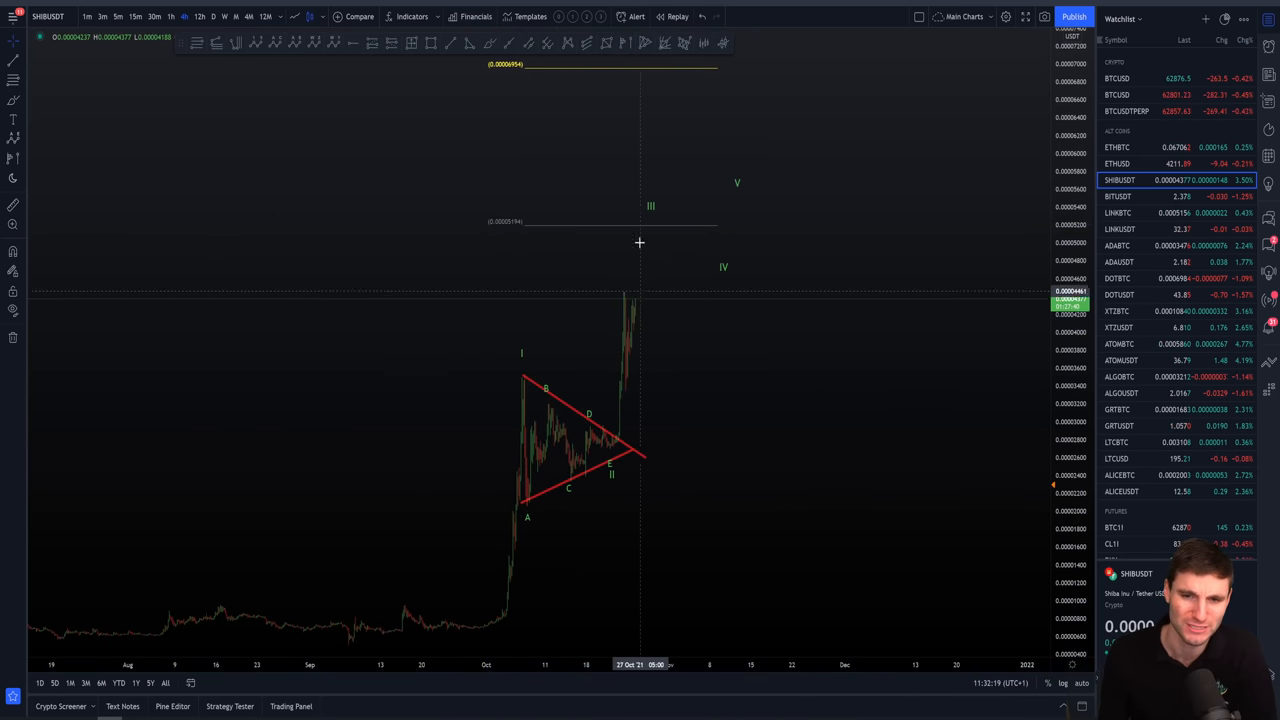
{"action": "mouse_move", "coordinate": [658, 284]}
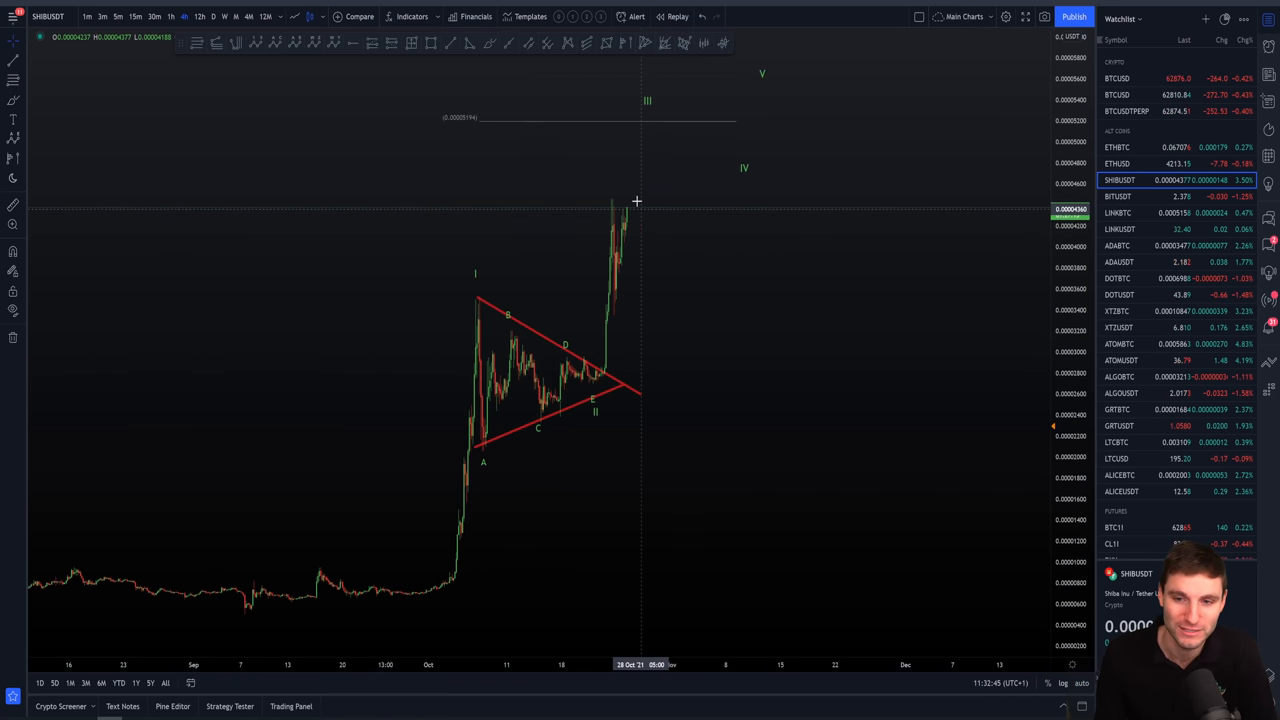
{"action": "mouse_move", "coordinate": [636, 304]}
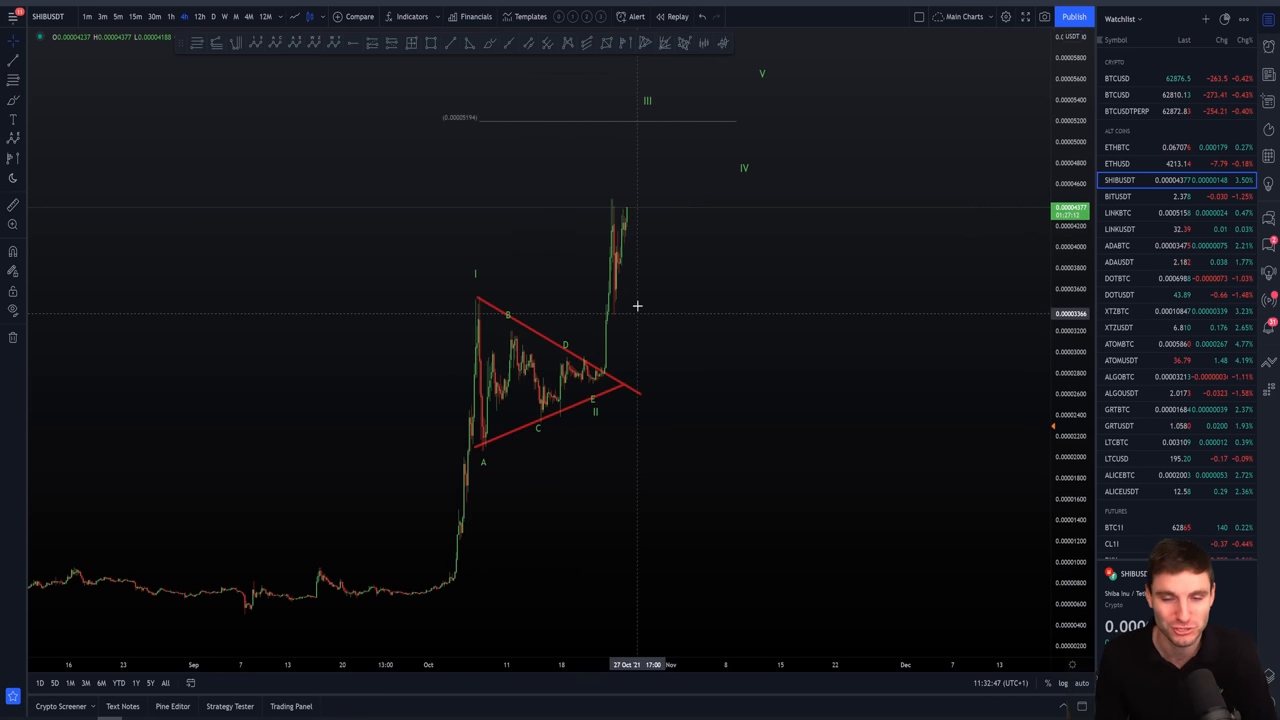
{"action": "mouse_move", "coordinate": [632, 188]}
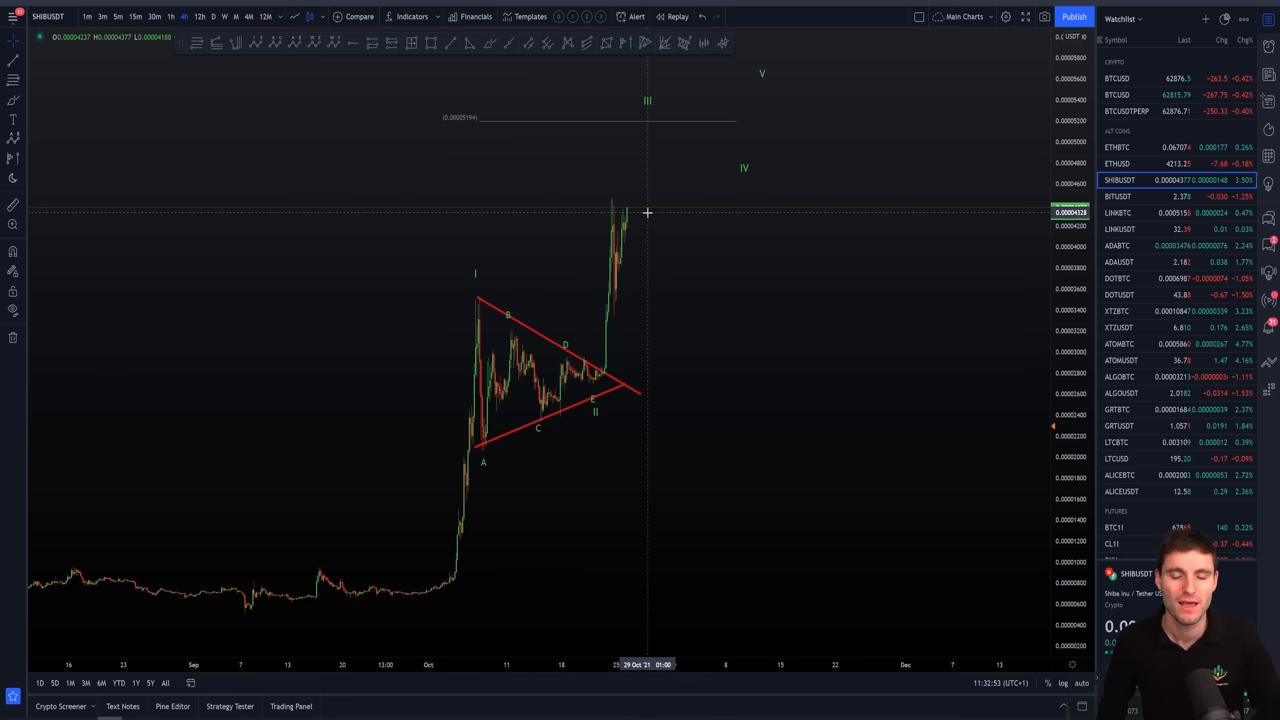
{"action": "mouse_move", "coordinate": [656, 164]}
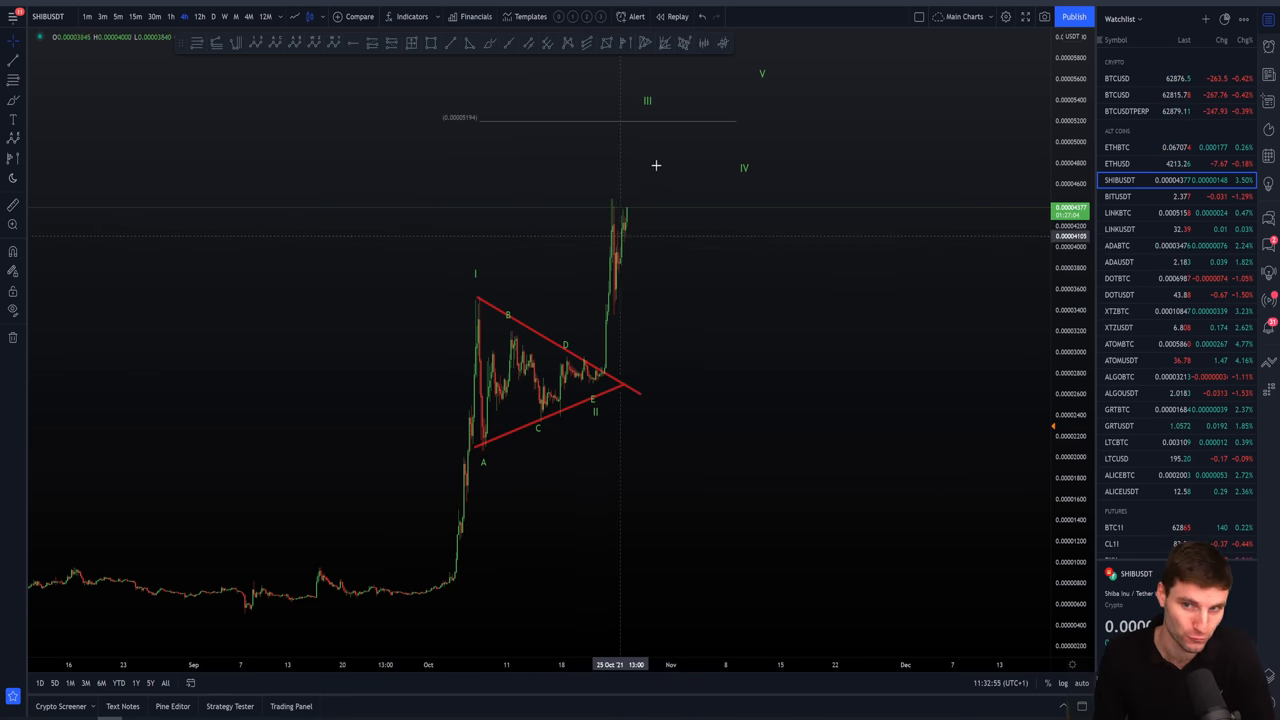
{"action": "mouse_move", "coordinate": [656, 120]}
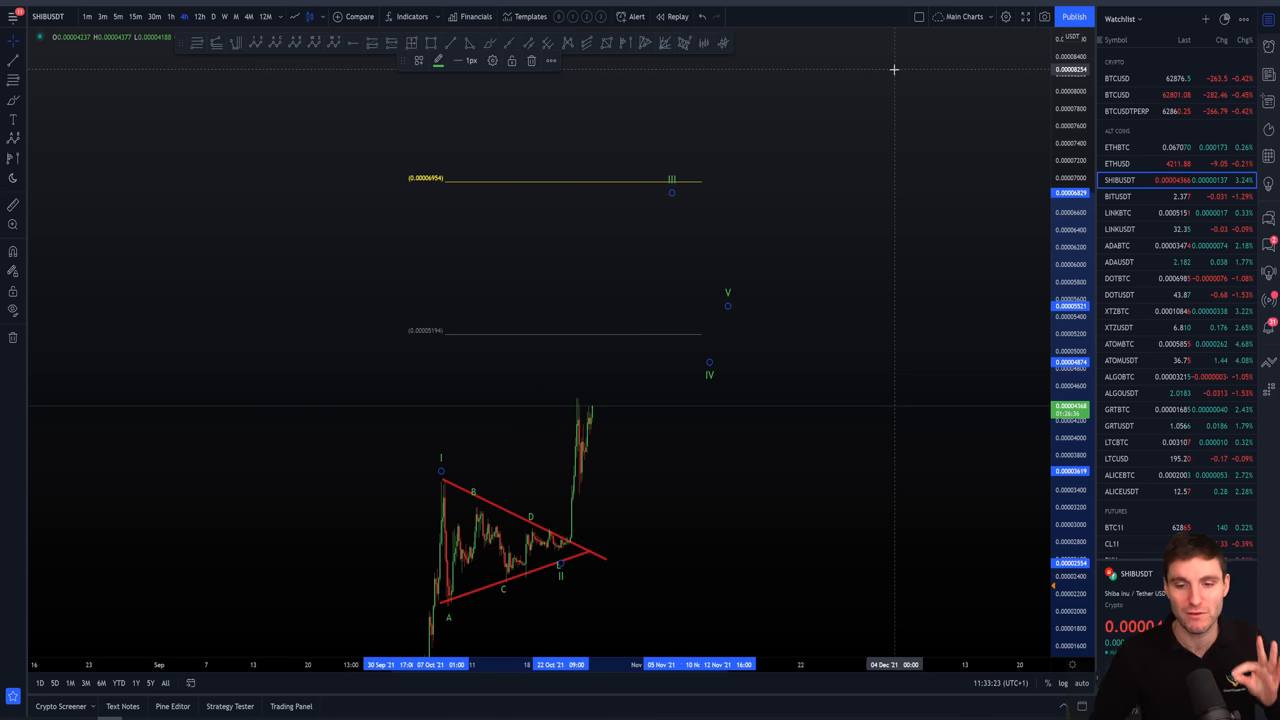
{"action": "mouse_move", "coordinate": [760, 492]}
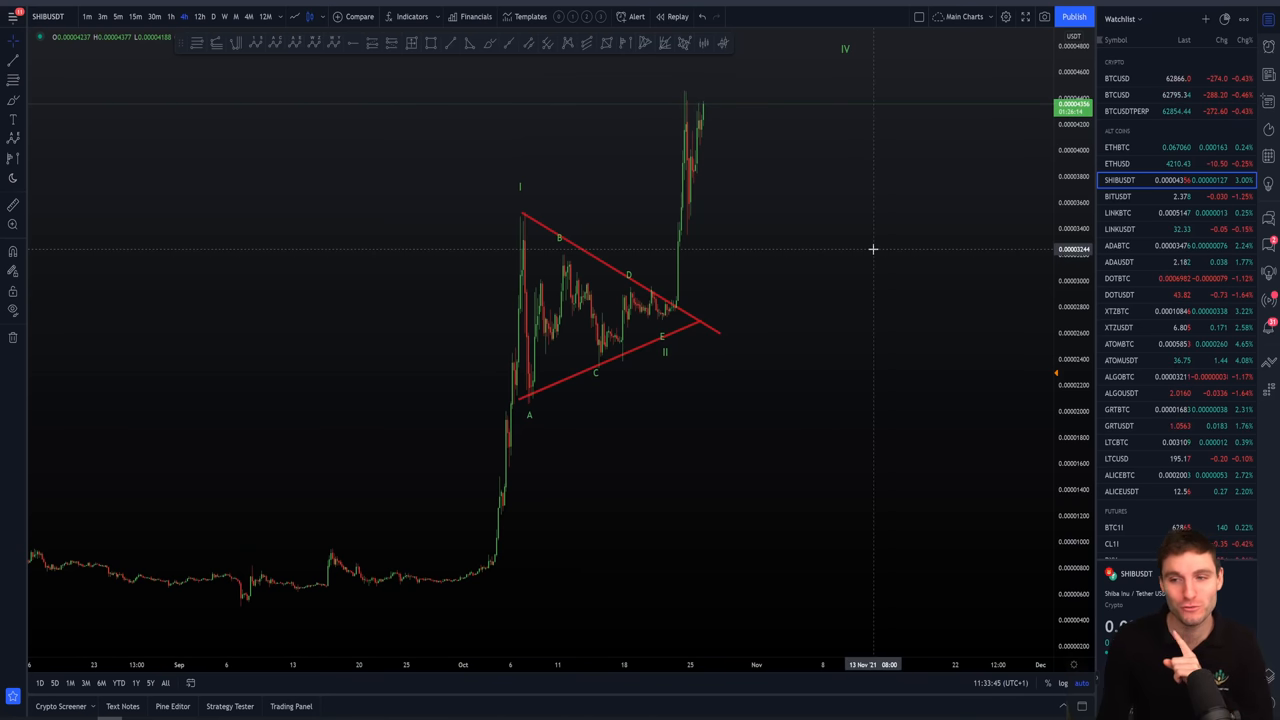
{"action": "mouse_move", "coordinate": [792, 194]}
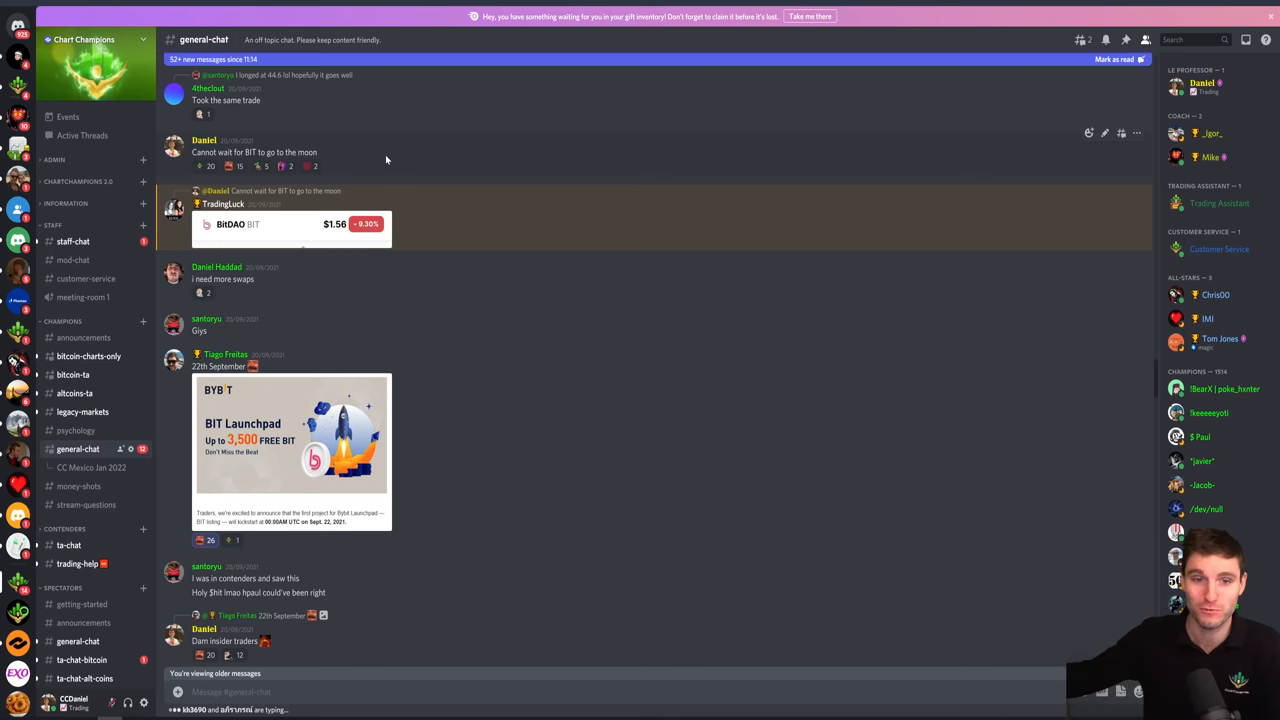
{"action": "mouse_move", "coordinate": [410, 132]}
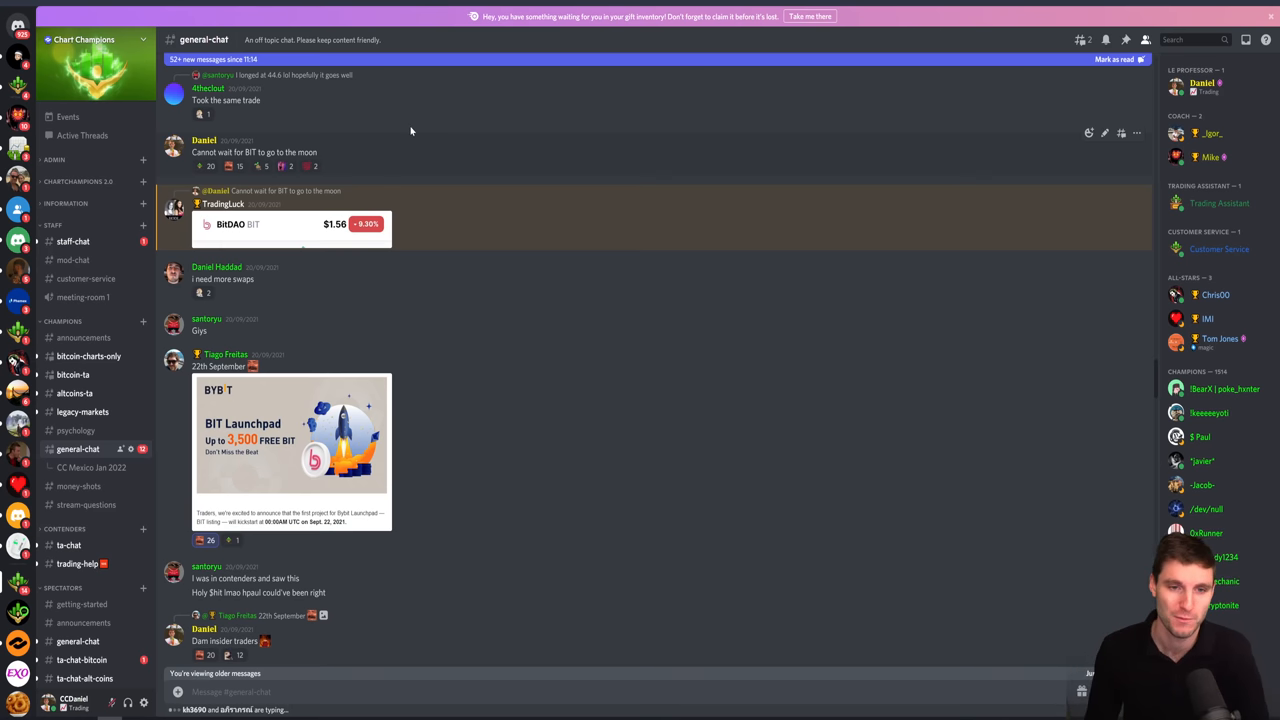
{"action": "mouse_move", "coordinate": [520, 188]}
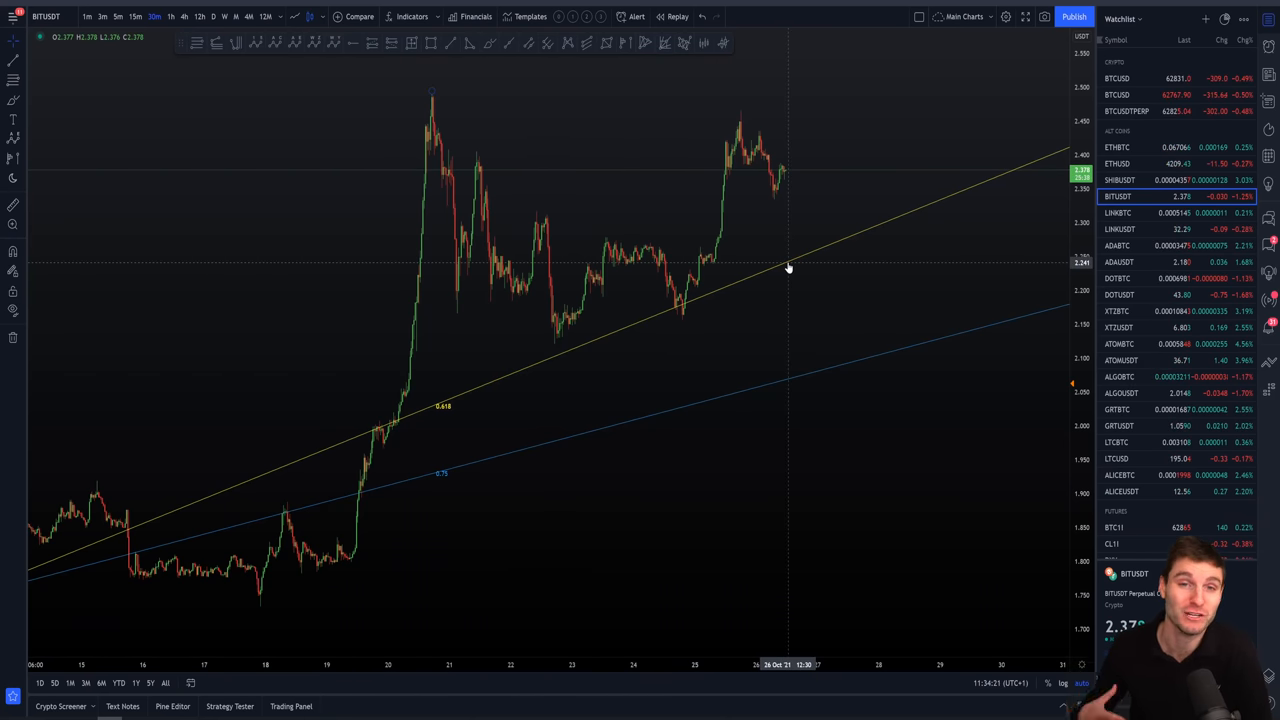
{"action": "mouse_move", "coordinate": [828, 200]}
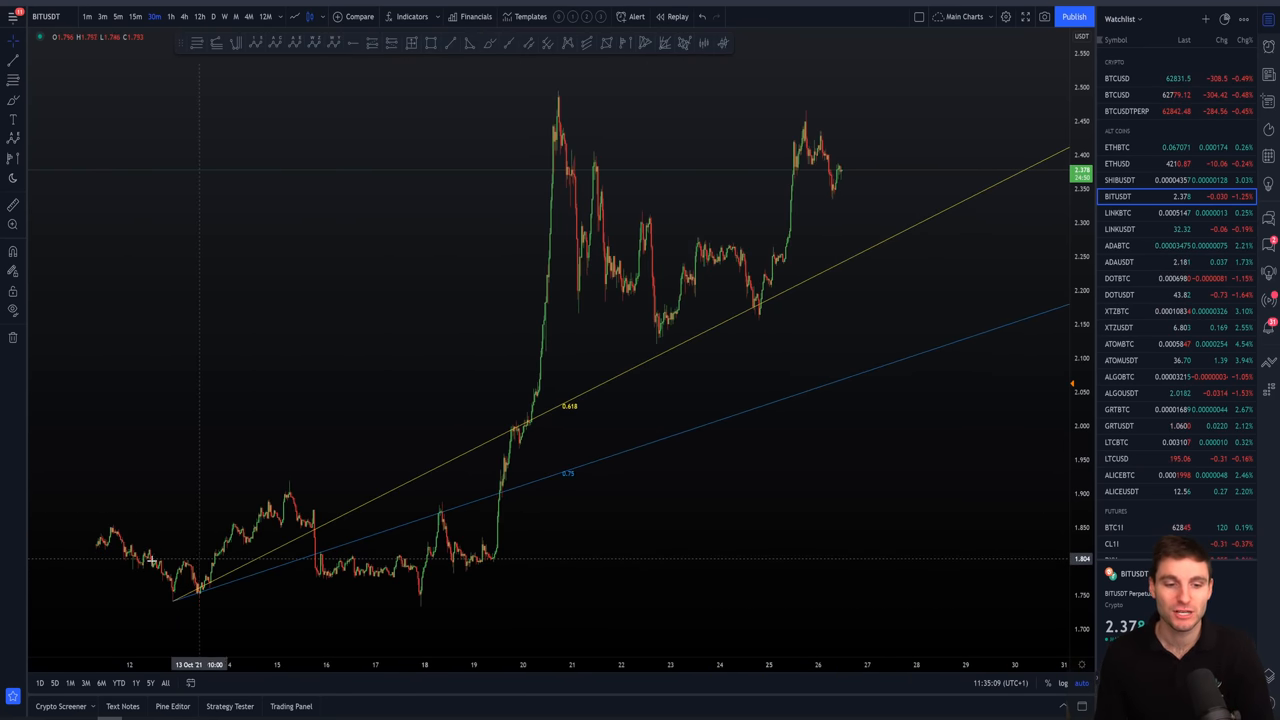
{"action": "mouse_move", "coordinate": [410, 512]}
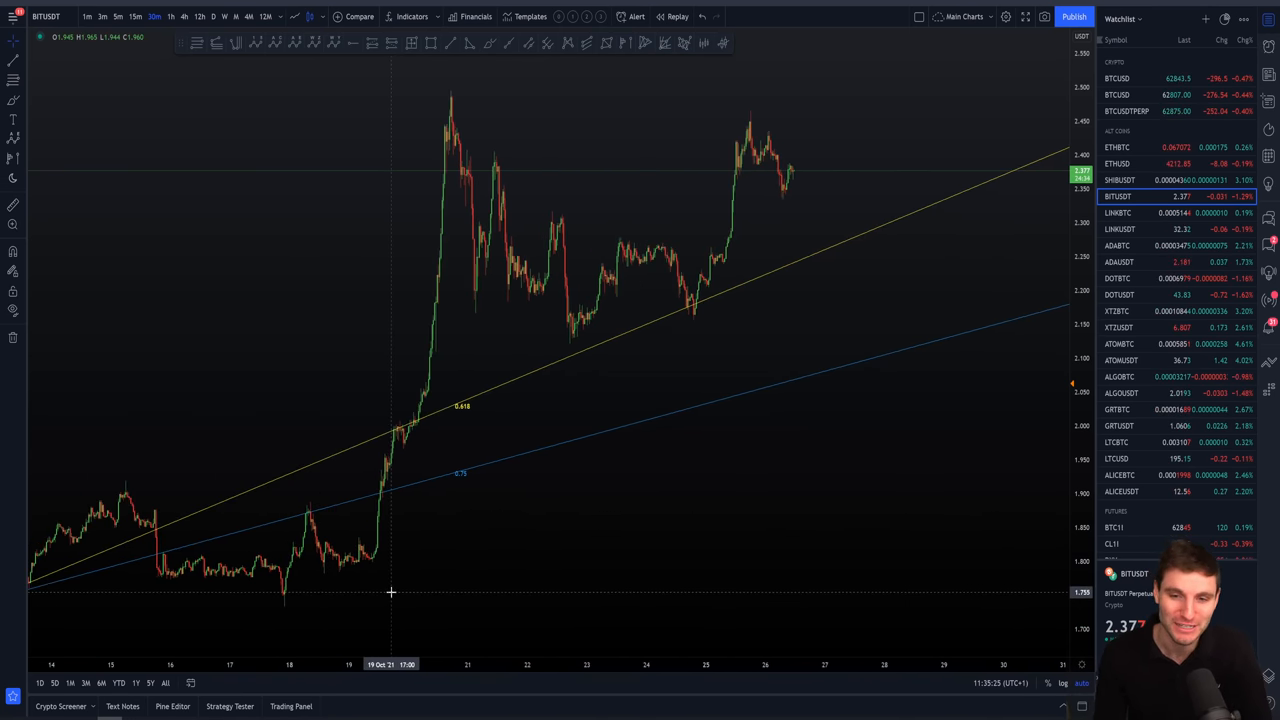
{"action": "mouse_move", "coordinate": [284, 592]}
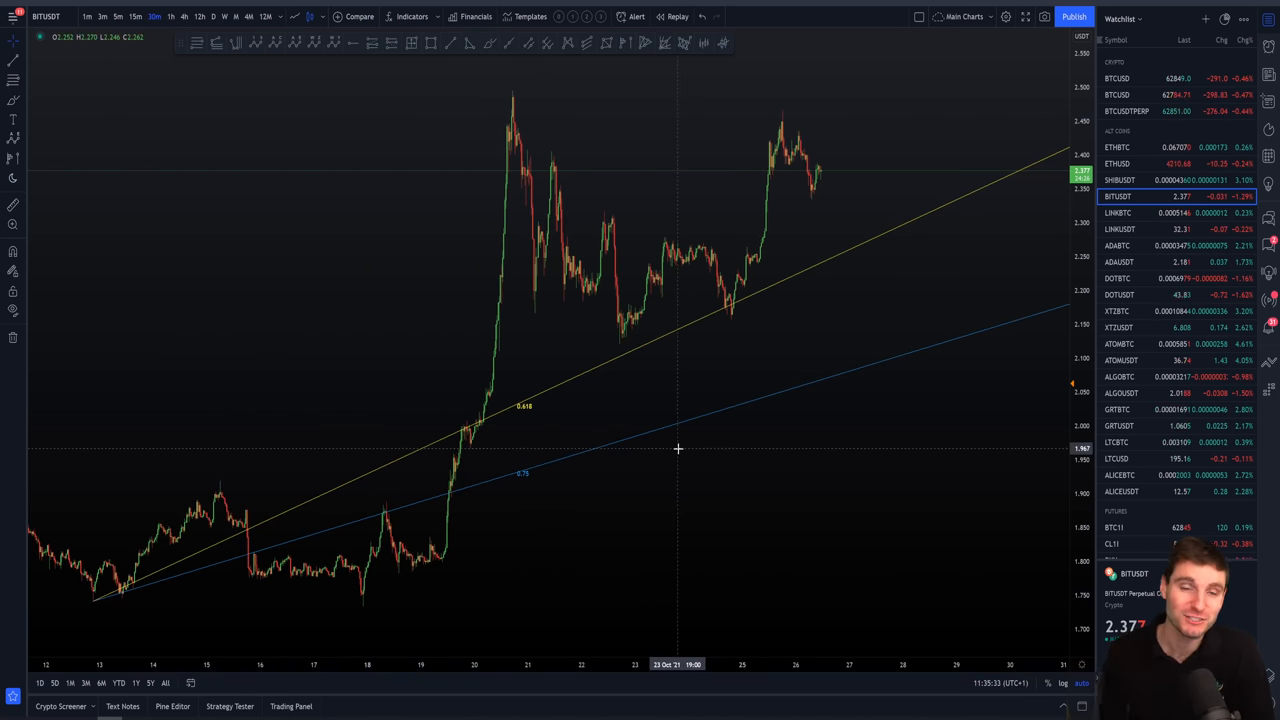
{"action": "mouse_move", "coordinate": [122, 616]}
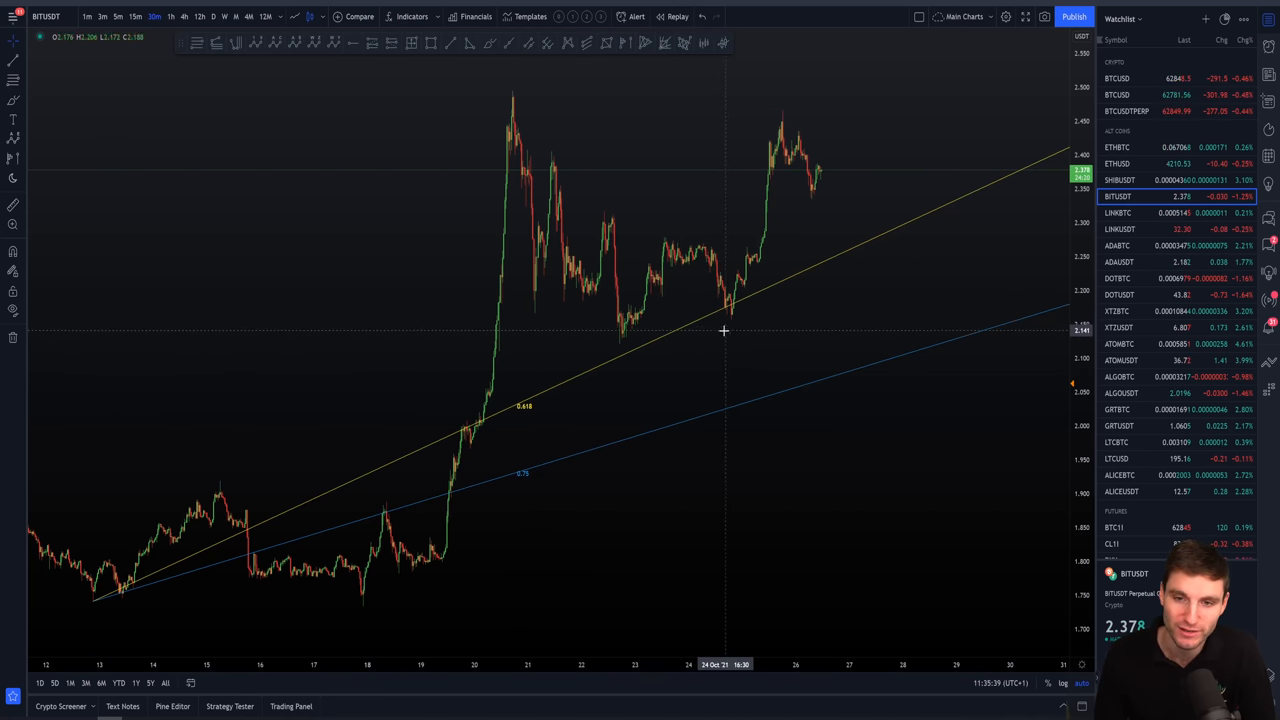
{"action": "mouse_move", "coordinate": [536, 124]}
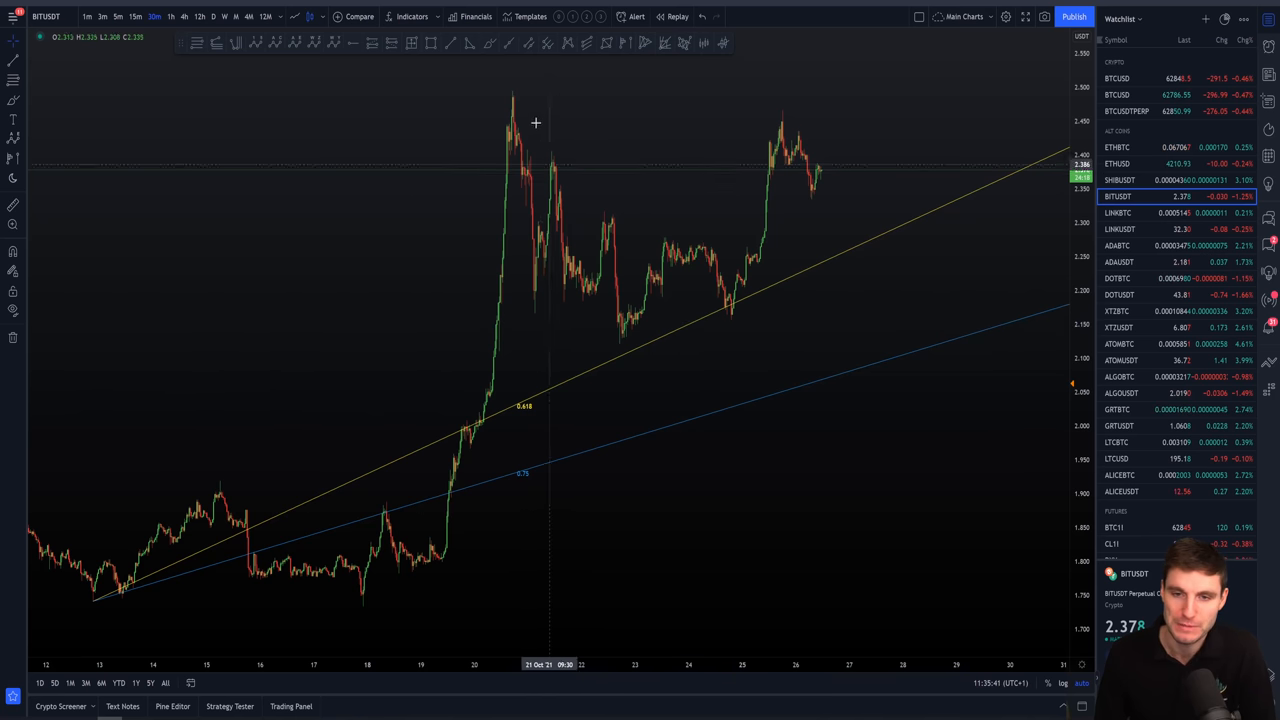
{"action": "mouse_move", "coordinate": [598, 220]}
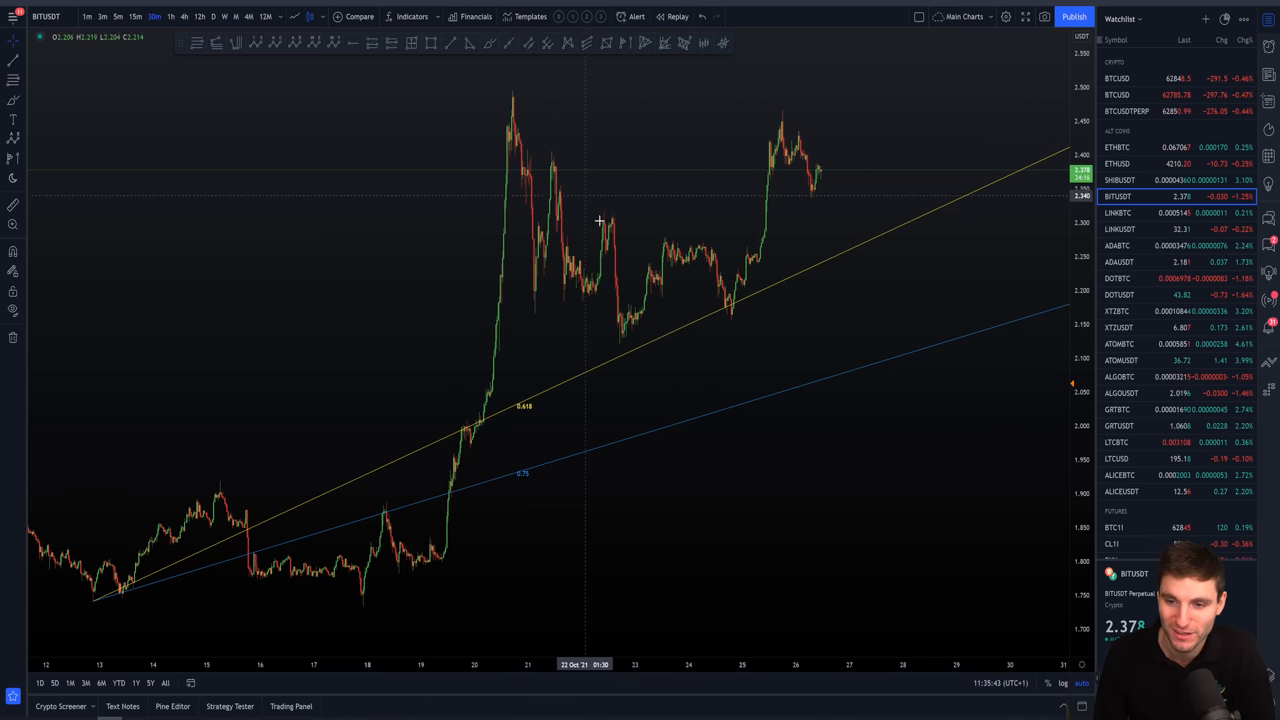
{"action": "mouse_move", "coordinate": [598, 292]}
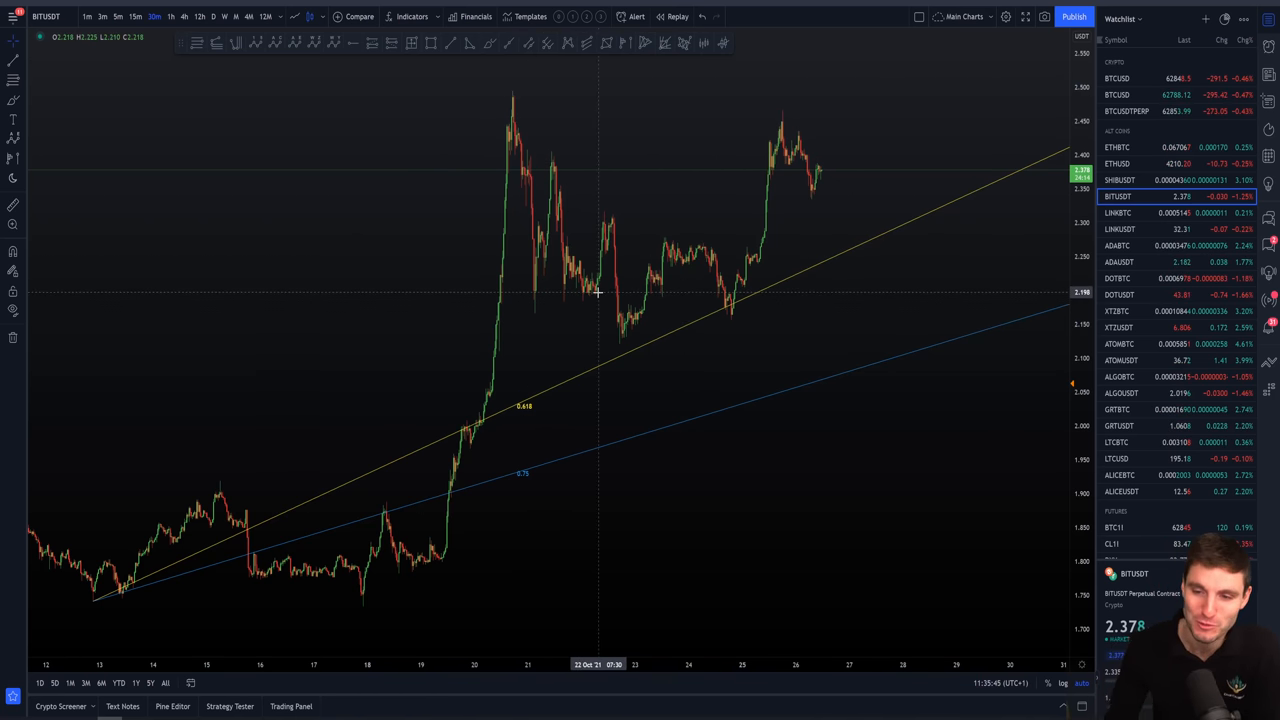
{"action": "mouse_move", "coordinate": [720, 324]}
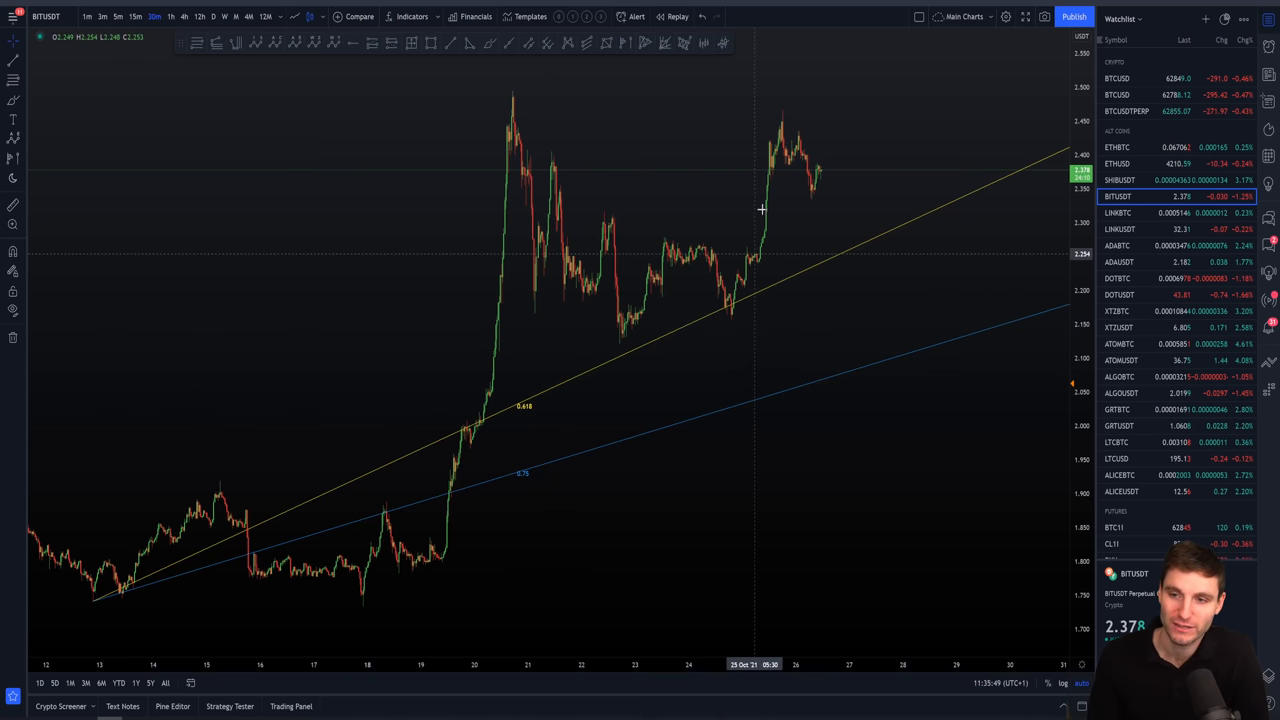
{"action": "mouse_move", "coordinate": [766, 132]}
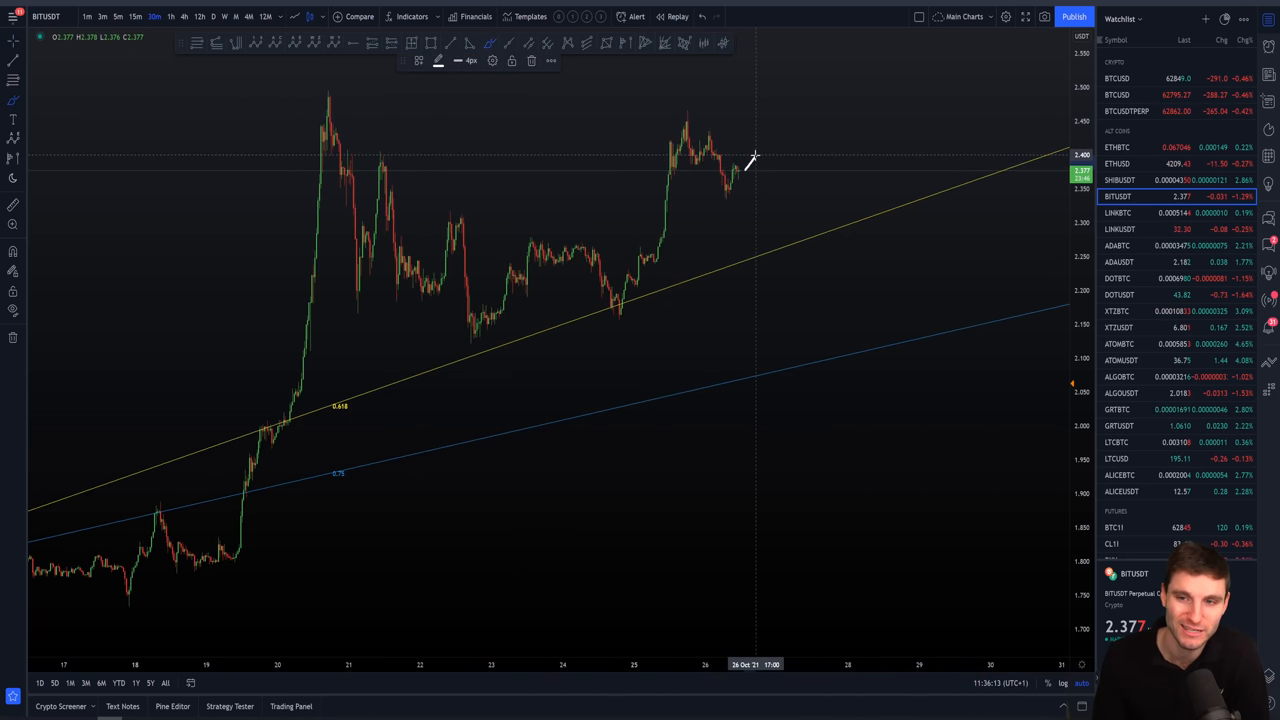
{"action": "mouse_move", "coordinate": [758, 148]}
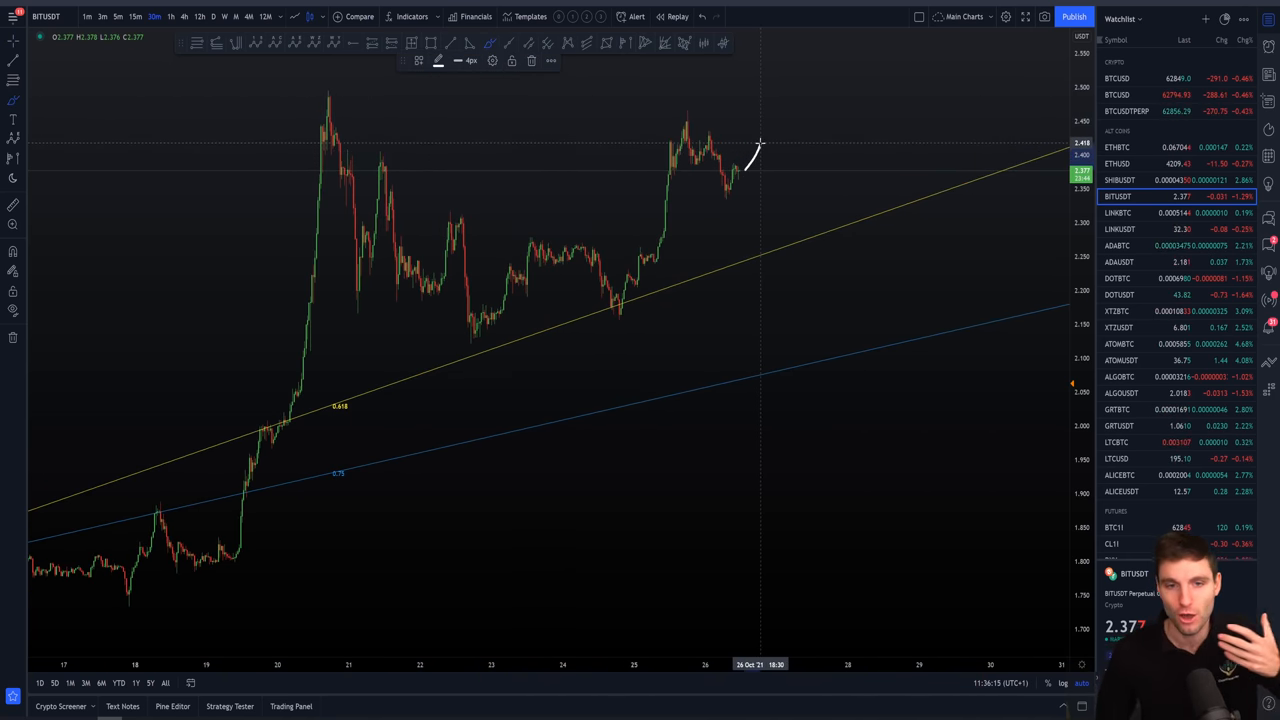
{"action": "mouse_move", "coordinate": [770, 126]}
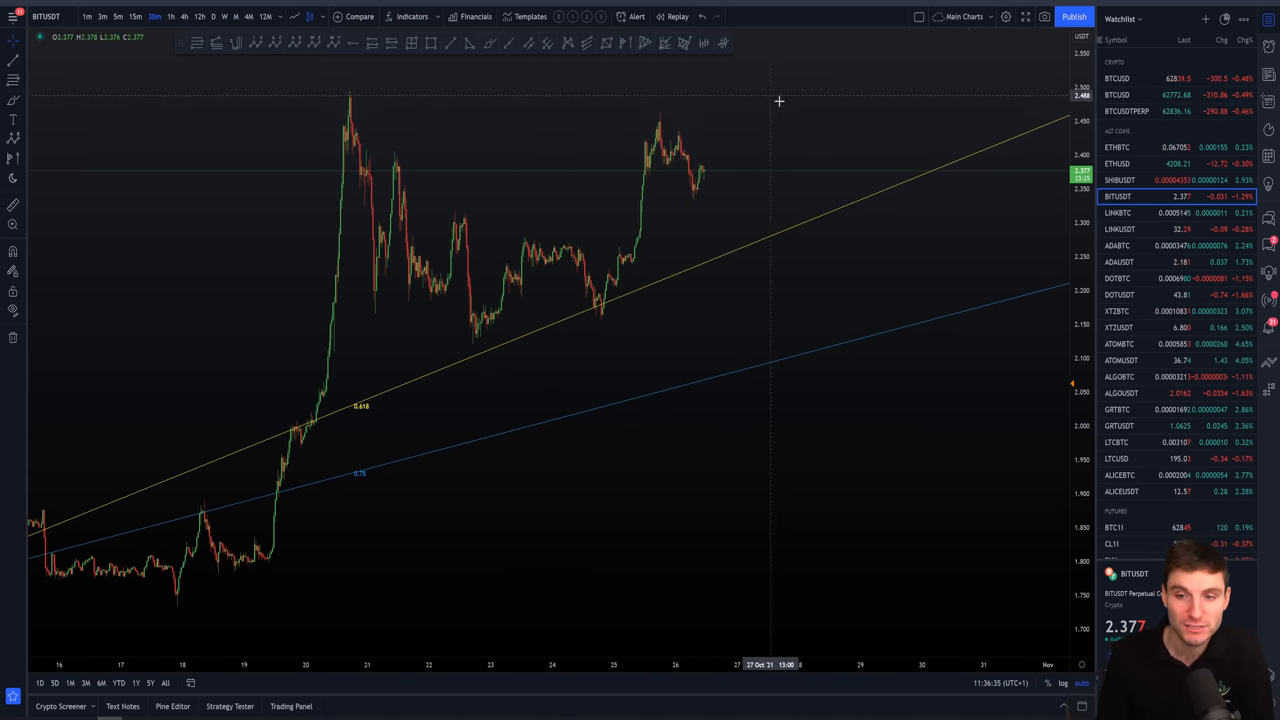
{"action": "mouse_move", "coordinate": [992, 380]}
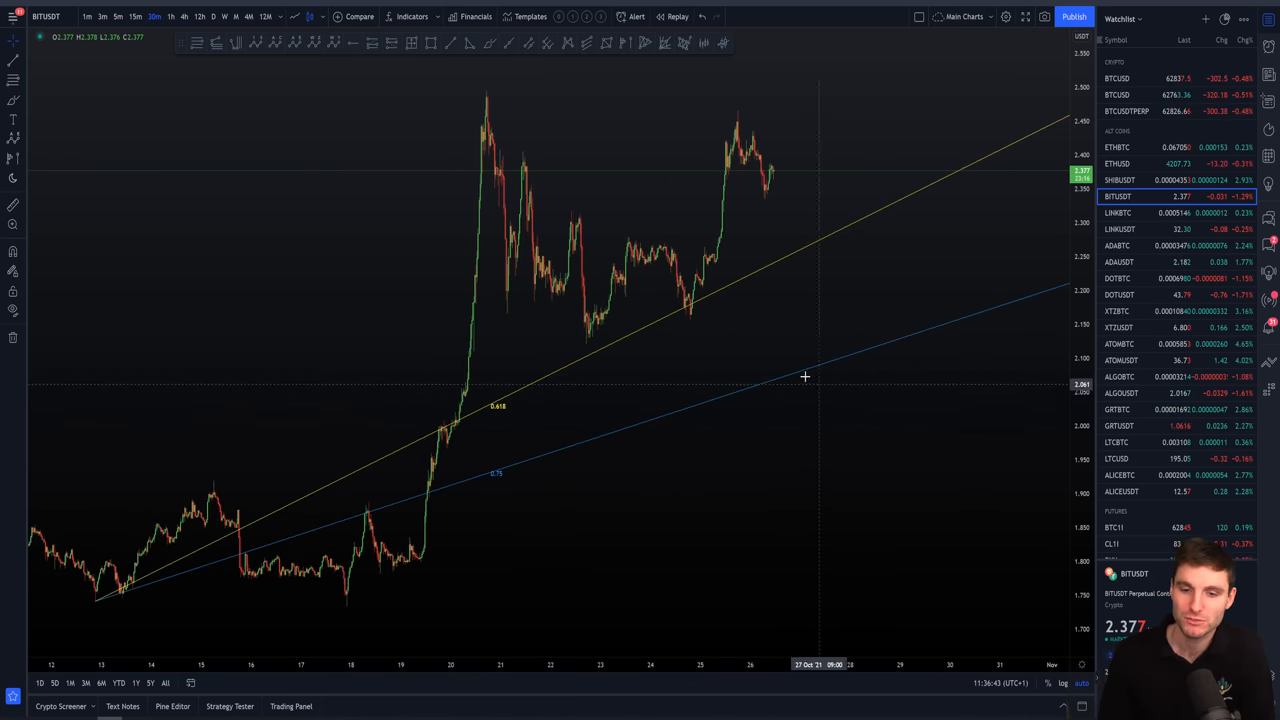
{"action": "mouse_move", "coordinate": [864, 374]}
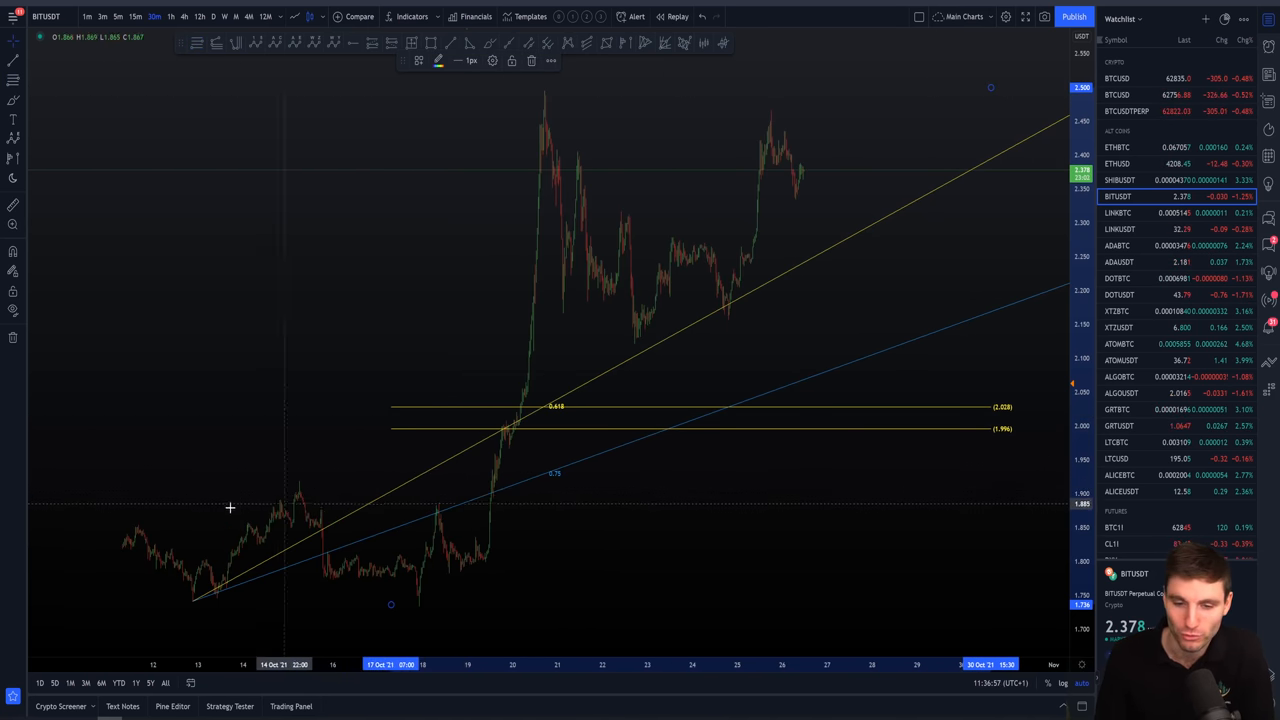
{"action": "mouse_move", "coordinate": [424, 460]}
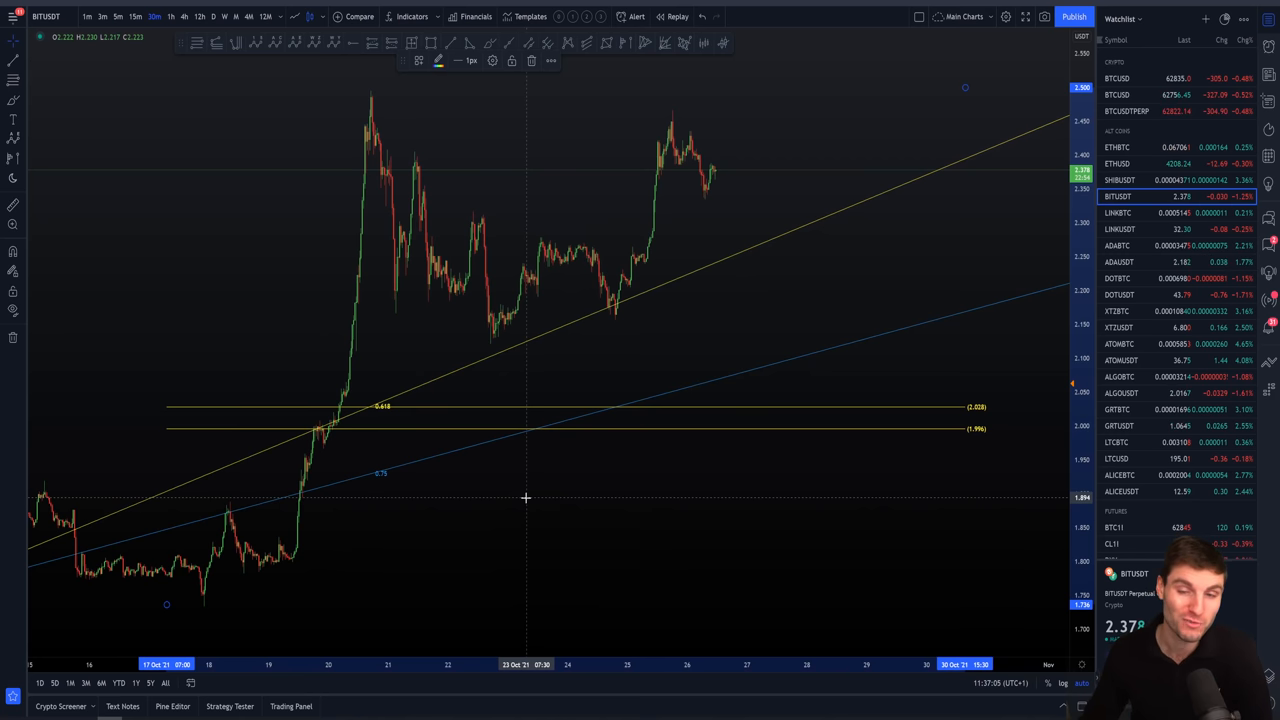
{"action": "mouse_move", "coordinate": [772, 224]}
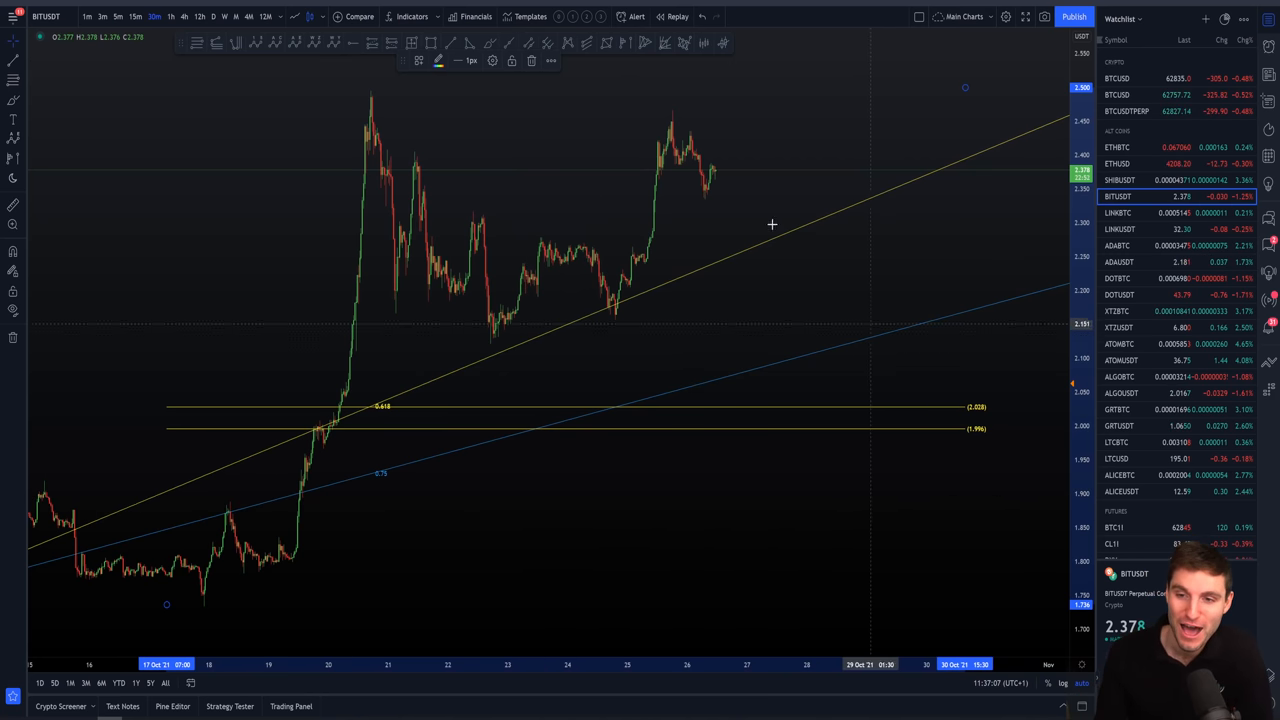
{"action": "mouse_move", "coordinate": [722, 178]}
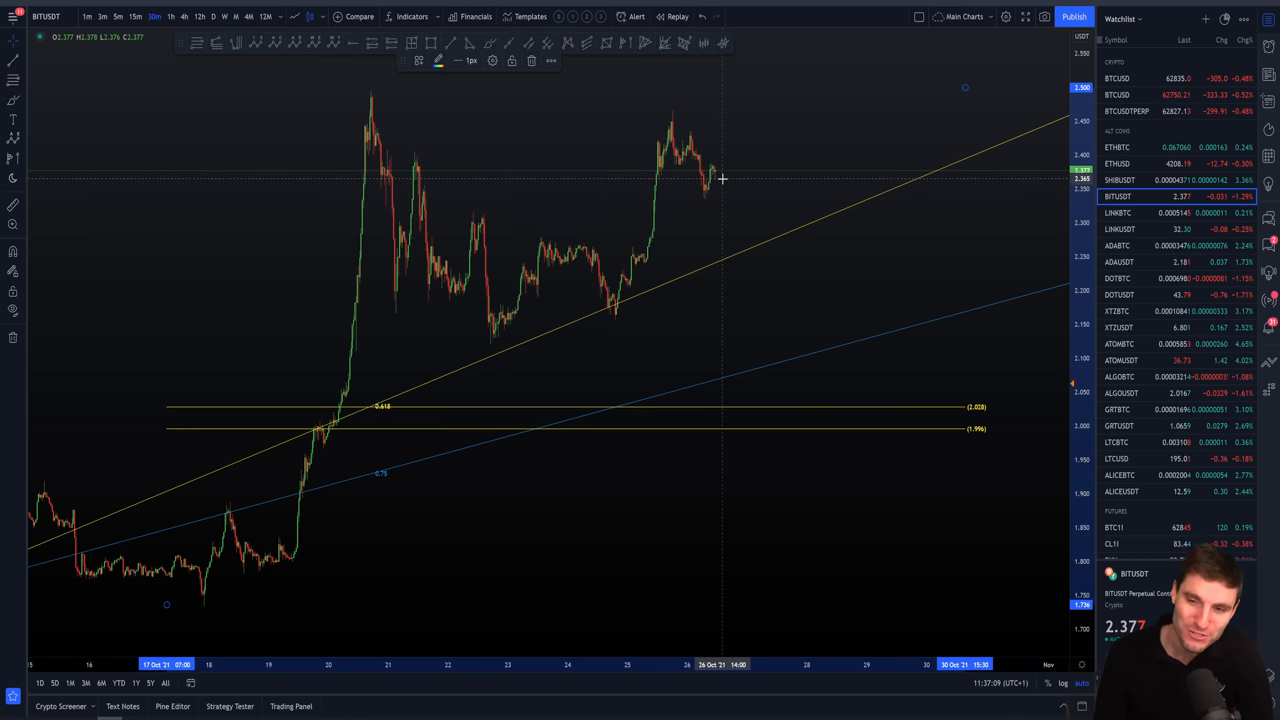
{"action": "mouse_move", "coordinate": [740, 160]}
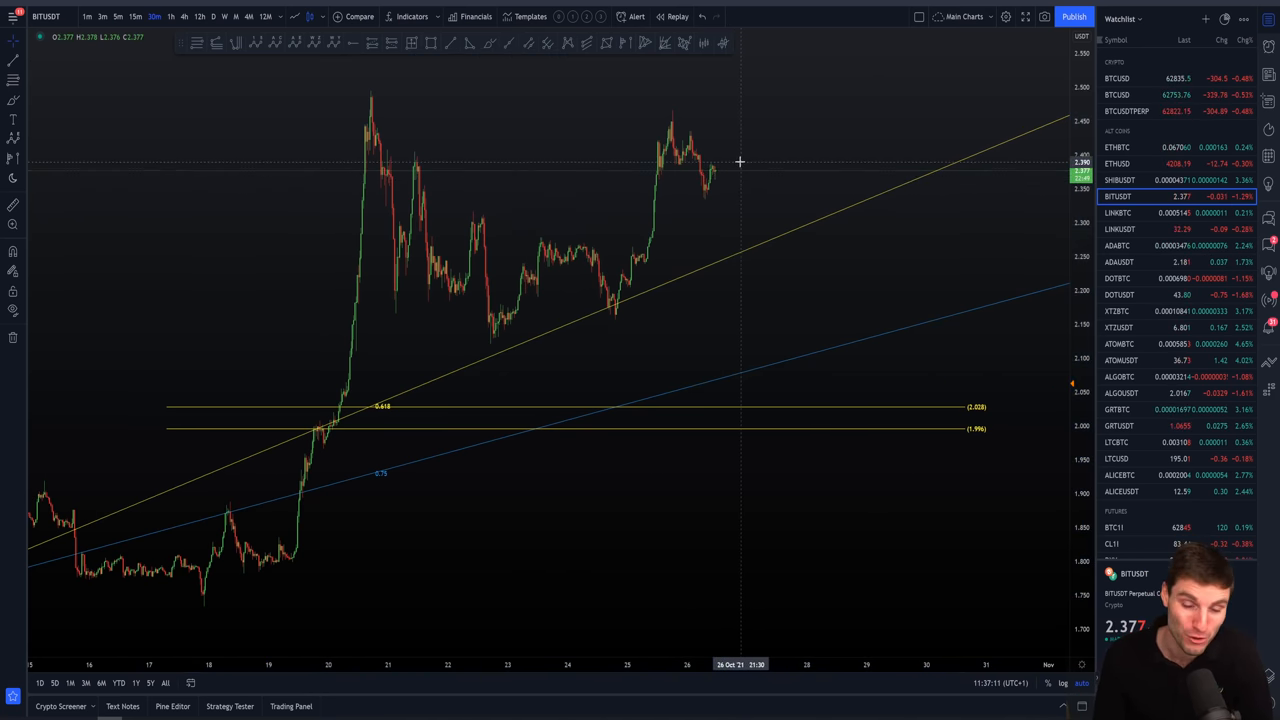
{"action": "mouse_move", "coordinate": [724, 176]}
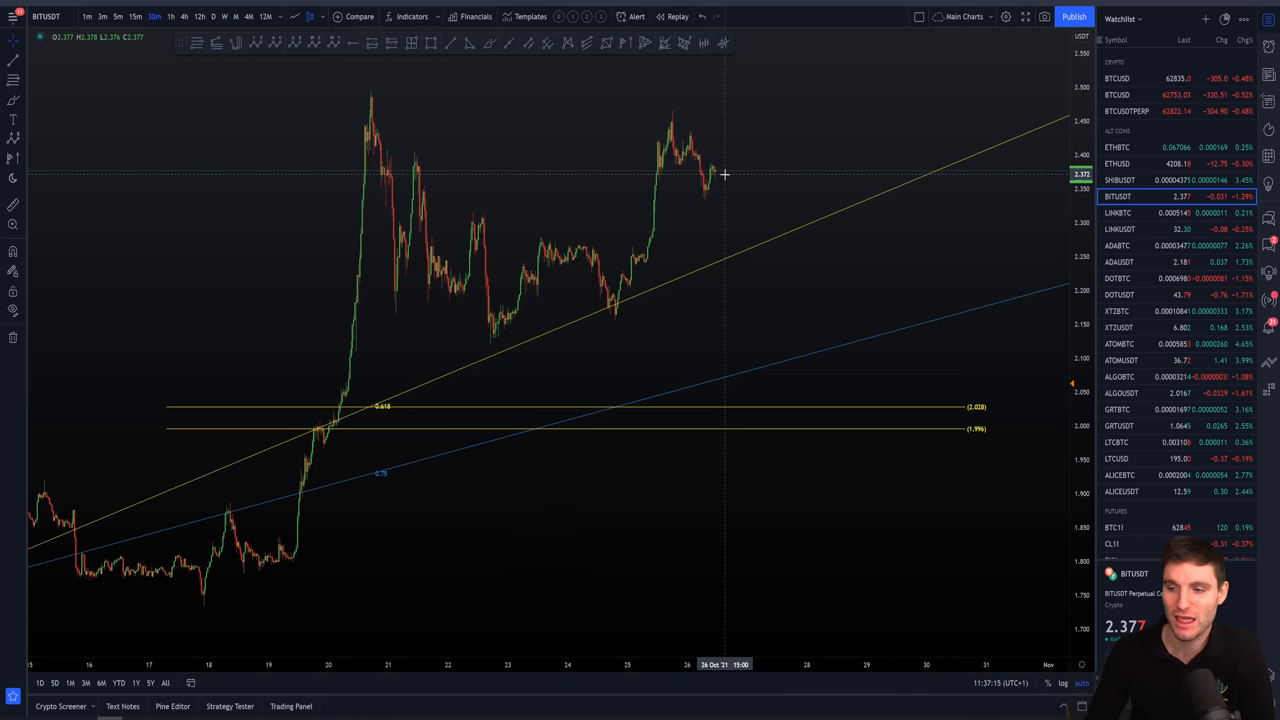
{"action": "mouse_move", "coordinate": [700, 184]}
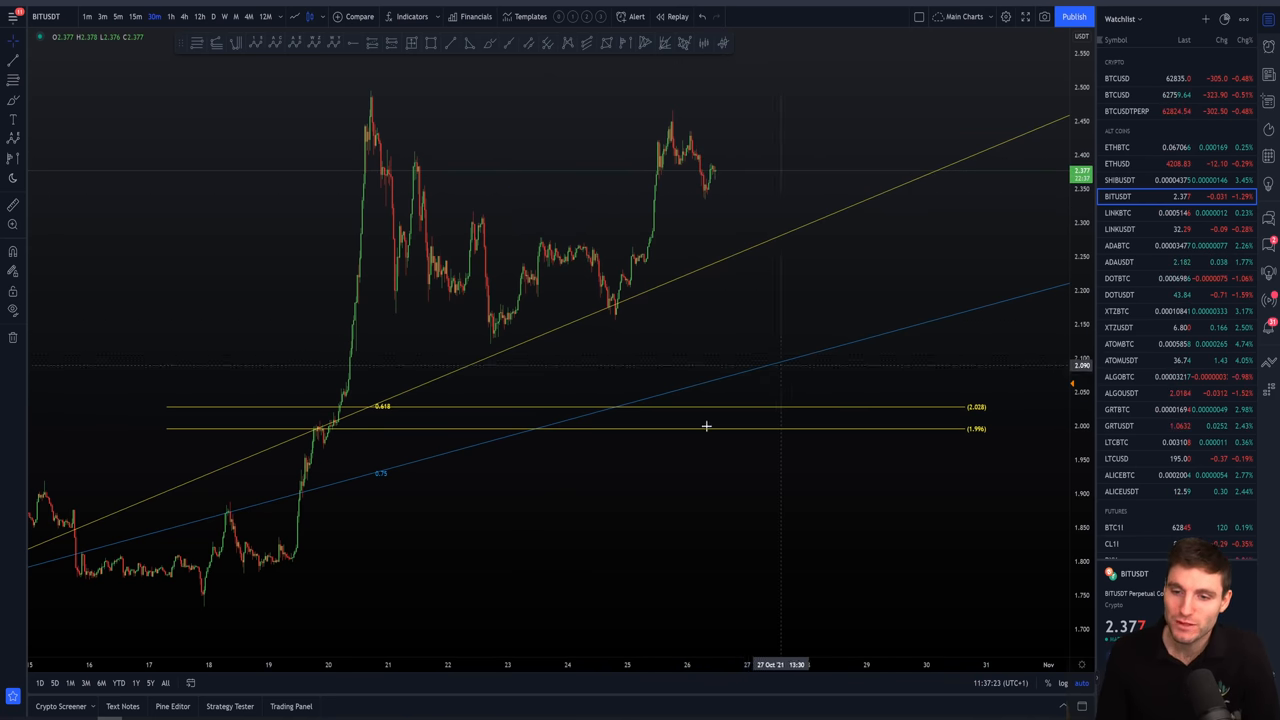
{"action": "mouse_move", "coordinate": [716, 366]}
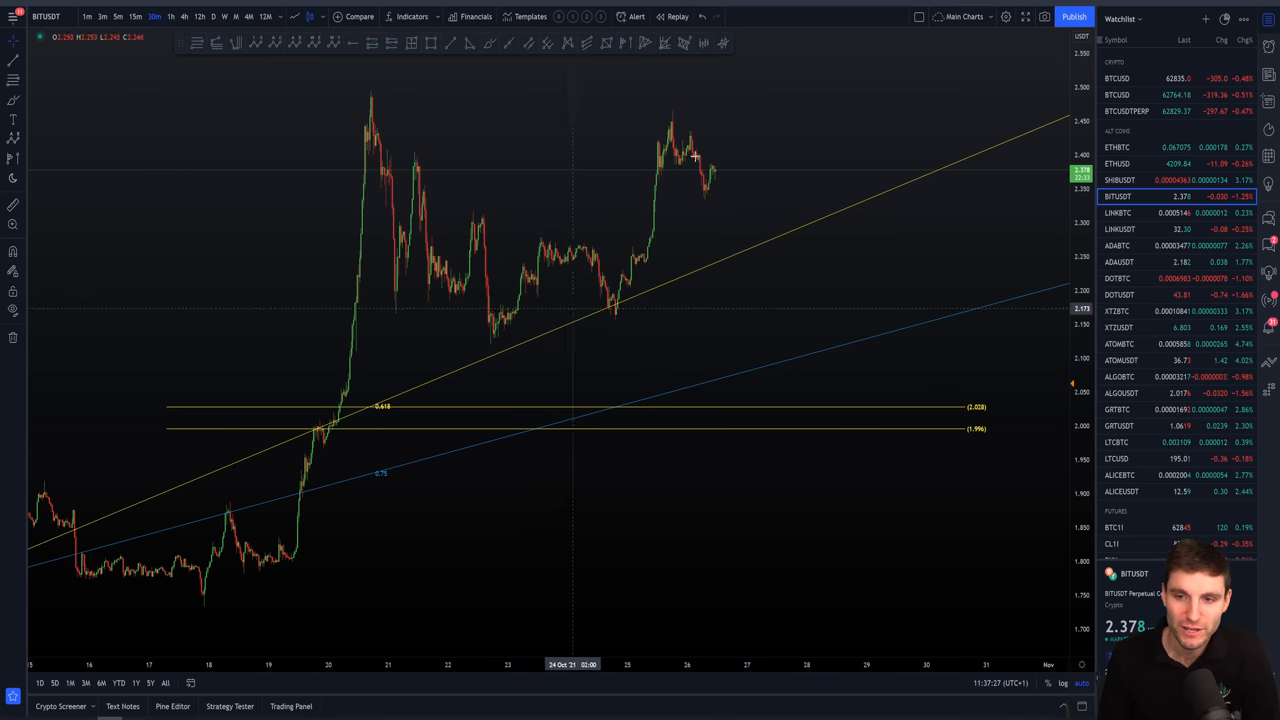
{"action": "mouse_move", "coordinate": [782, 94]}
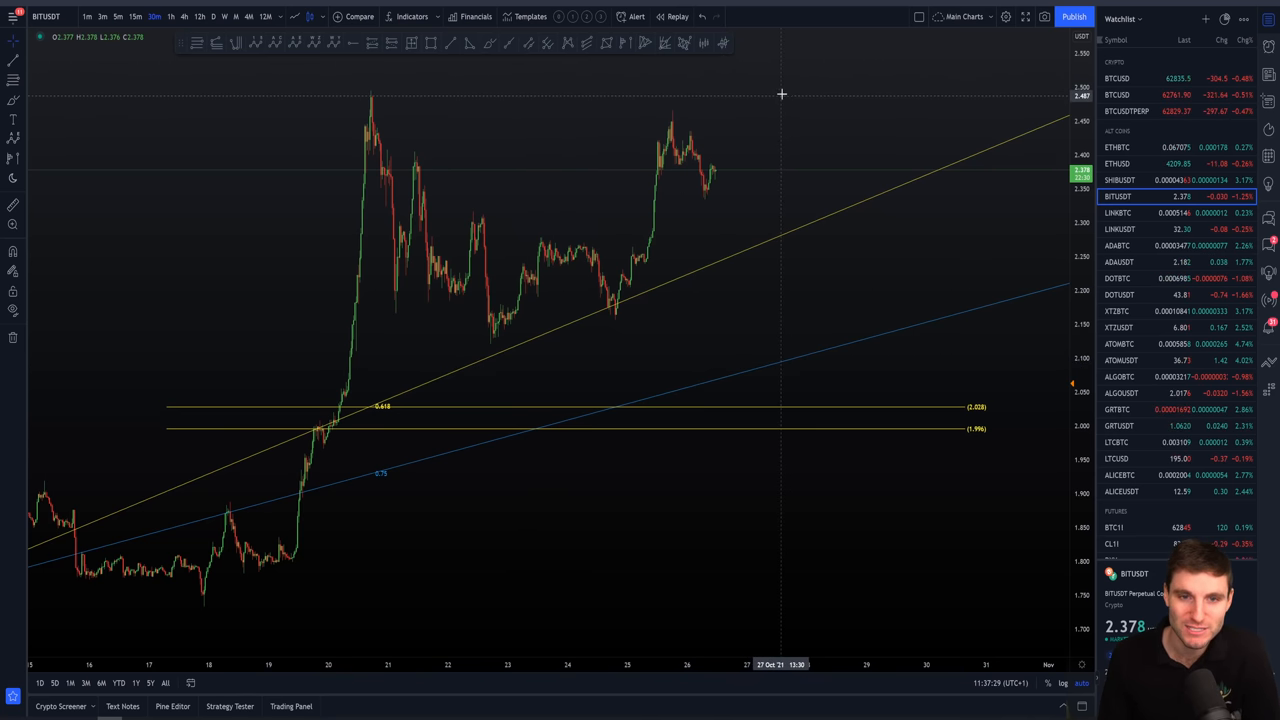
{"action": "mouse_move", "coordinate": [784, 90]}
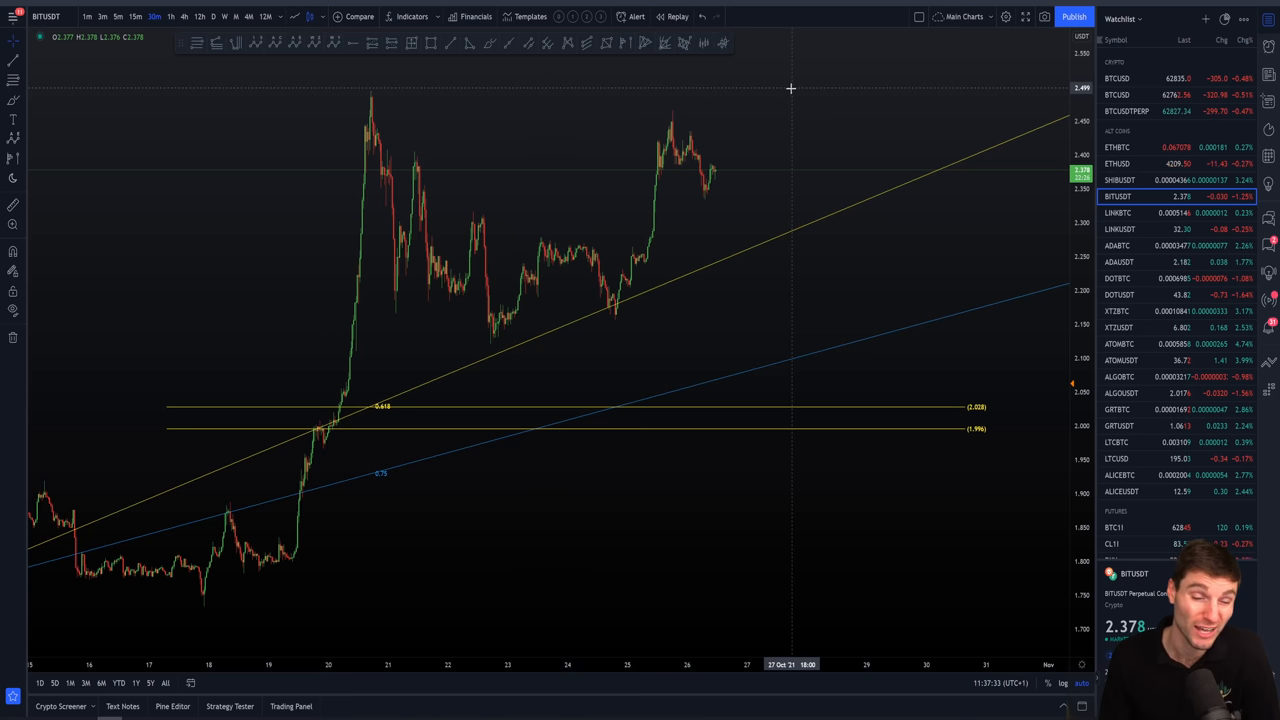
{"action": "mouse_move", "coordinate": [876, 392]}
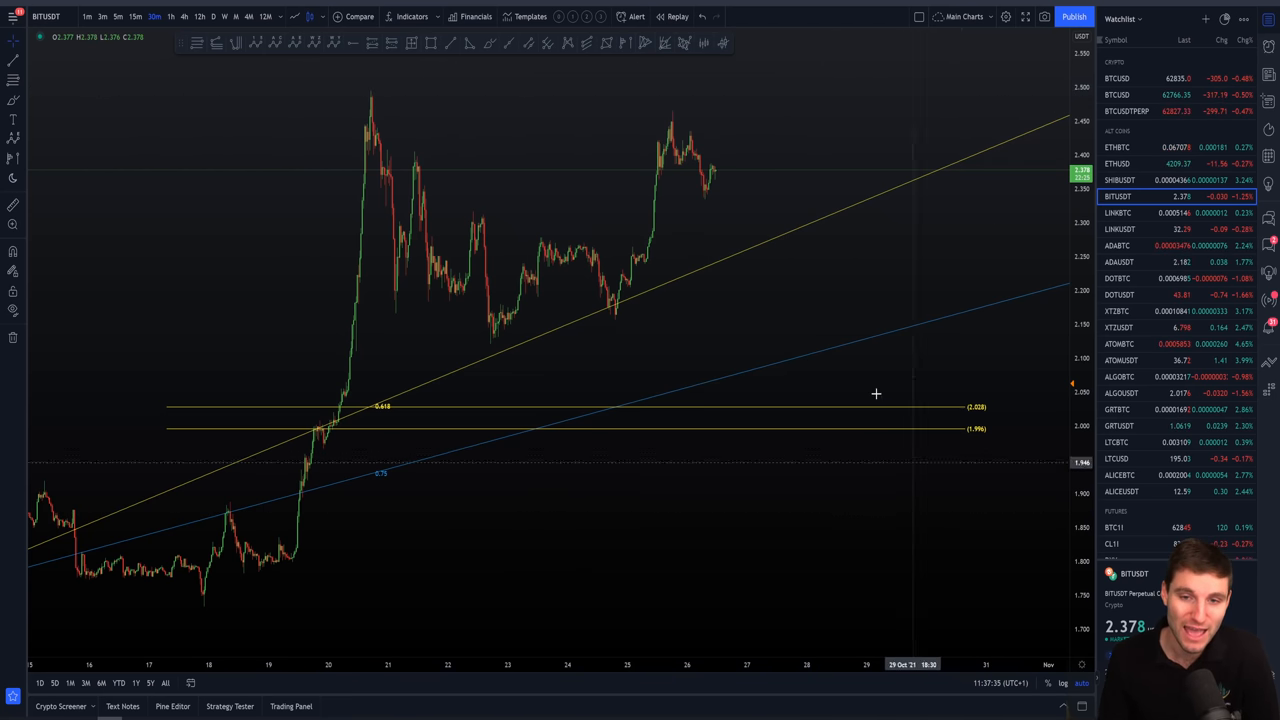
{"action": "mouse_move", "coordinate": [358, 100]}
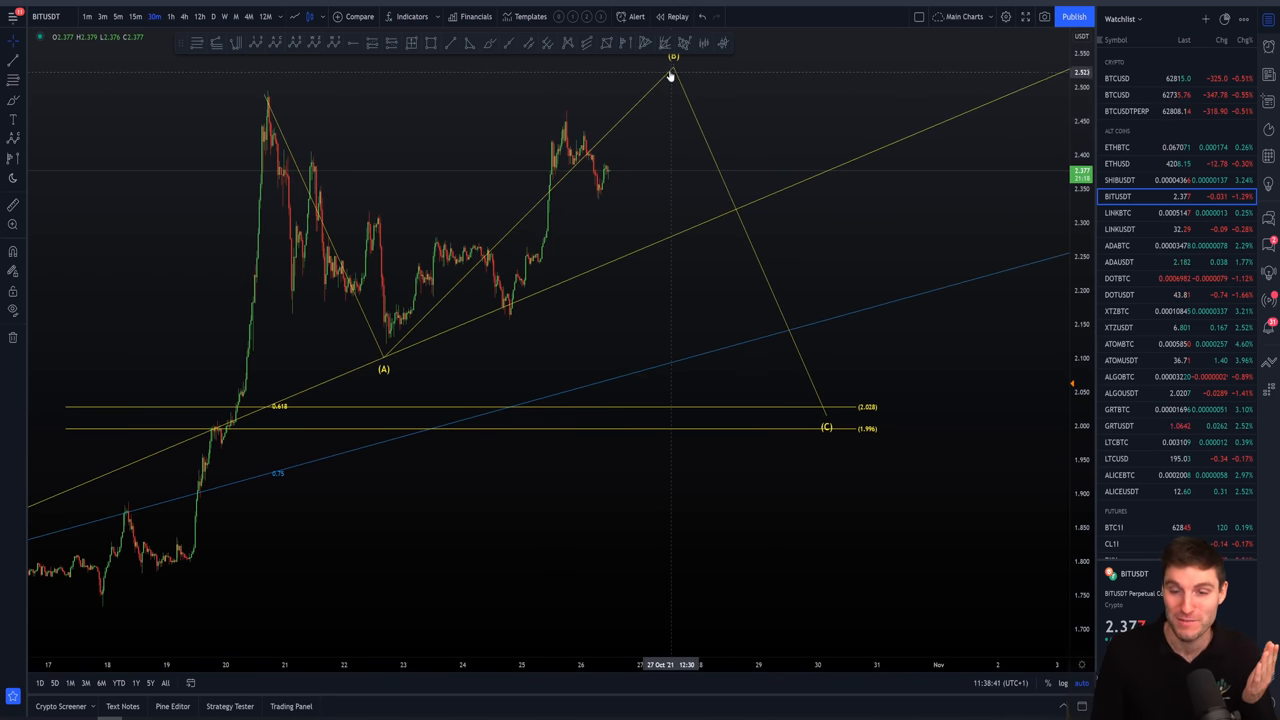
{"action": "mouse_move", "coordinate": [634, 132]}
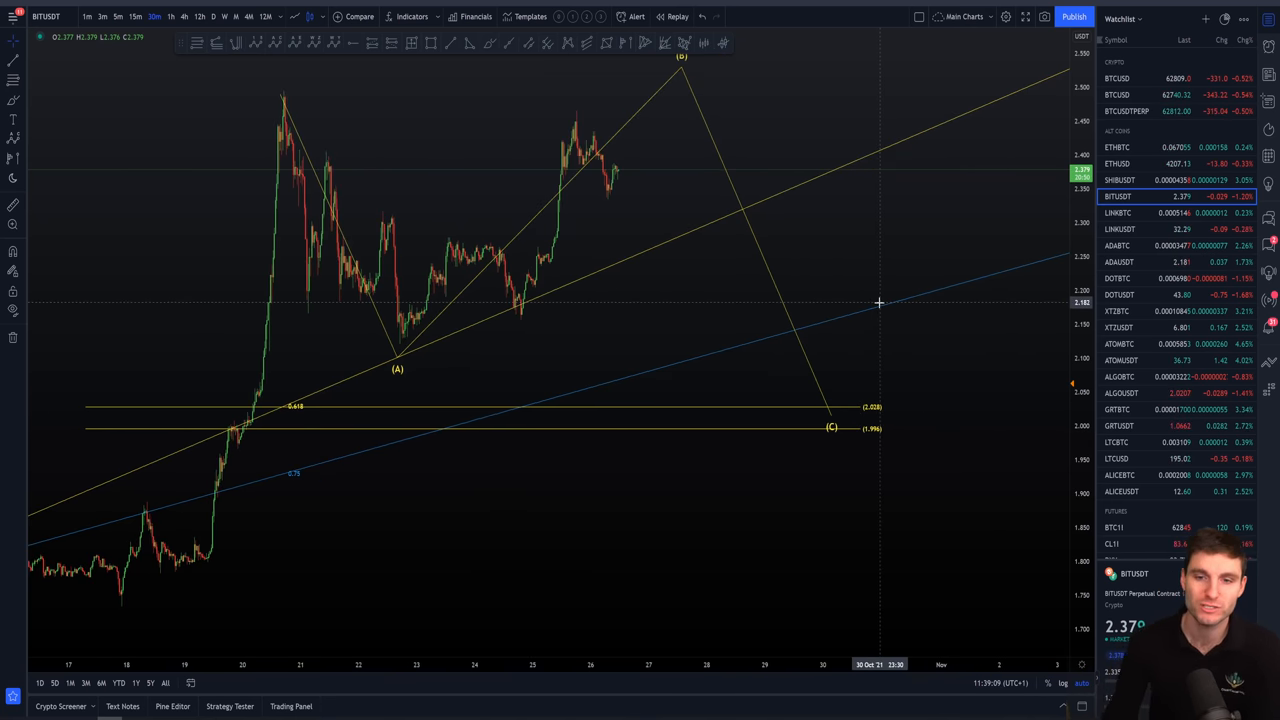
{"action": "mouse_move", "coordinate": [676, 154]}
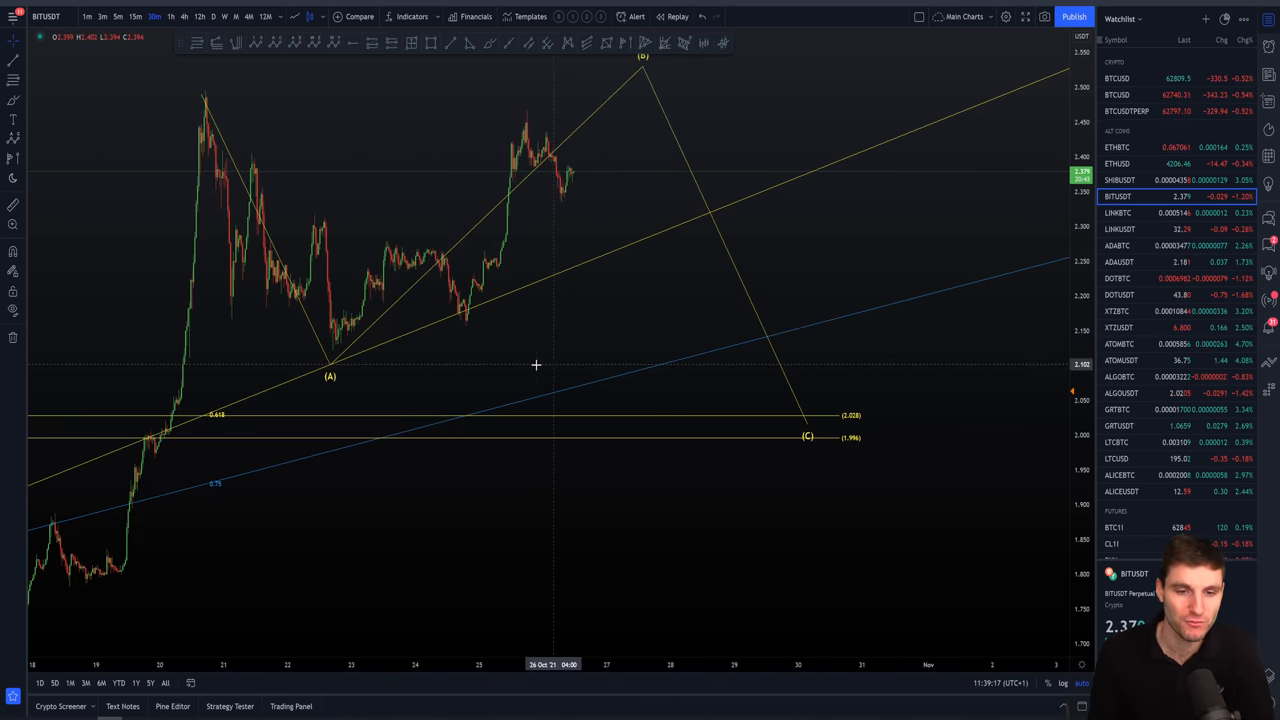
{"action": "mouse_move", "coordinate": [634, 168]}
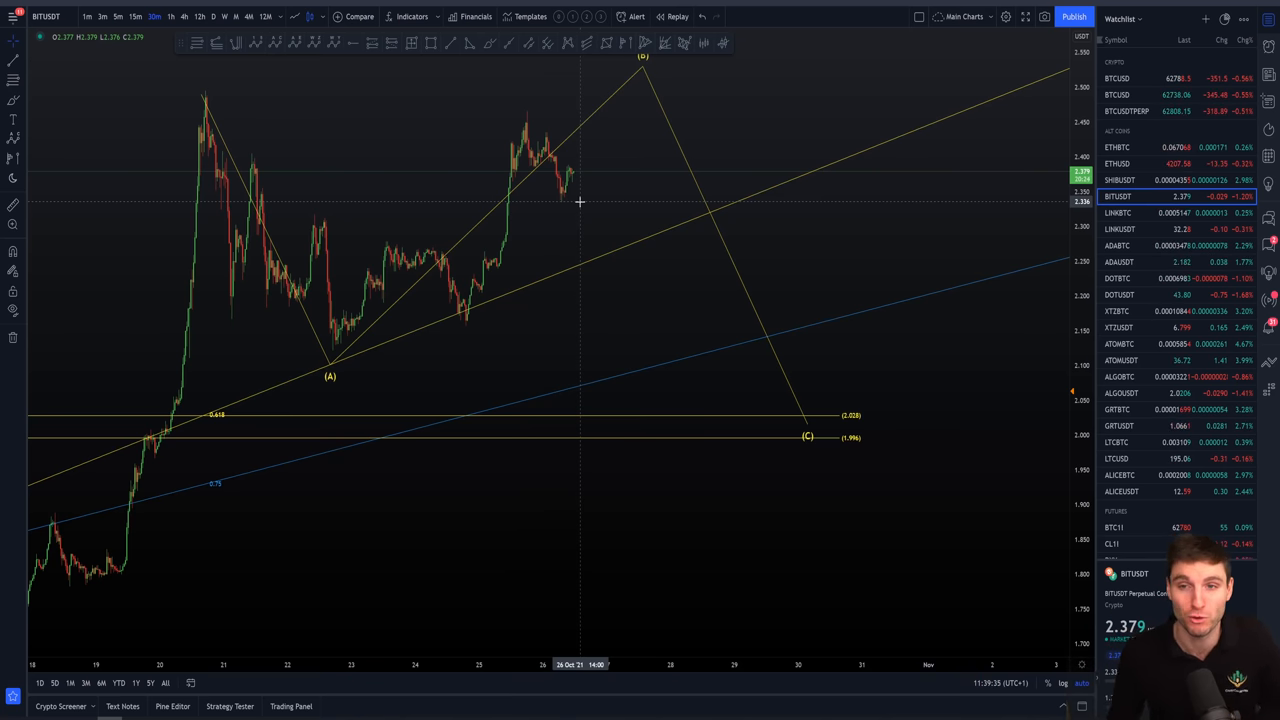
{"action": "mouse_move", "coordinate": [770, 154]}
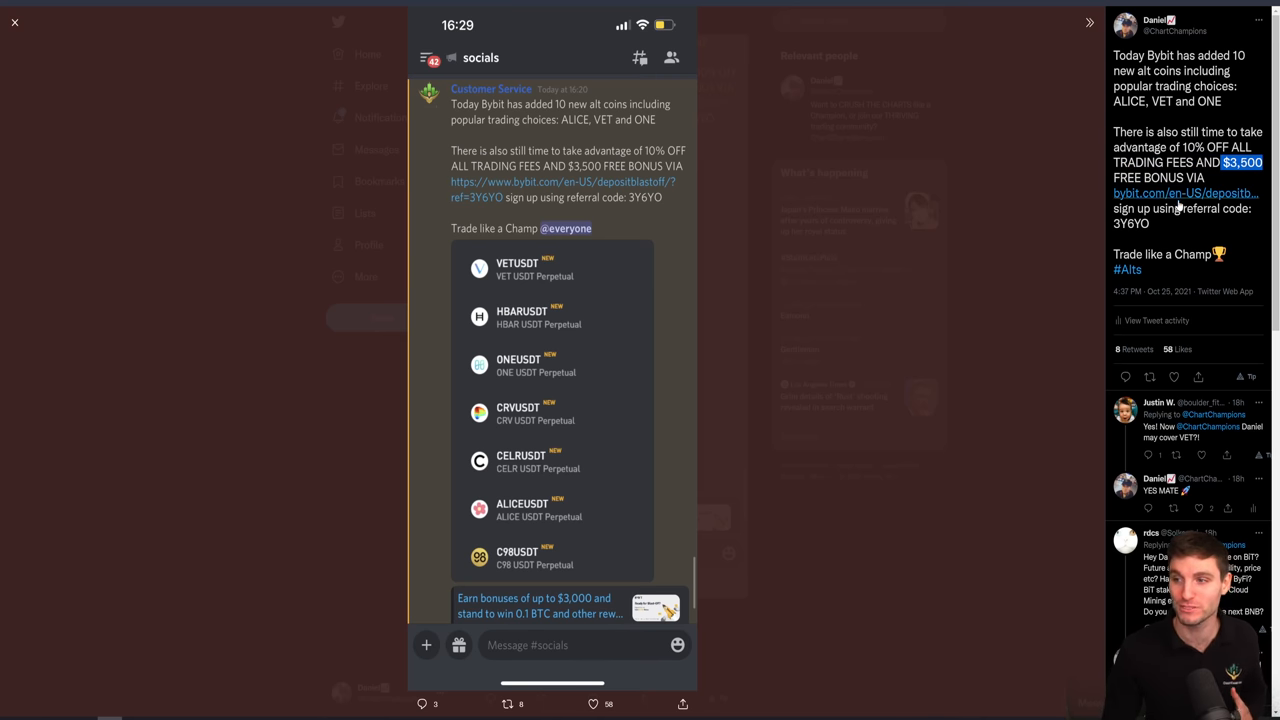
{"action": "mouse_move", "coordinate": [1184, 206]}
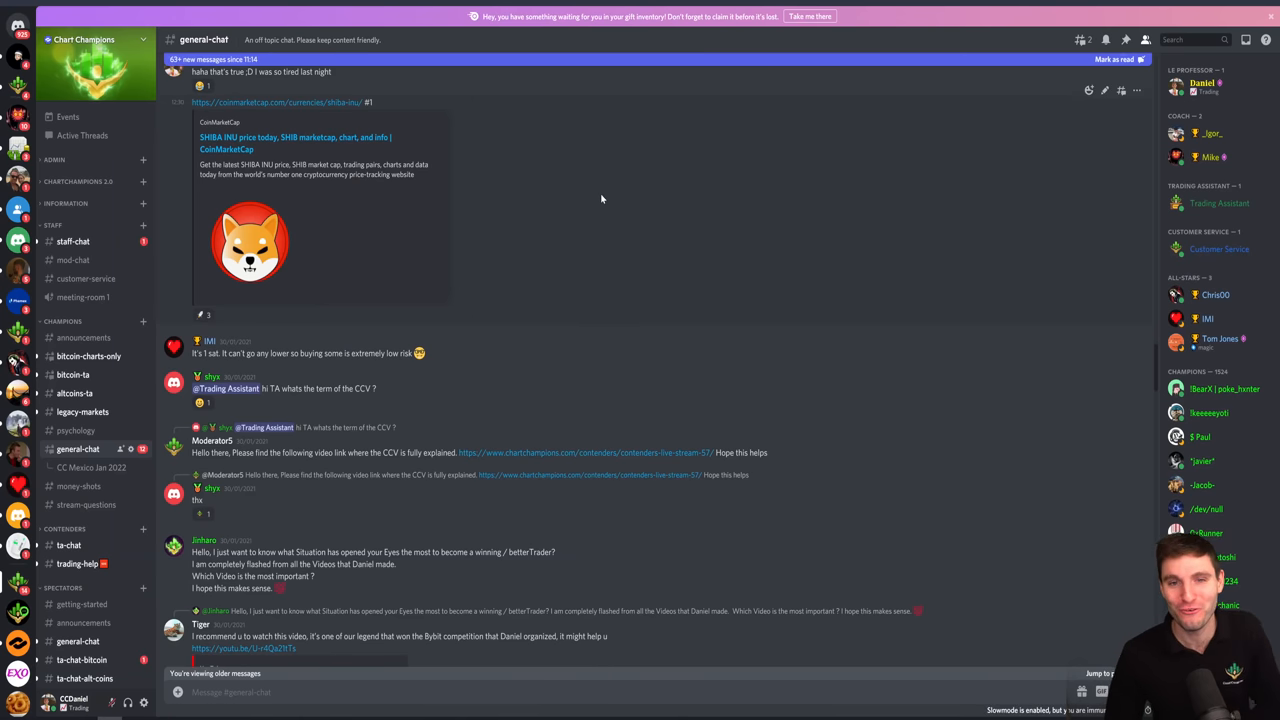
{"action": "mouse_move", "coordinate": [864, 24]}
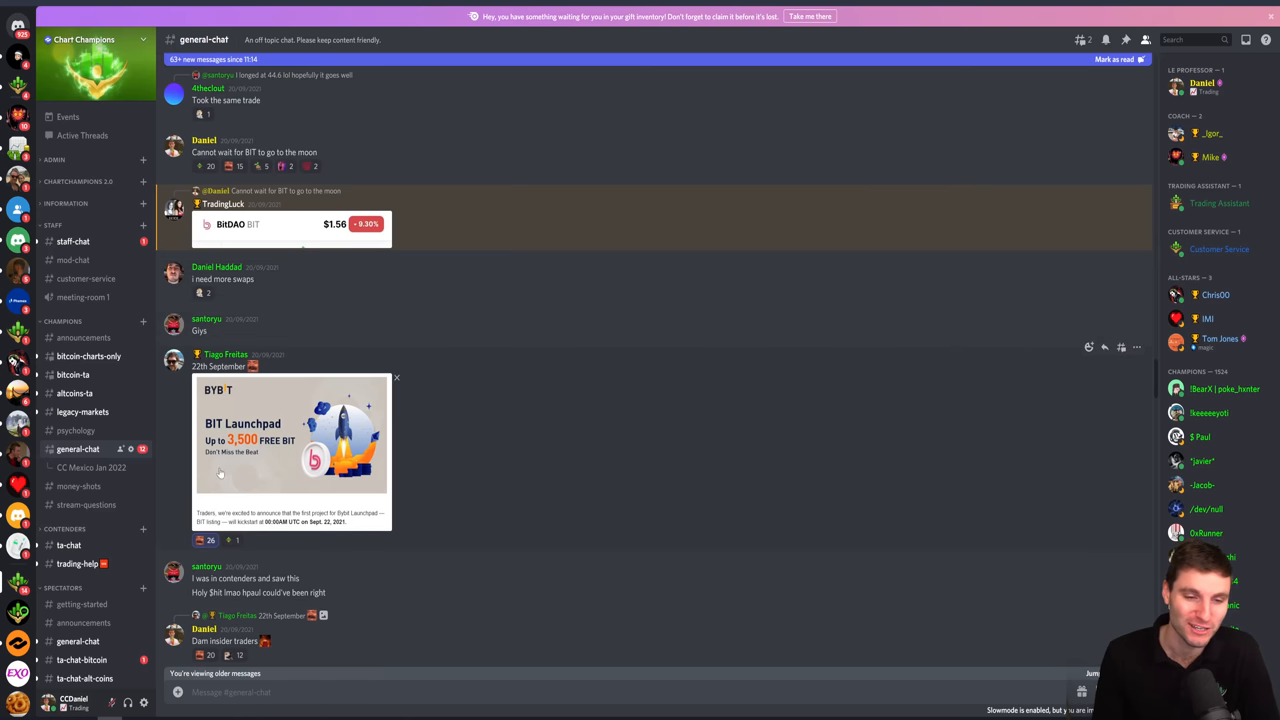
{"action": "mouse_move", "coordinate": [318, 532]}
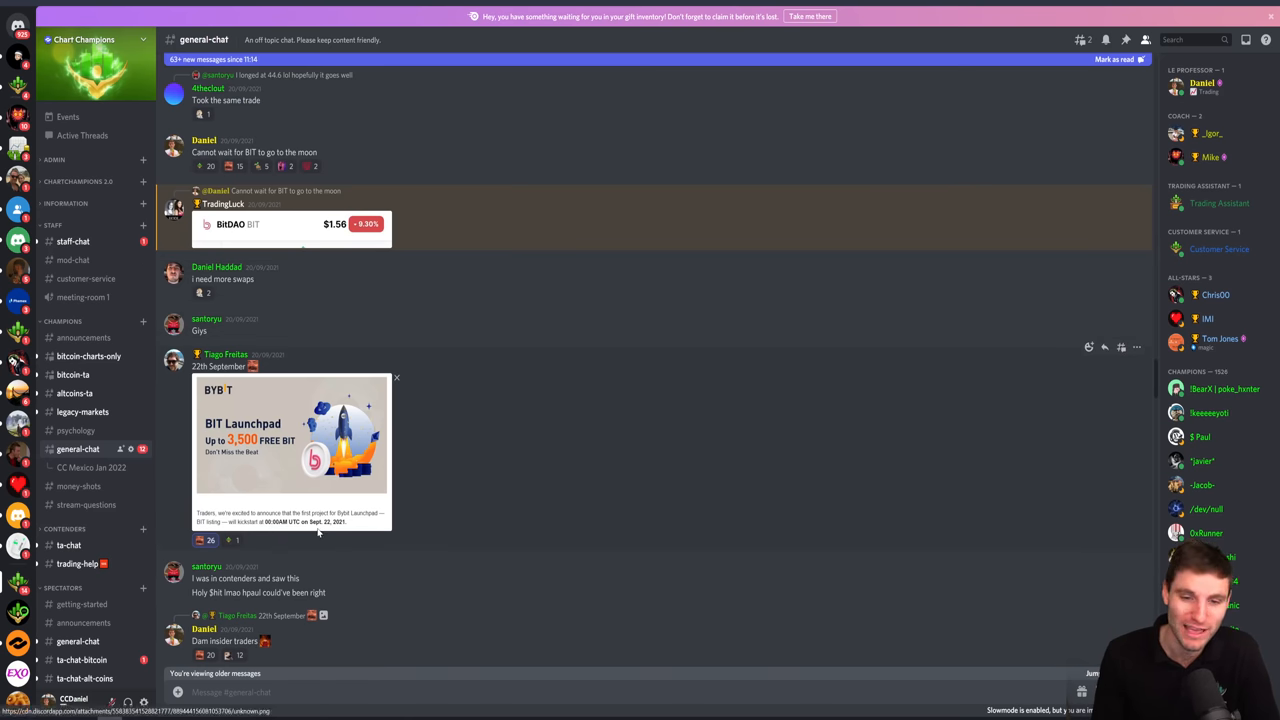
- Show the #general-chat channel scrolled to the older BIT launchpad messages
{"action": "left_click", "coordinate": [290, 436]}
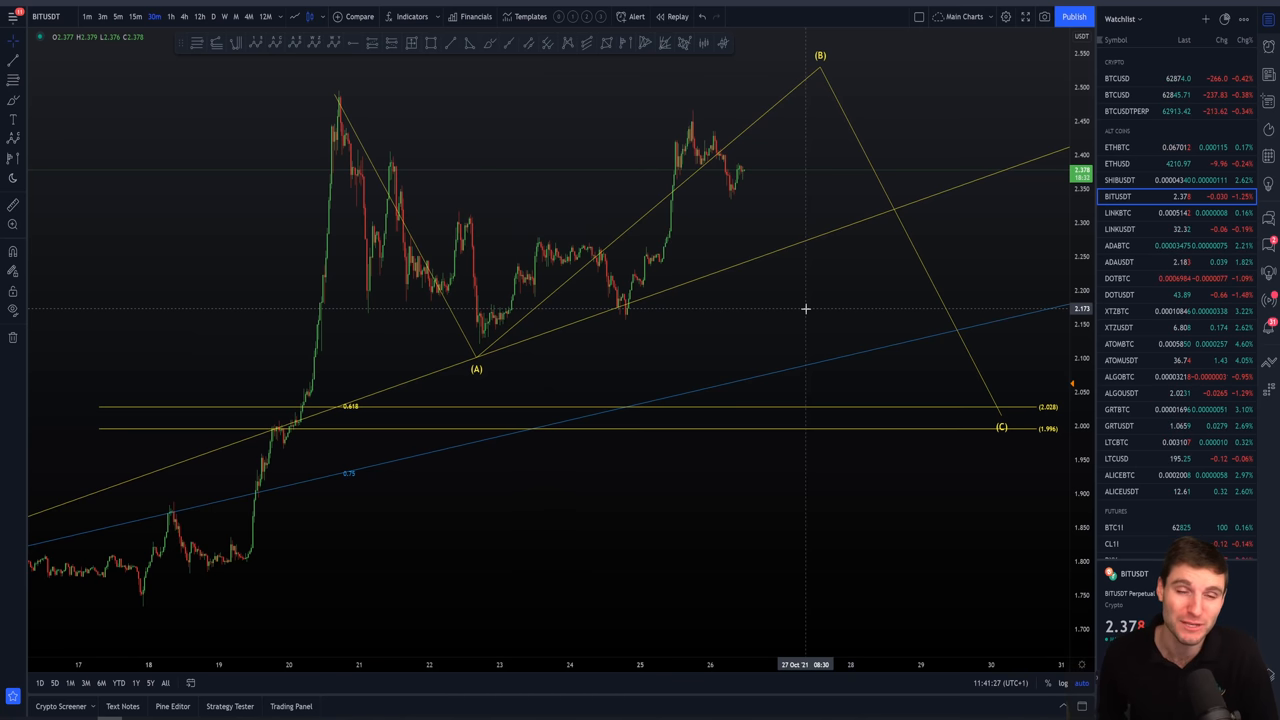
{"action": "mouse_move", "coordinate": [748, 246]}
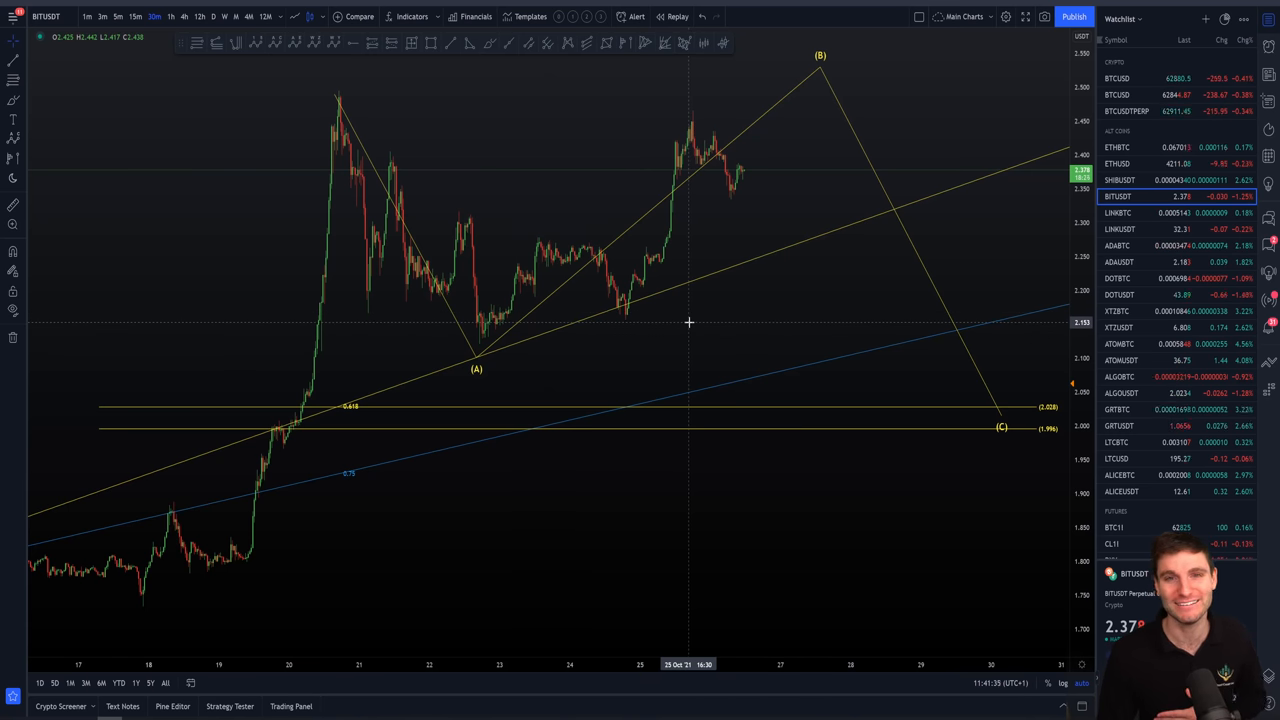
{"action": "mouse_move", "coordinate": [476, 340]}
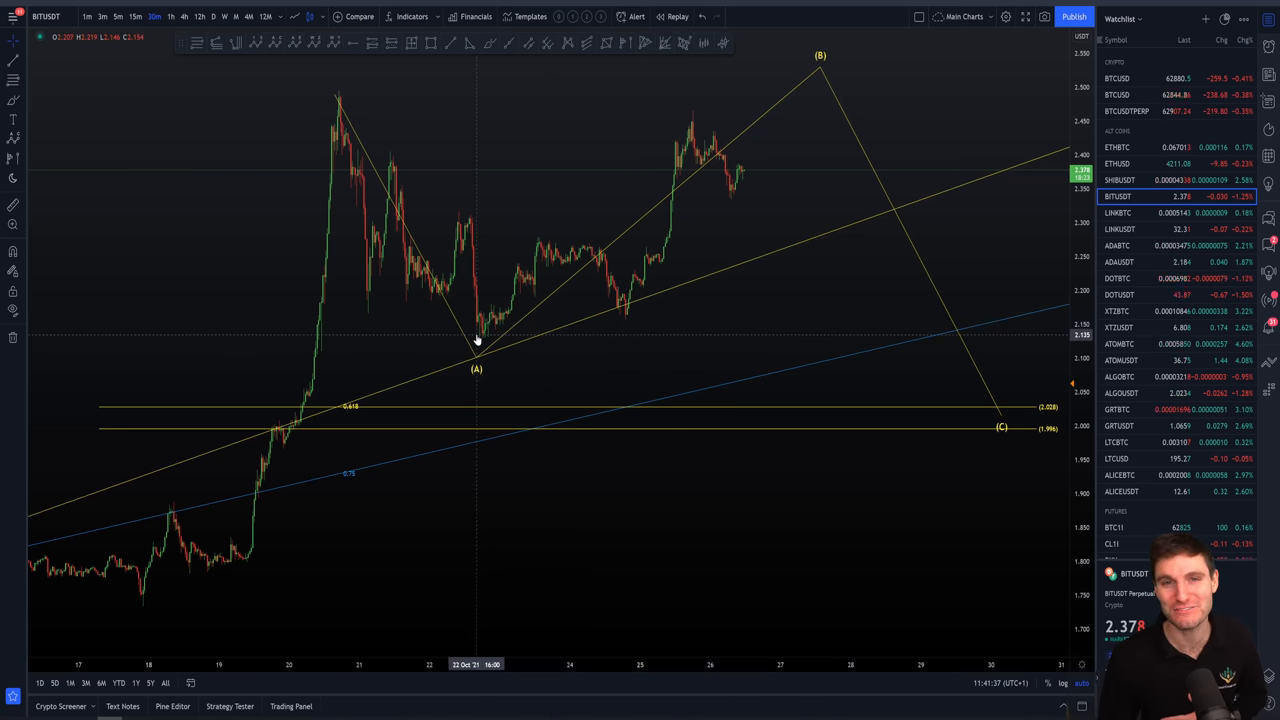
{"action": "mouse_move", "coordinate": [64, 448]}
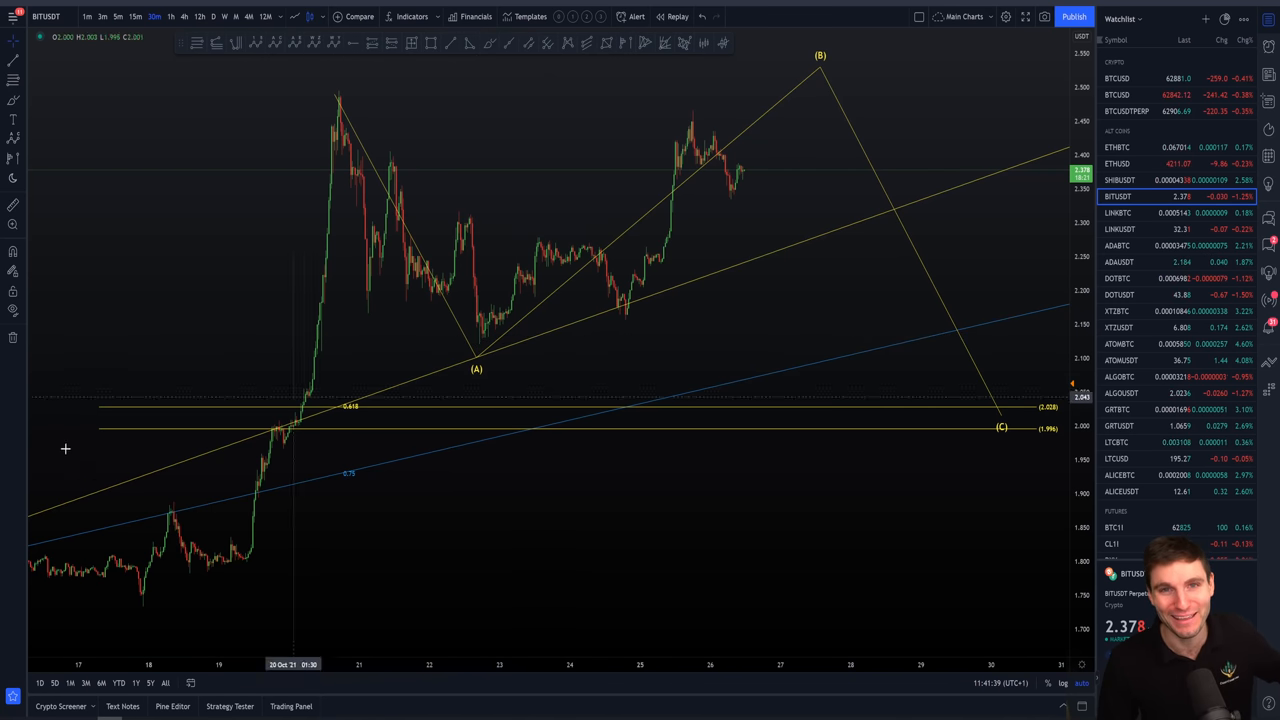